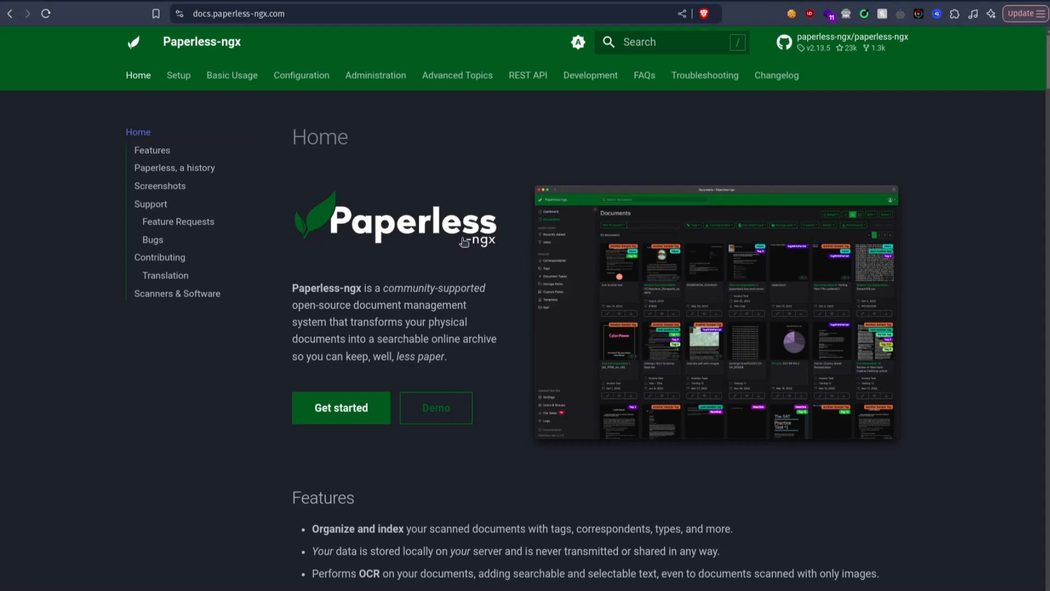
{"action": "mouse_move", "coordinate": [474, 301]}
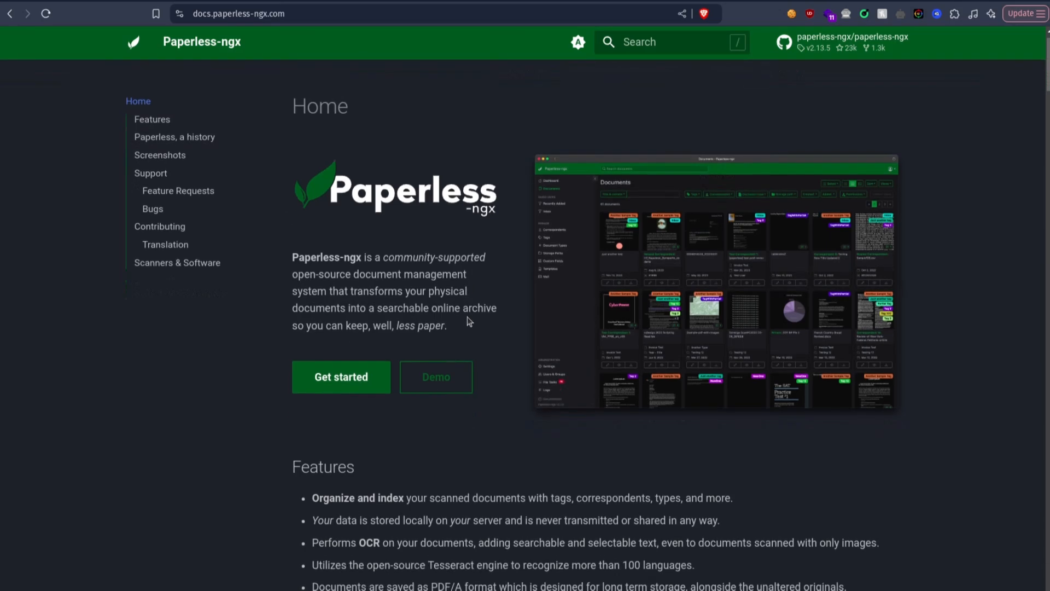
Step: Scroll through the Features list on the Paperless-ngx documentation home page
{"action": "scroll", "scroll_direction": "down", "scroll_amount": 3}
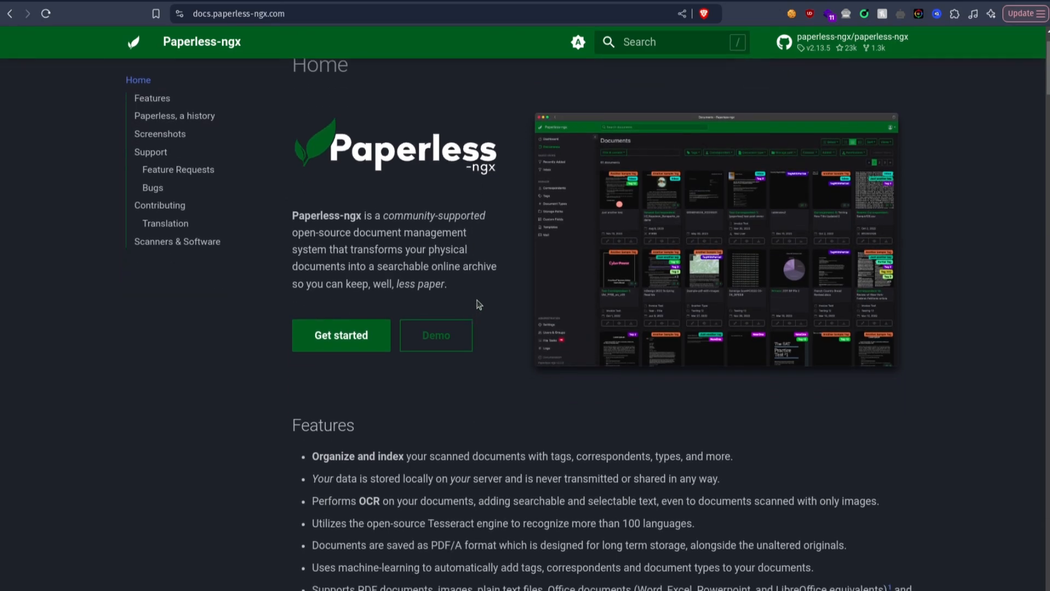
{"action": "scroll", "scroll_direction": "down", "scroll_amount": 3}
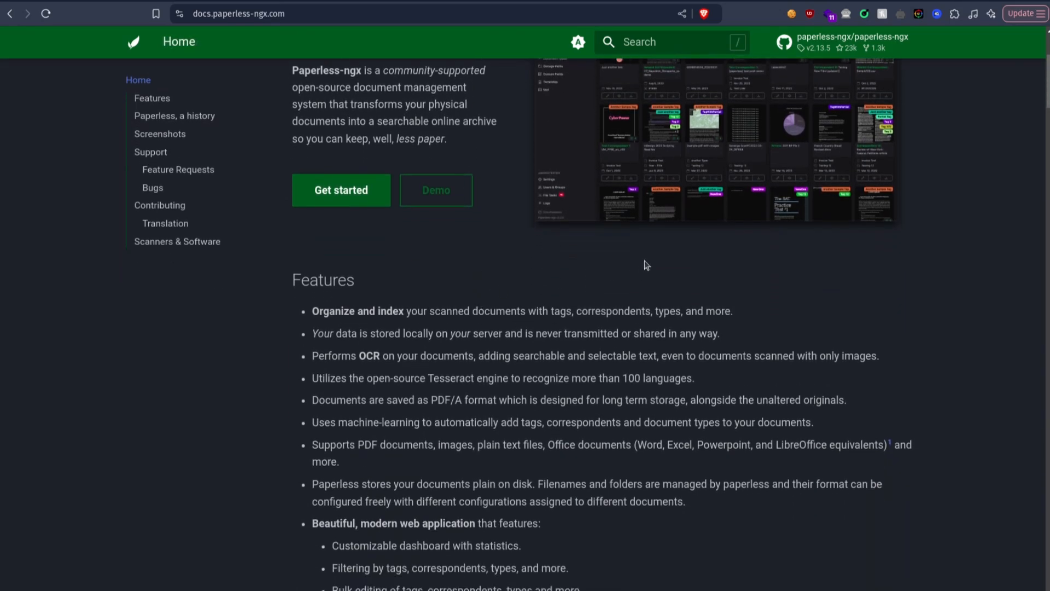
{"action": "mouse_move", "coordinate": [1016, 295]}
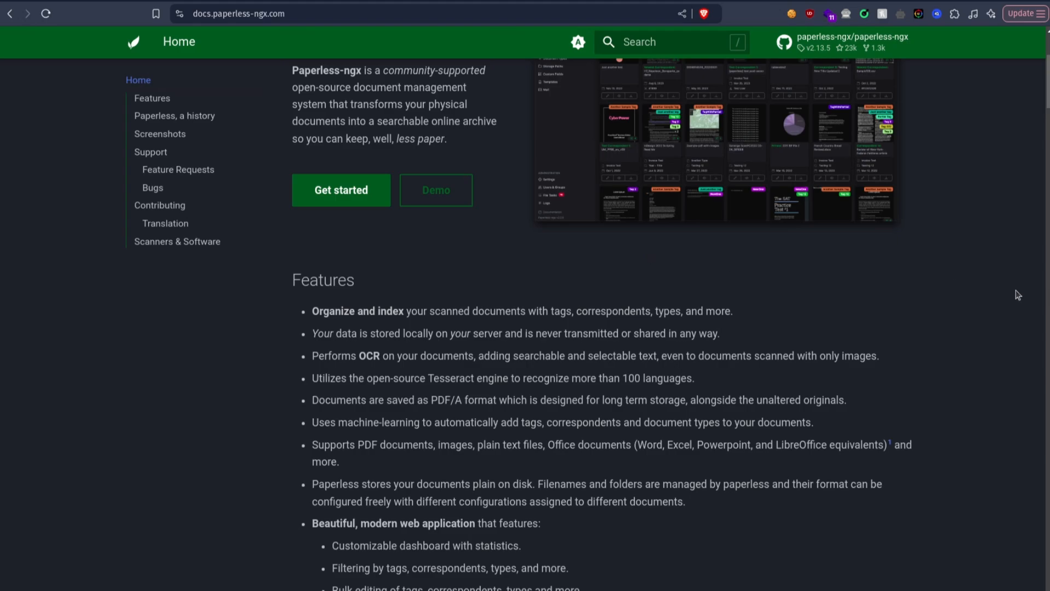
{"action": "mouse_move", "coordinate": [994, 344]}
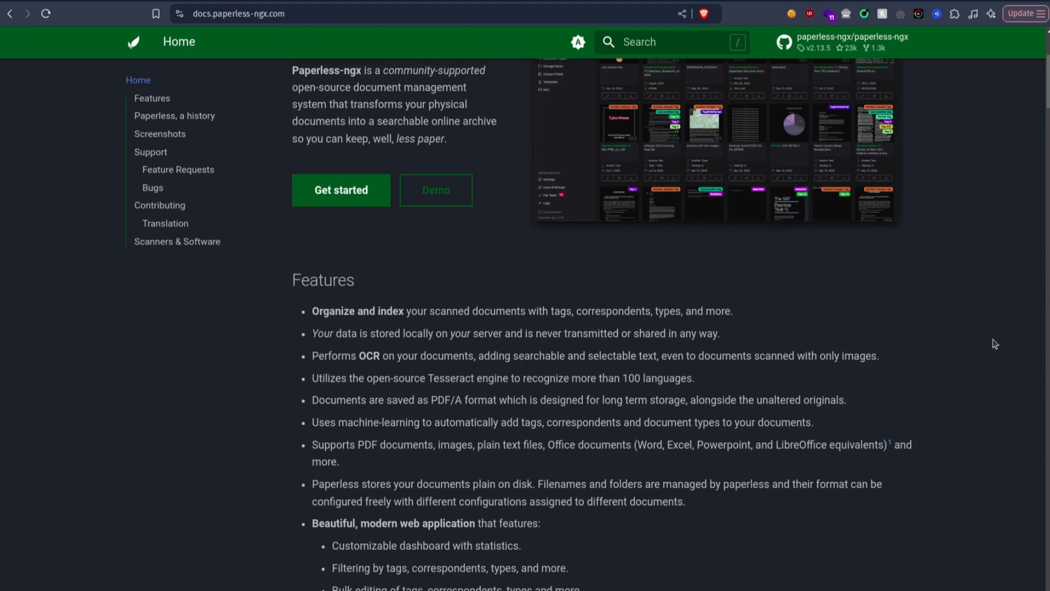
{"action": "mouse_move", "coordinate": [930, 348]}
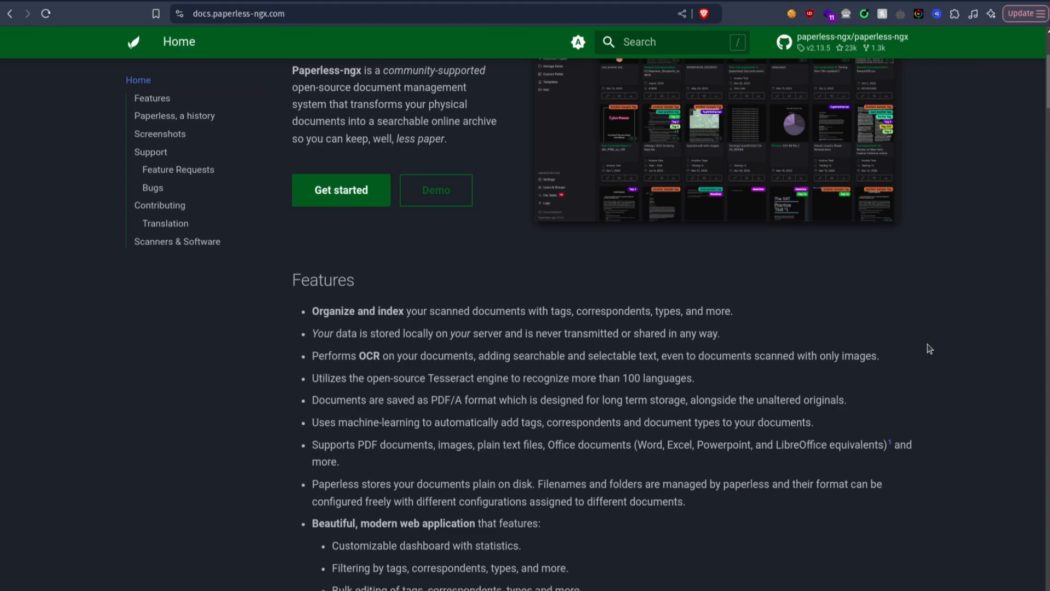
{"action": "mouse_move", "coordinate": [867, 348]}
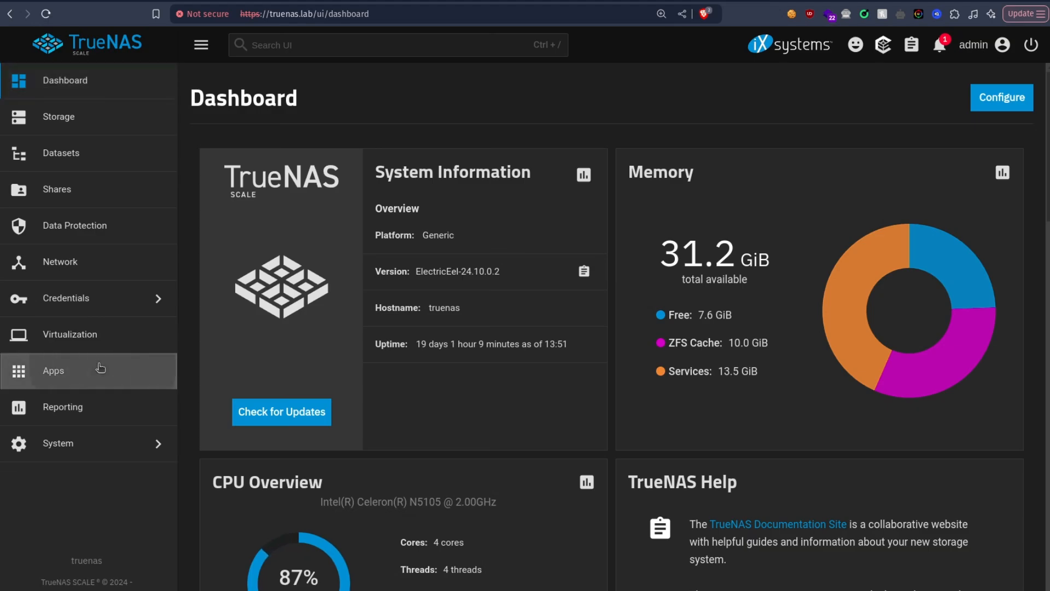
Step: Find Paperless-ngx in Discover Apps by searching 'Pape' and start its installation
{"action": "left_click", "coordinate": [52, 371]}
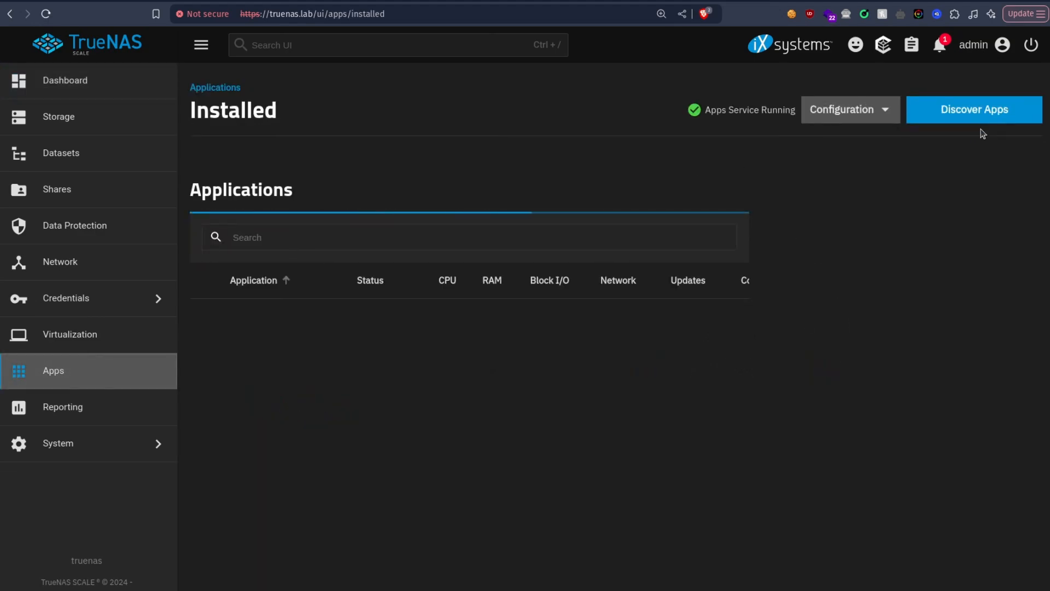
{"action": "left_click", "coordinate": [974, 110]}
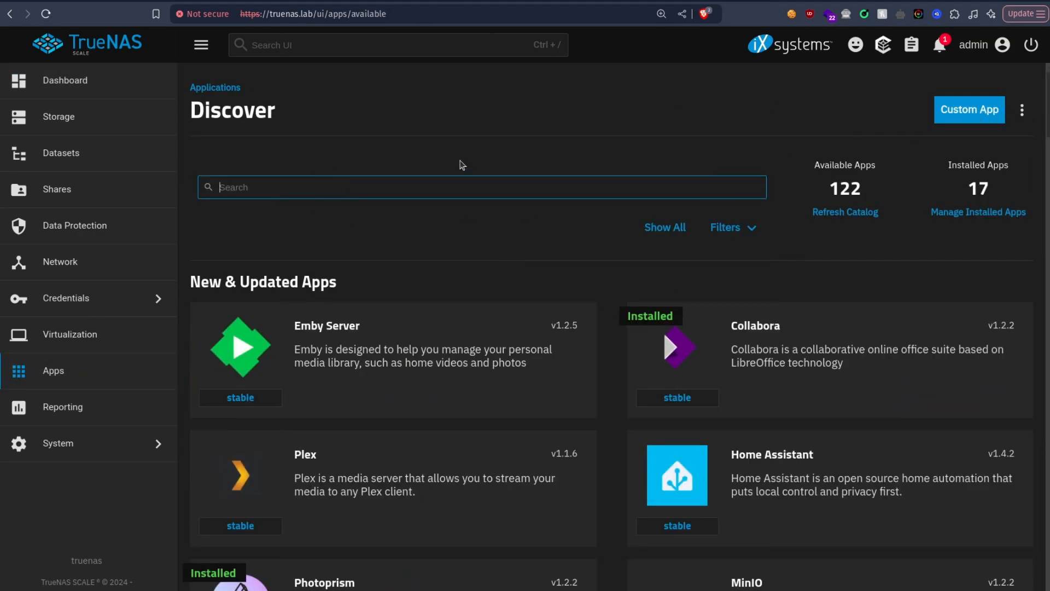
{"action": "type", "text": "Pape"}
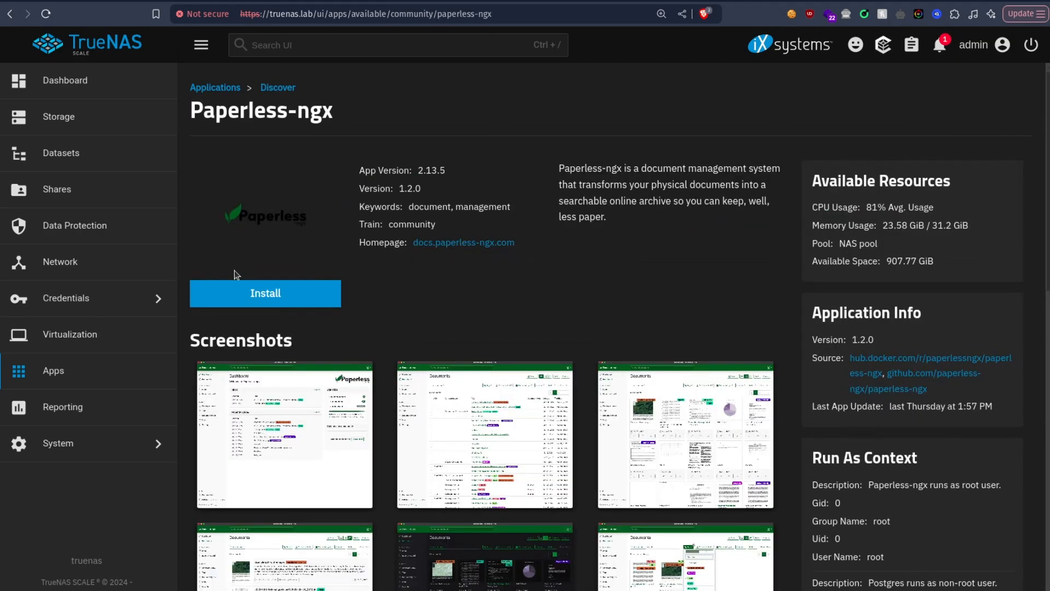
{"action": "left_click", "coordinate": [265, 293]}
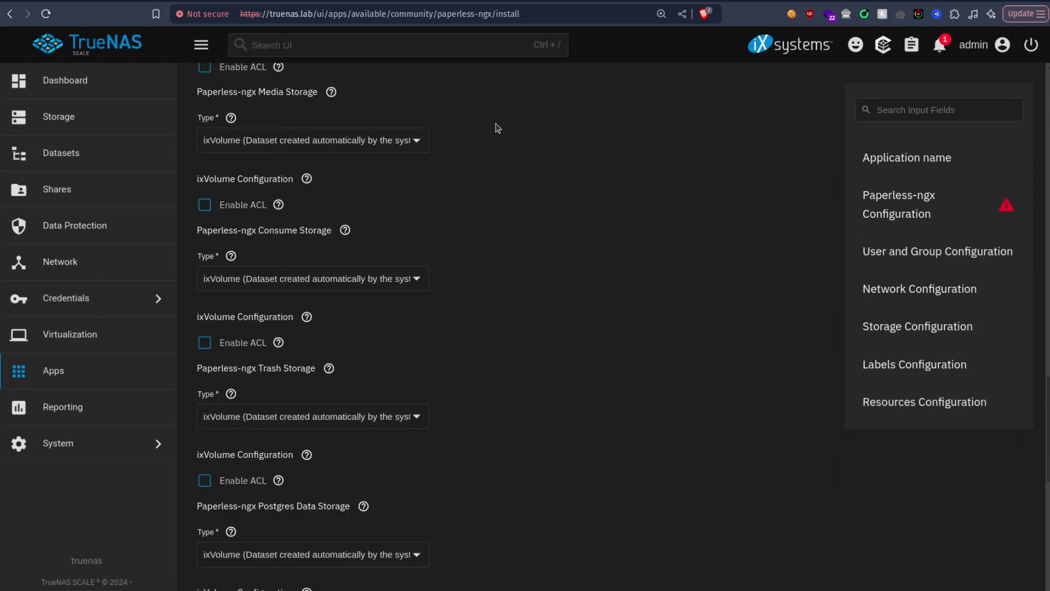
Step: Review the Media, Consume and Postgres storage settings in the install form
{"action": "double_click", "coordinate": [270, 92]}
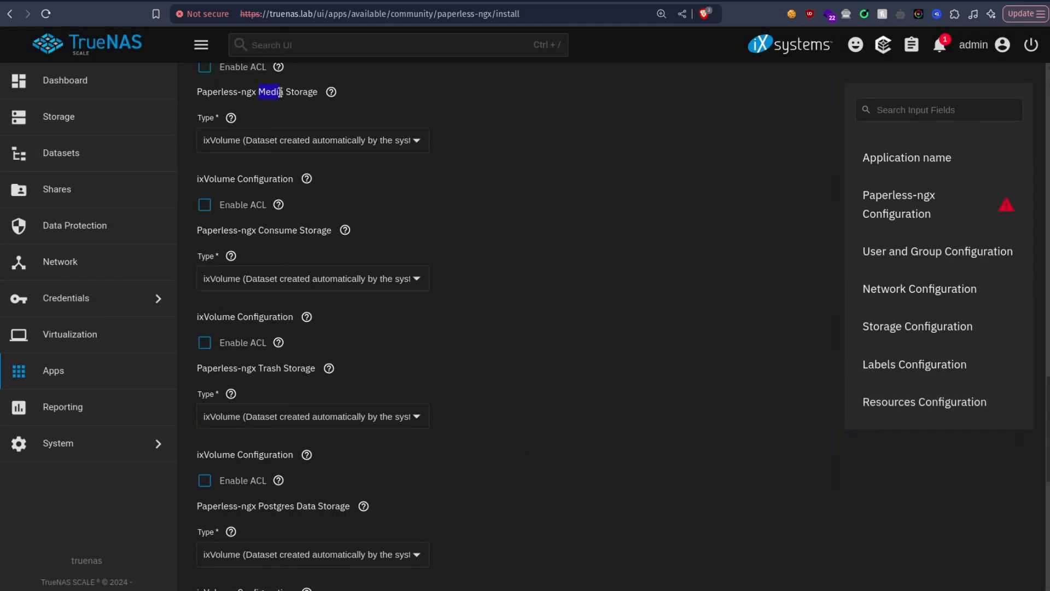
{"action": "double_click", "coordinate": [274, 229]}
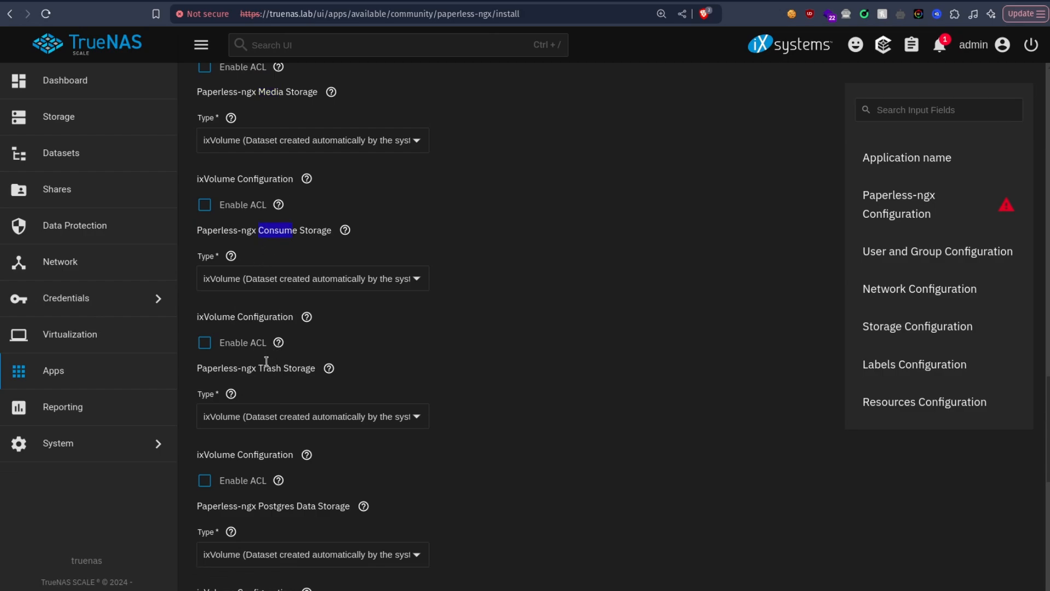
{"action": "double_click", "coordinate": [276, 505]}
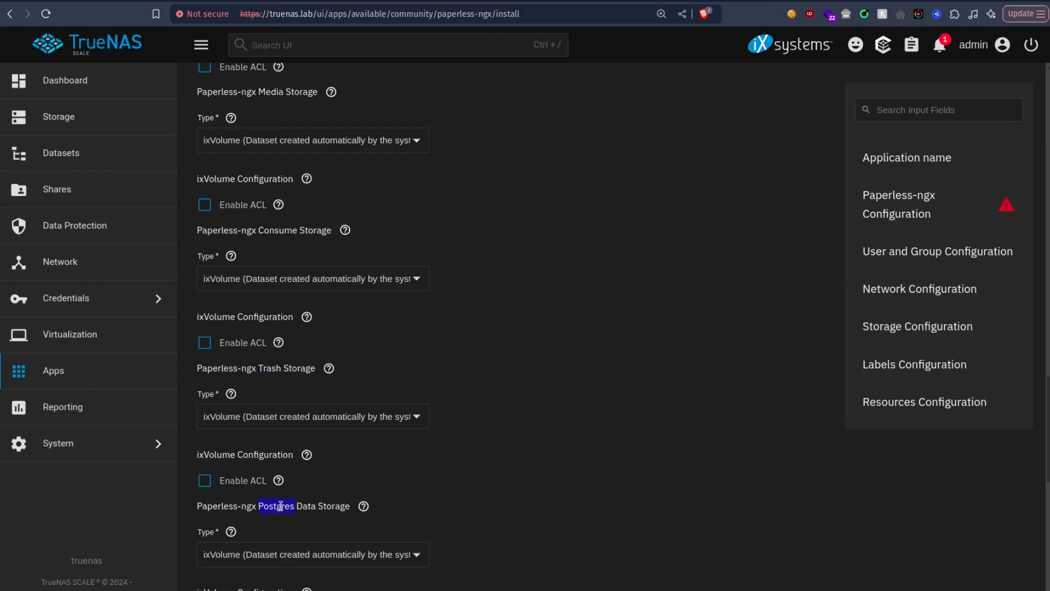
{"action": "scroll", "scroll_direction": "down", "scroll_amount": 3}
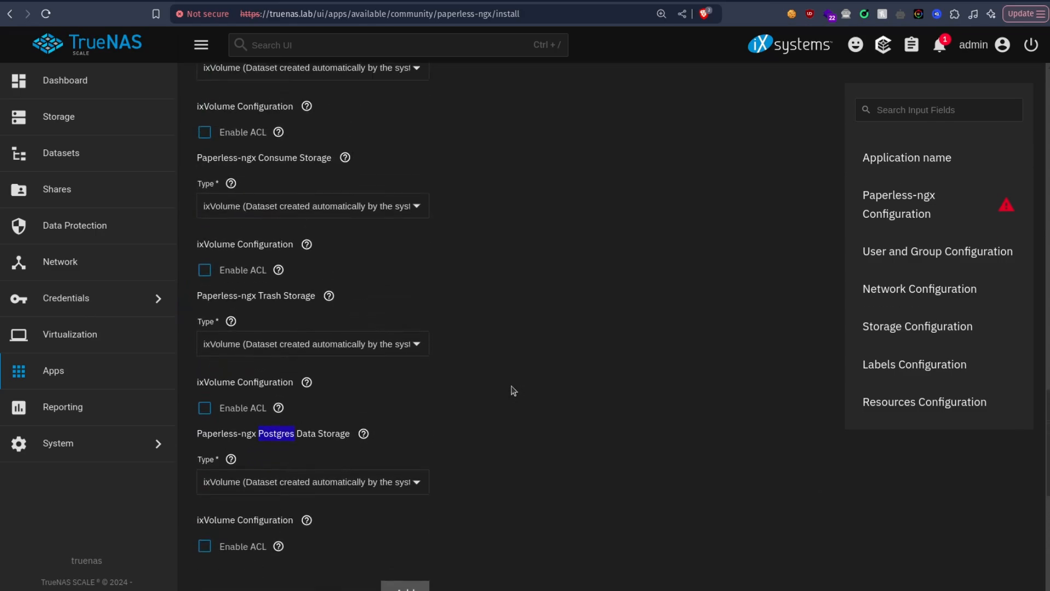
{"action": "scroll", "scroll_direction": "up", "scroll_amount": 3}
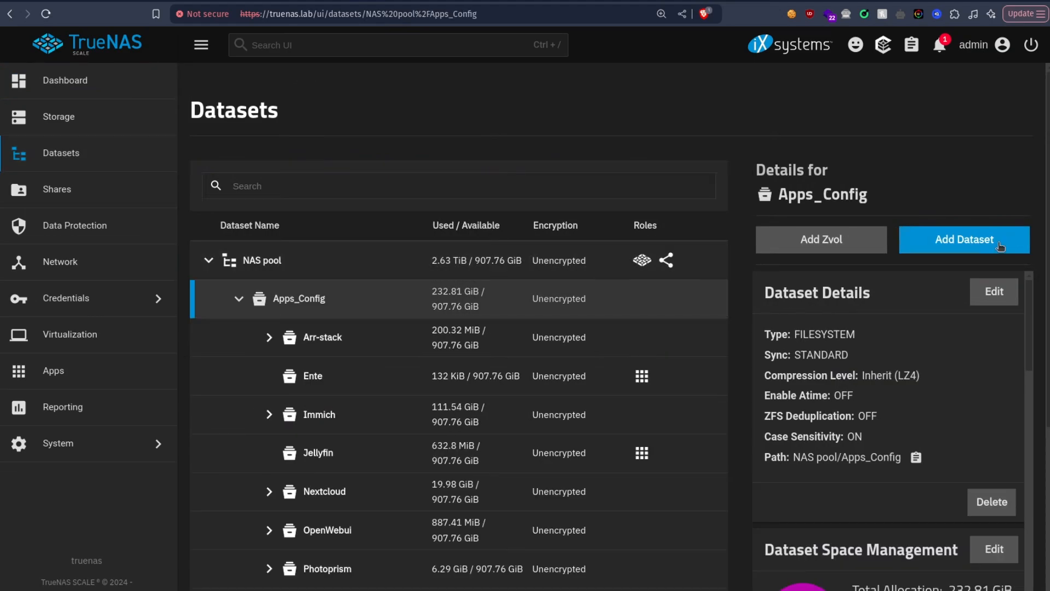
Step: Create a 'Paperless-ngx' dataset under Apps_Config with the Apps preset and save it
{"action": "left_click", "coordinate": [963, 240]}
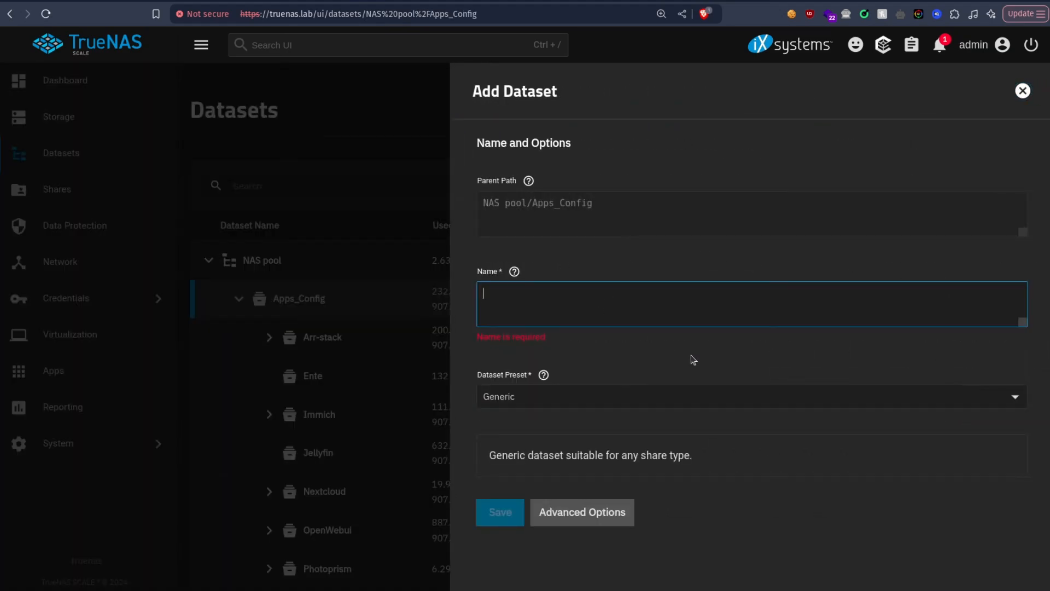
{"action": "type", "text": "Paperless-ngx"}
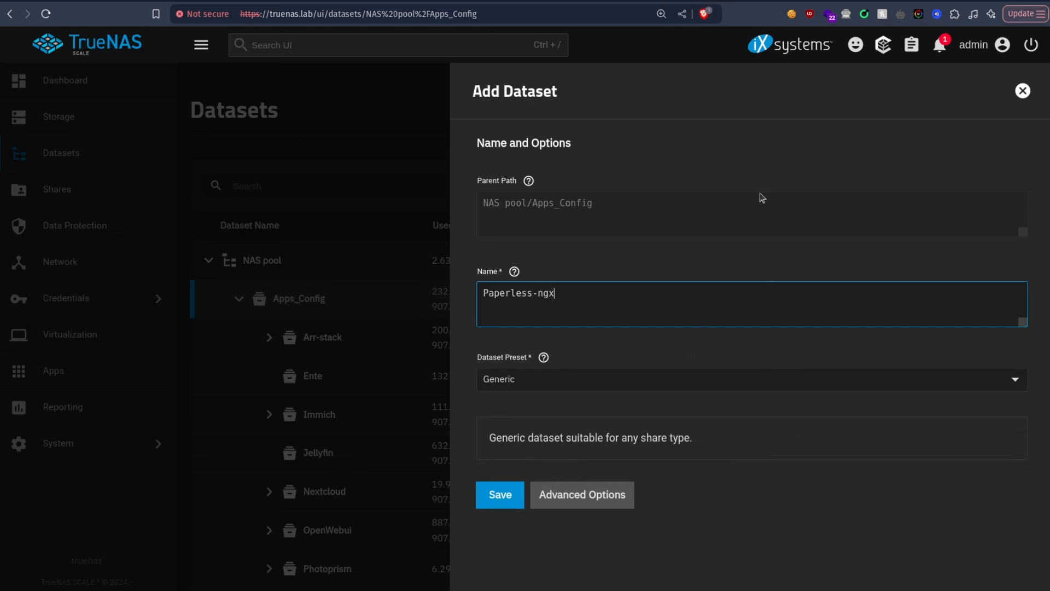
{"action": "left_click", "coordinate": [750, 380]}
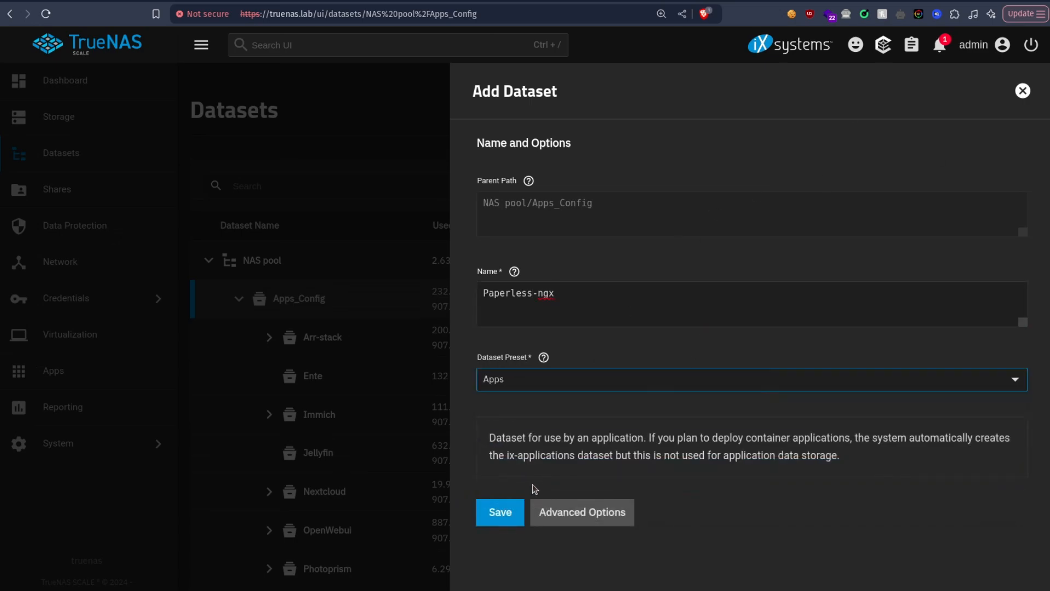
{"action": "left_click", "coordinate": [499, 512]}
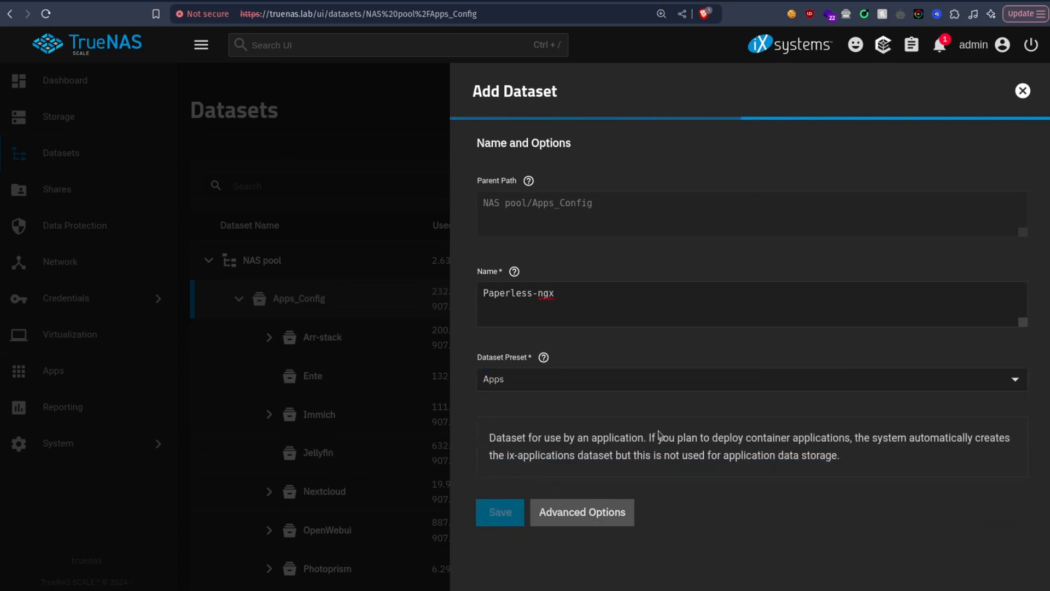
{"action": "left_click", "coordinate": [499, 512]}
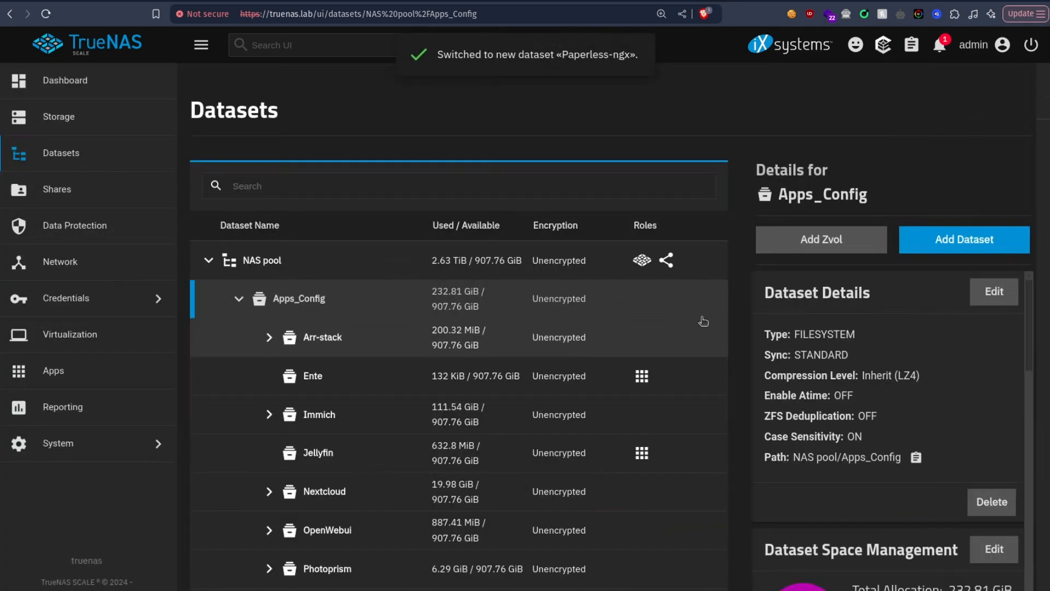
Step: Start a child dataset named 'Media' inside the new Paperless-ngx dataset
{"action": "left_click", "coordinate": [345, 568]}
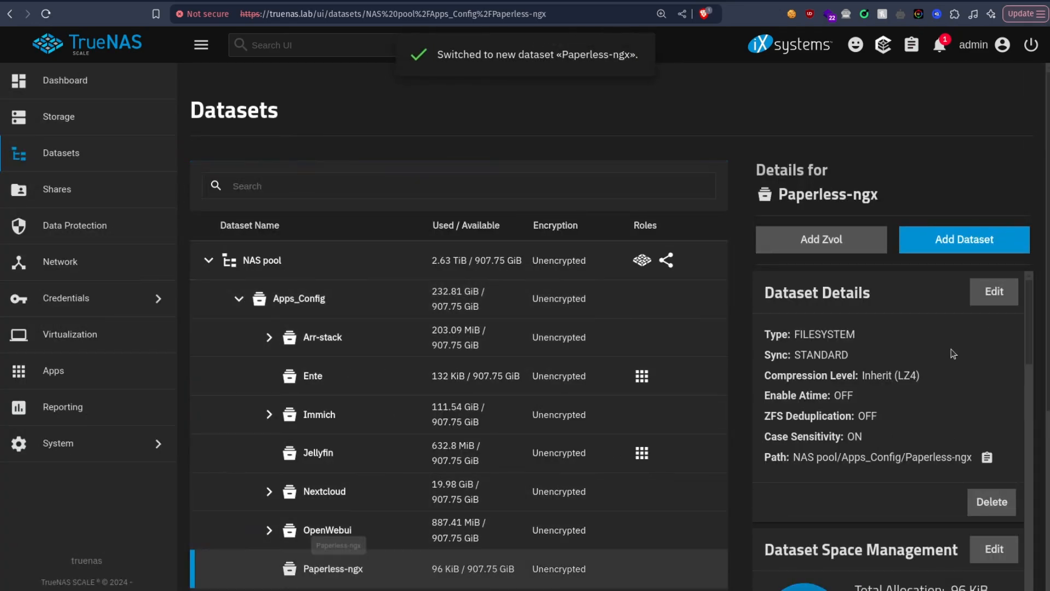
{"action": "left_click", "coordinate": [963, 240]}
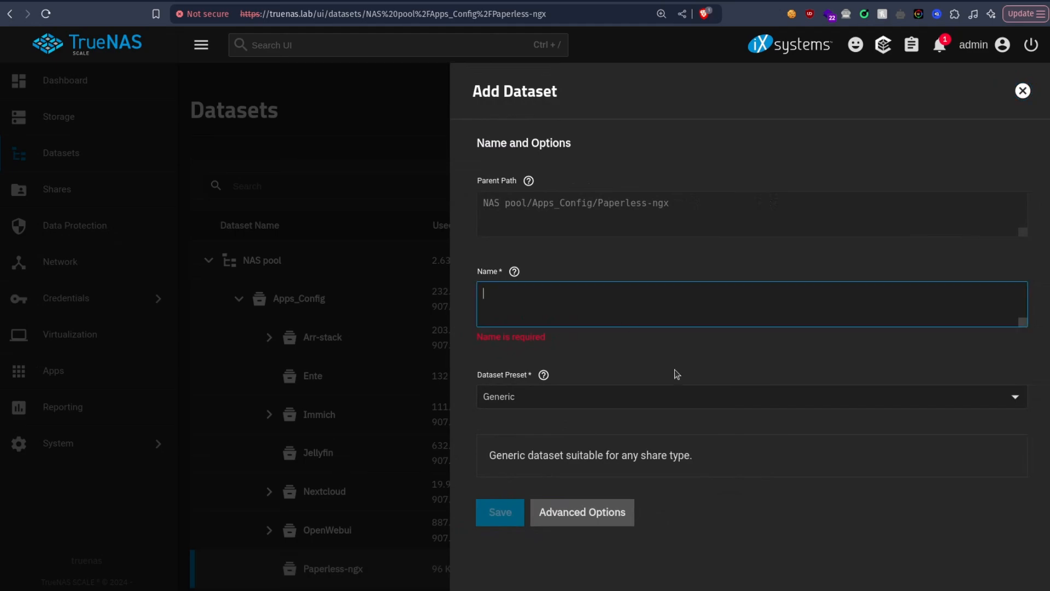
{"action": "type", "text": "Media"}
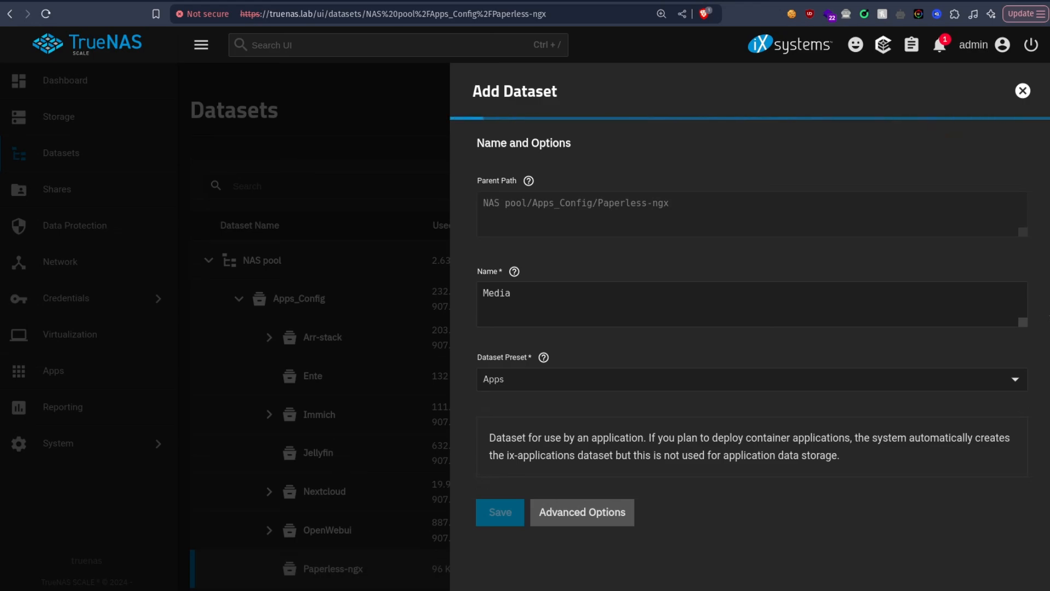
{"action": "mouse_move", "coordinate": [1028, 319]}
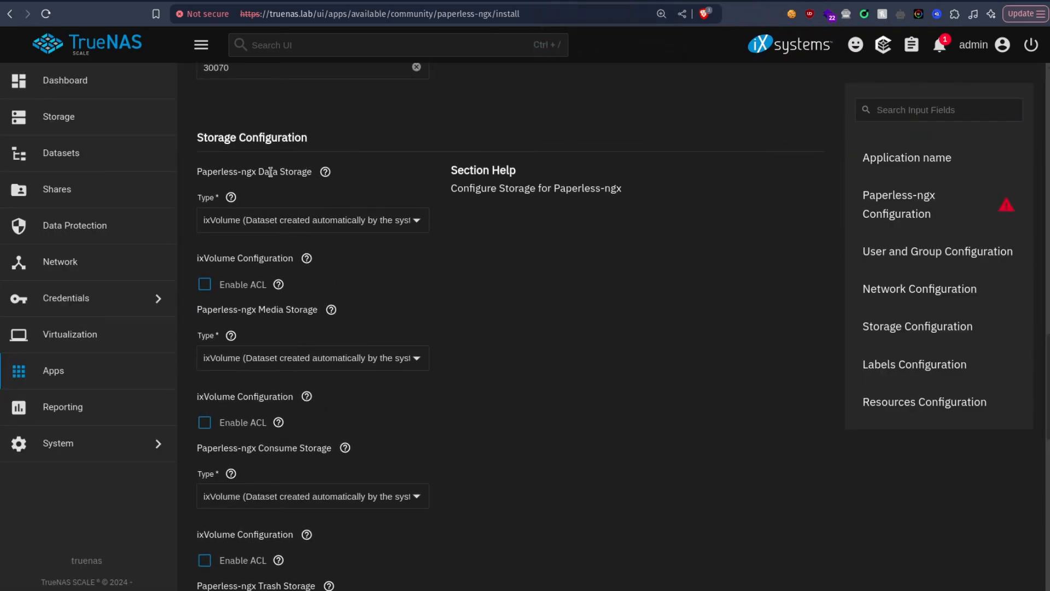
{"action": "scroll", "scroll_direction": "down", "scroll_amount": 3}
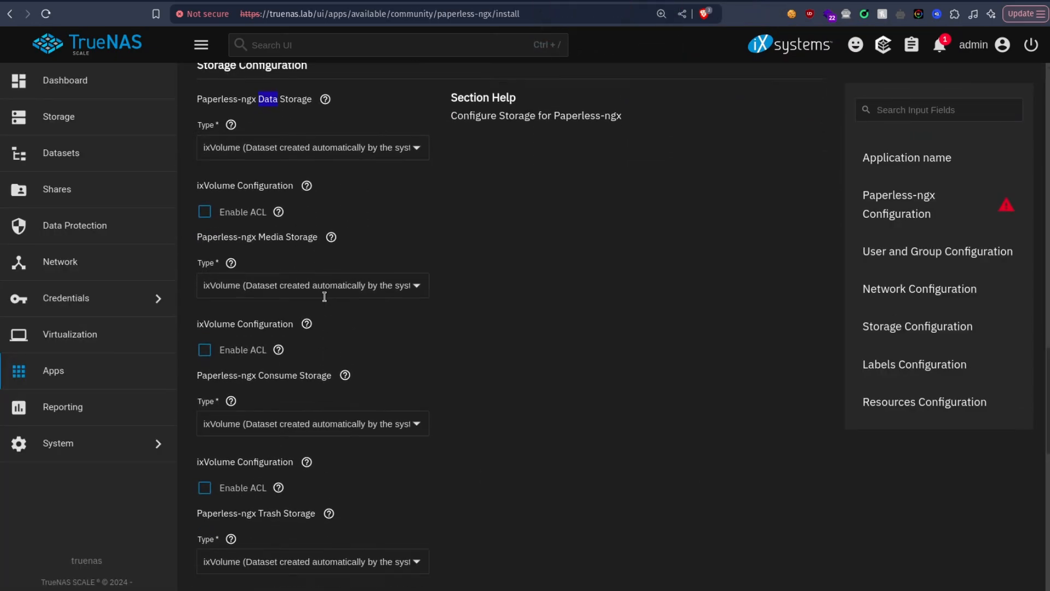
{"action": "scroll", "scroll_direction": "down", "scroll_amount": 3}
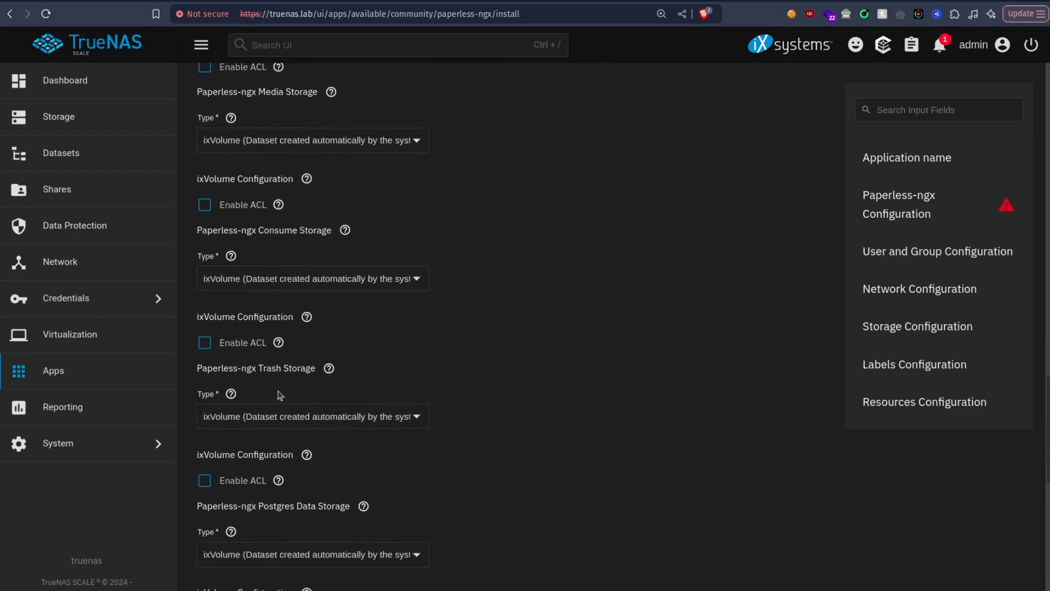
{"action": "mouse_move", "coordinate": [701, 359]}
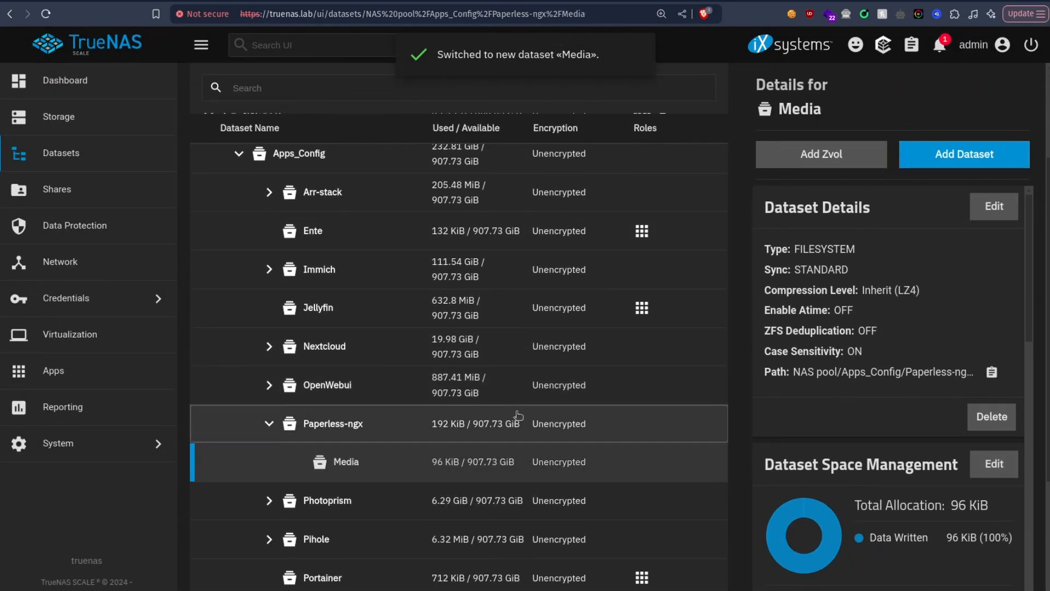
Step: Create a 'Data' child dataset with the Apps preset, save it and skip the ACL setup
{"action": "left_click", "coordinate": [963, 155]}
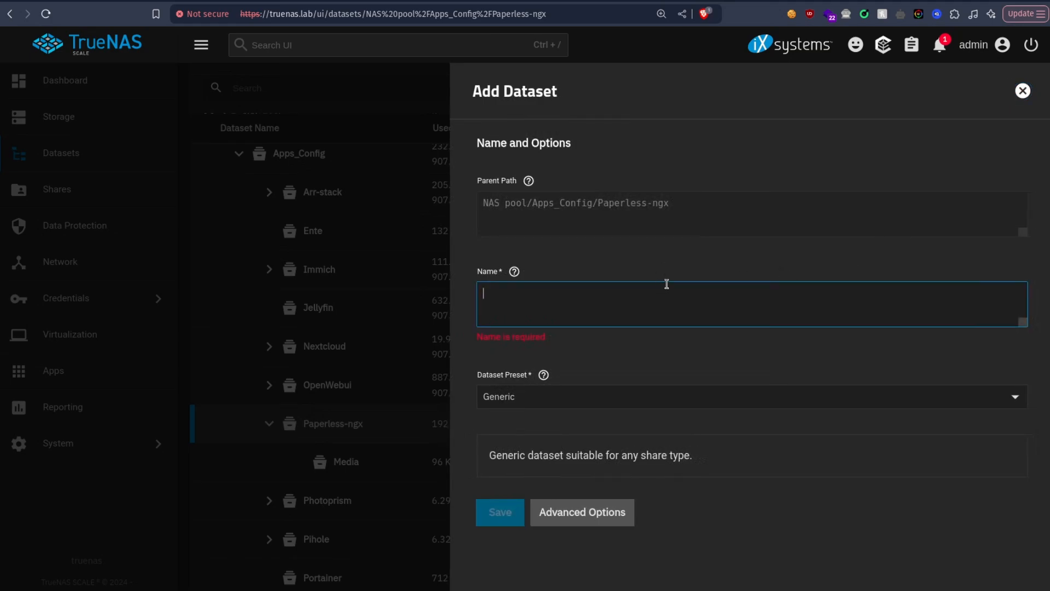
{"action": "type", "text": "Data"}
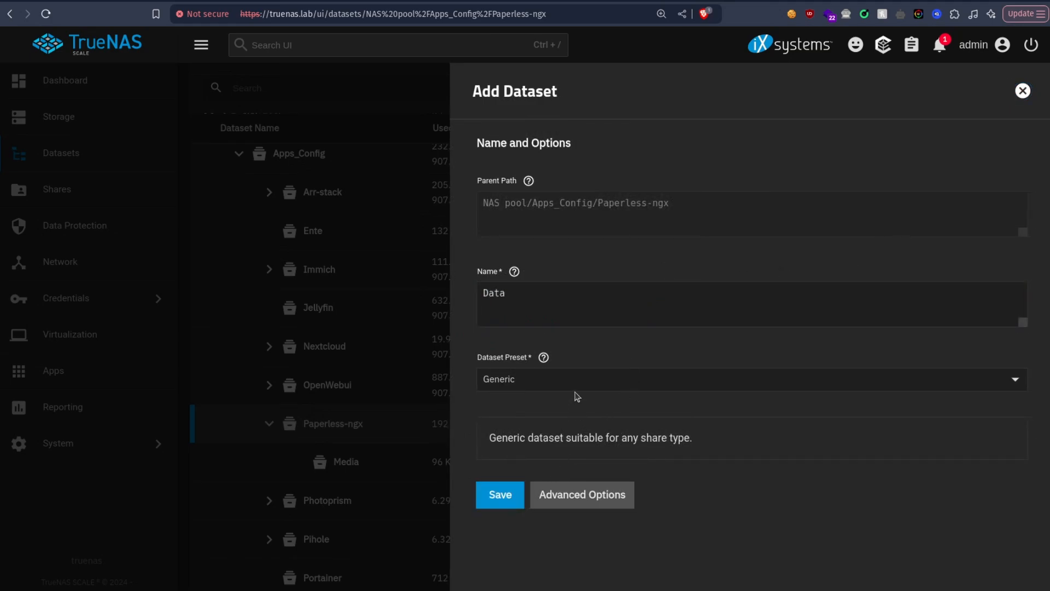
{"action": "left_click", "coordinate": [747, 380]}
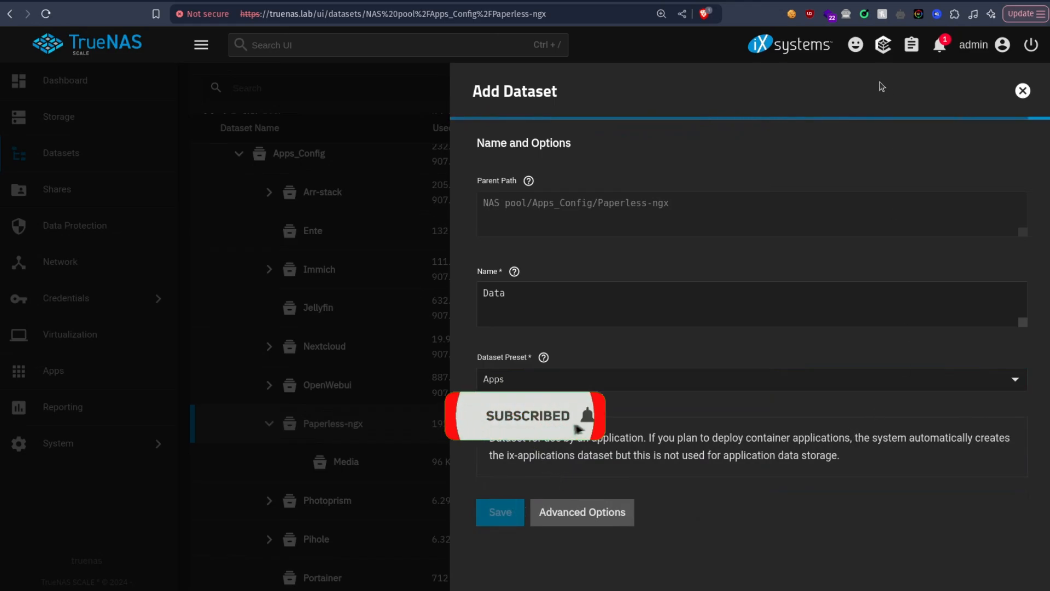
{"action": "left_click", "coordinate": [500, 512]}
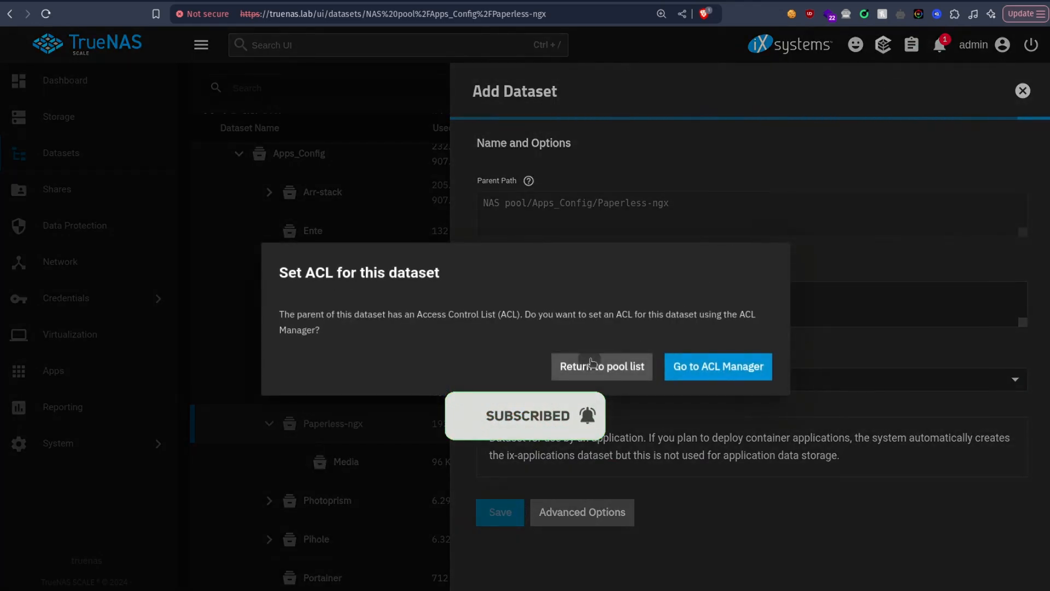
{"action": "left_click", "coordinate": [600, 367]}
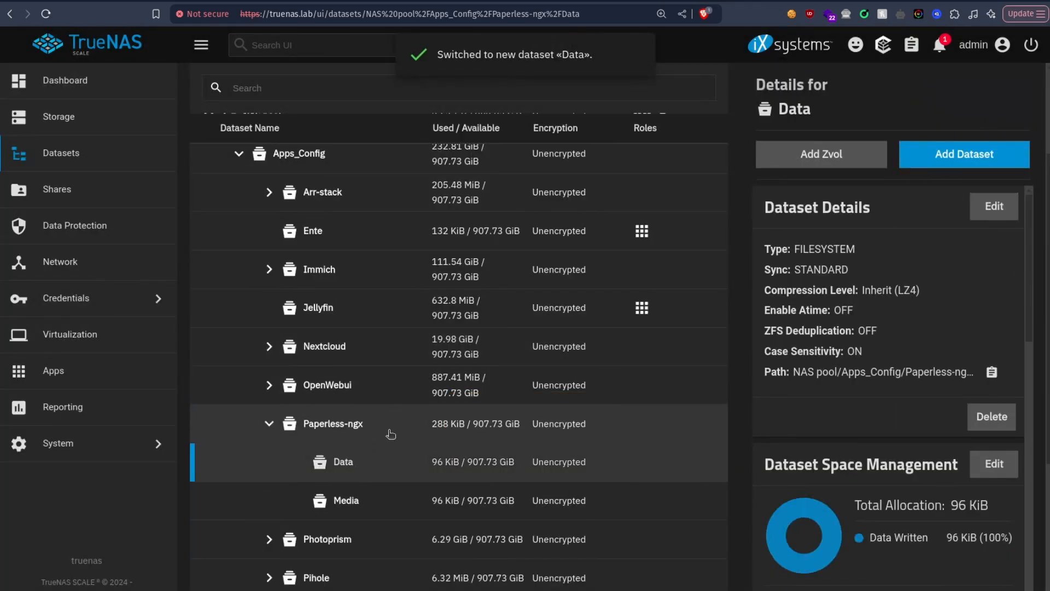
Step: Review the Paperless-ngx dataset and its newly created Postgress child
{"action": "left_click", "coordinate": [344, 423]}
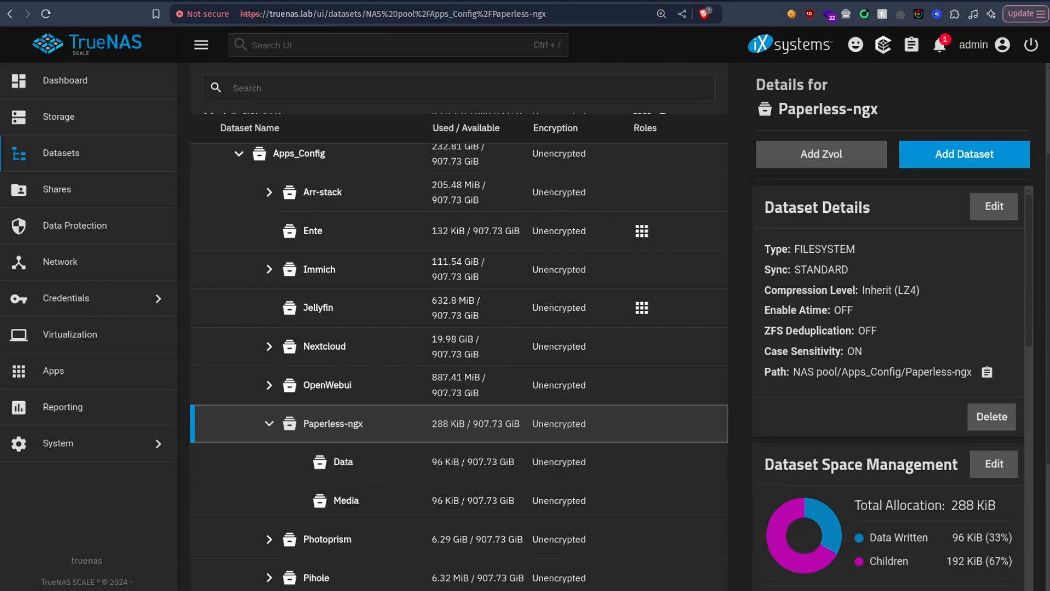
{"action": "left_click", "coordinate": [353, 432]}
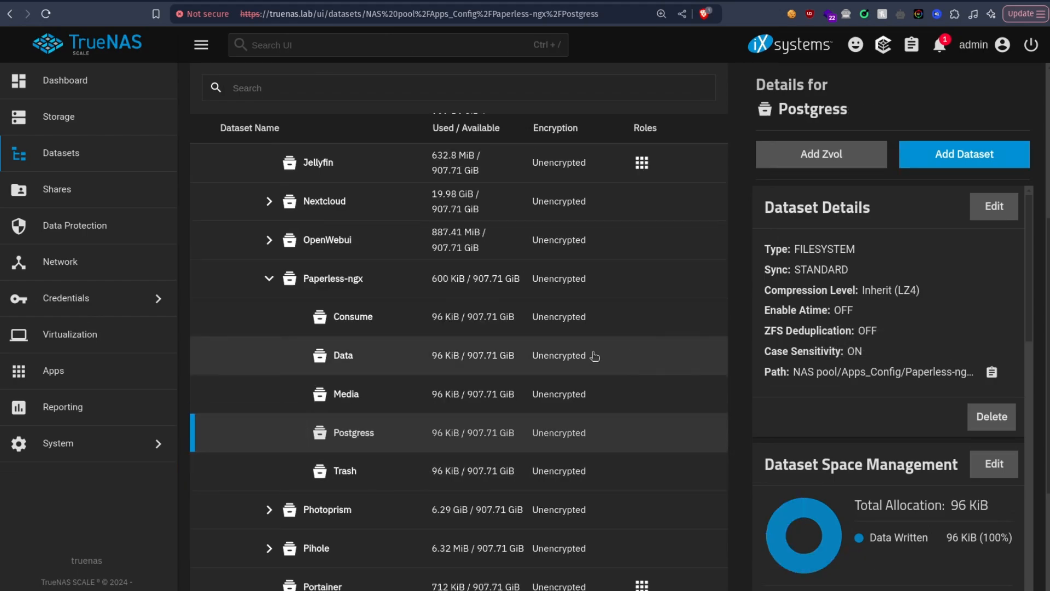
{"action": "mouse_move", "coordinate": [291, 347]}
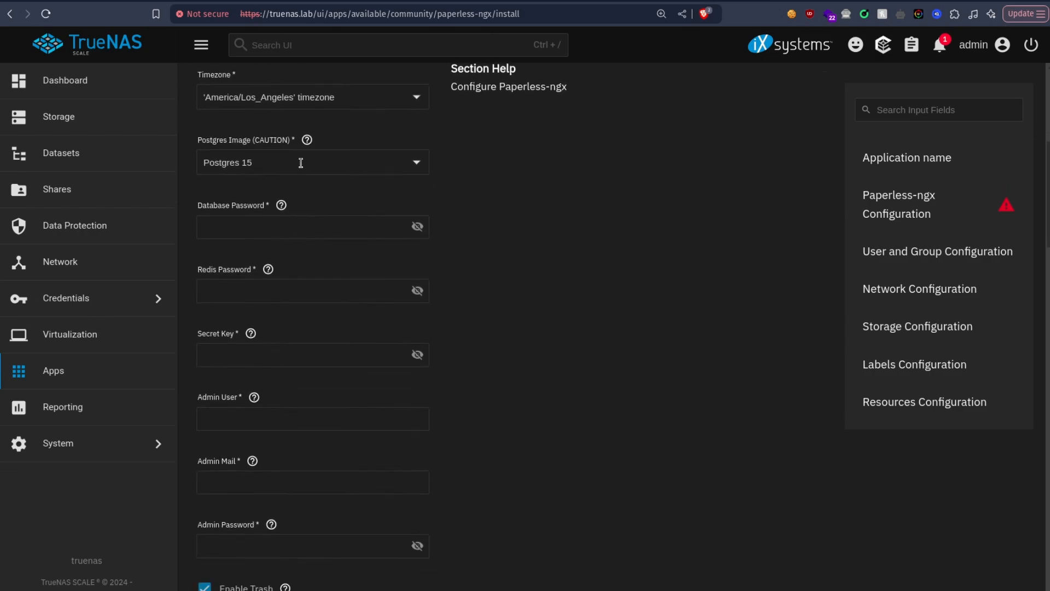
Step: Enter the database password, Redis password and secret key in the install form
{"action": "left_click", "coordinate": [309, 226]}
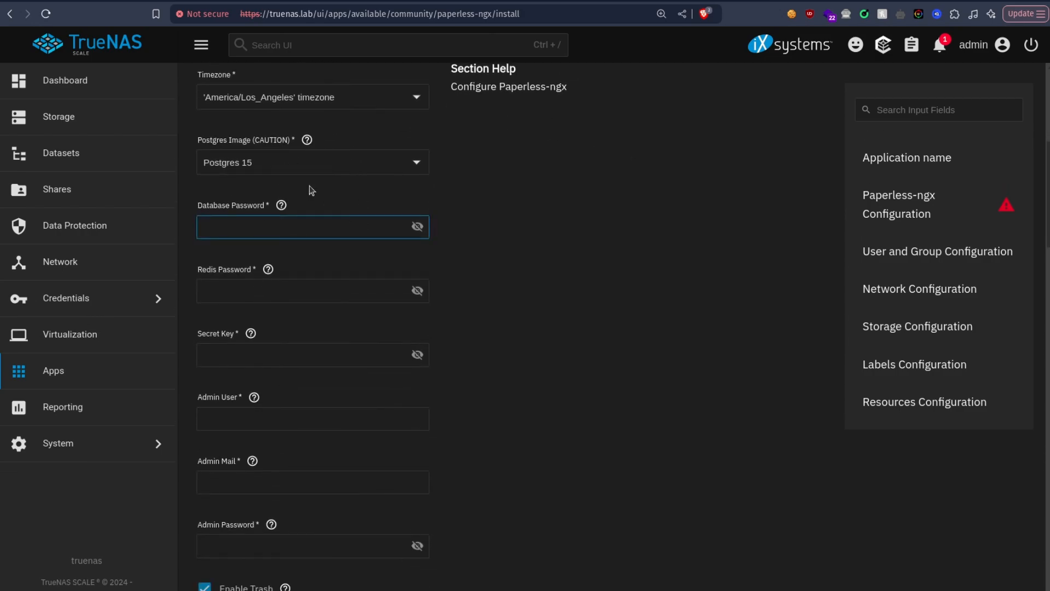
{"action": "left_click", "coordinate": [309, 227]}
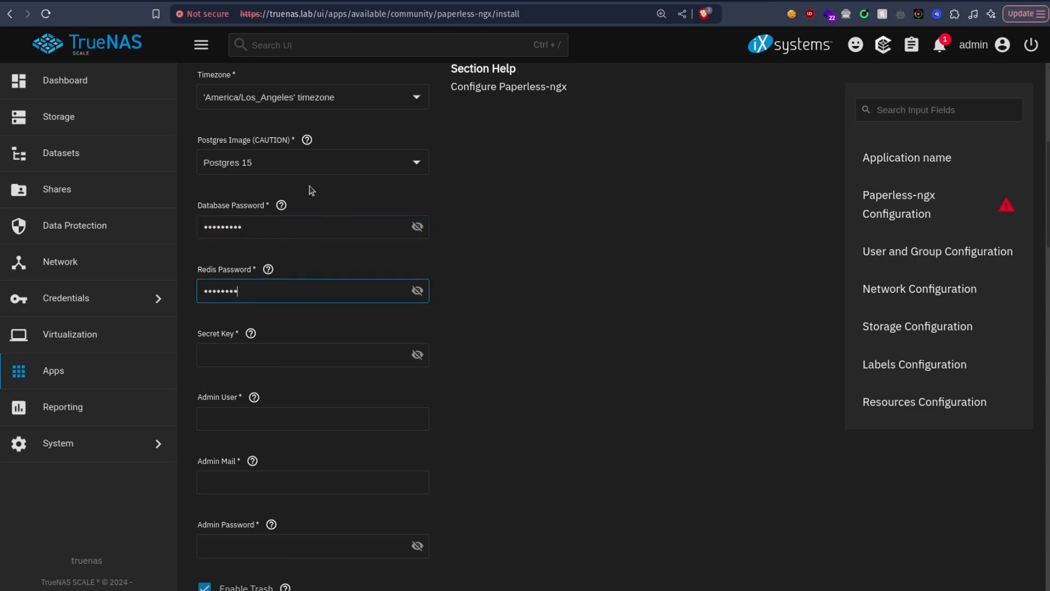
{"action": "left_click", "coordinate": [308, 355]}
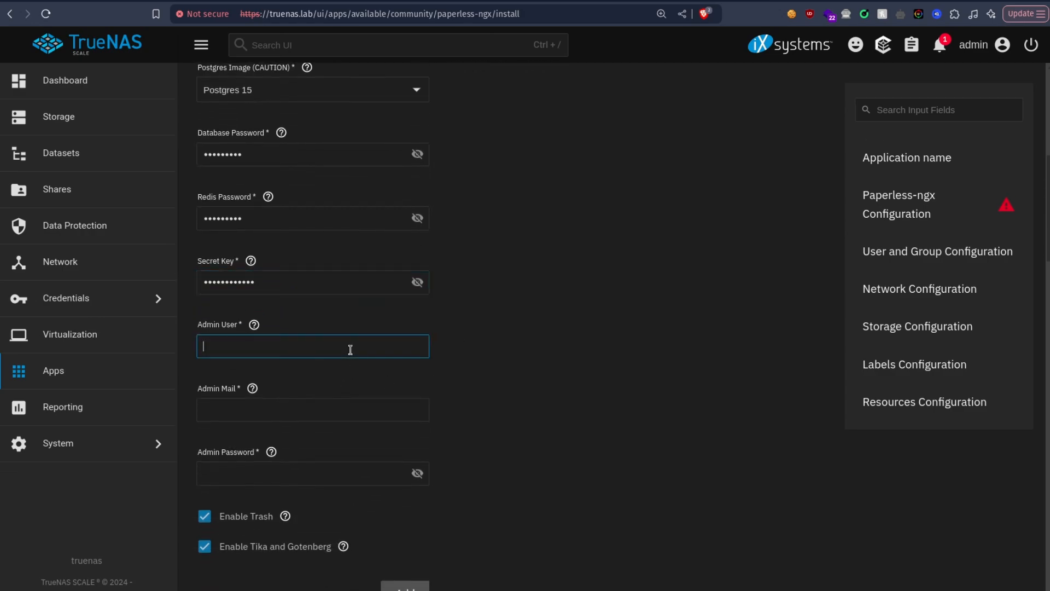
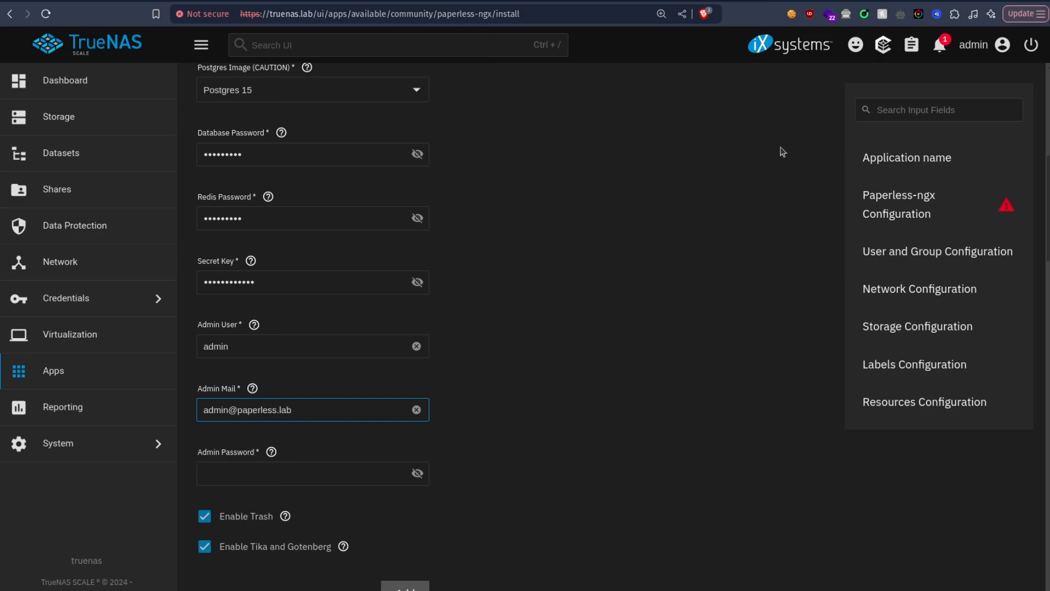
{"action": "left_click", "coordinate": [312, 472]}
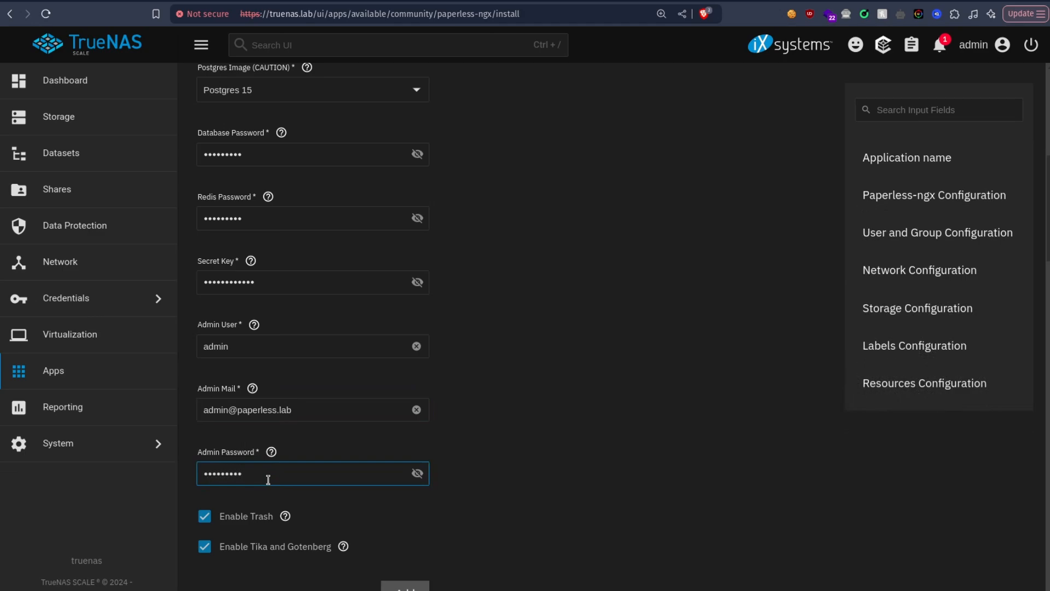
{"action": "scroll", "scroll_direction": "down", "scroll_amount": 3}
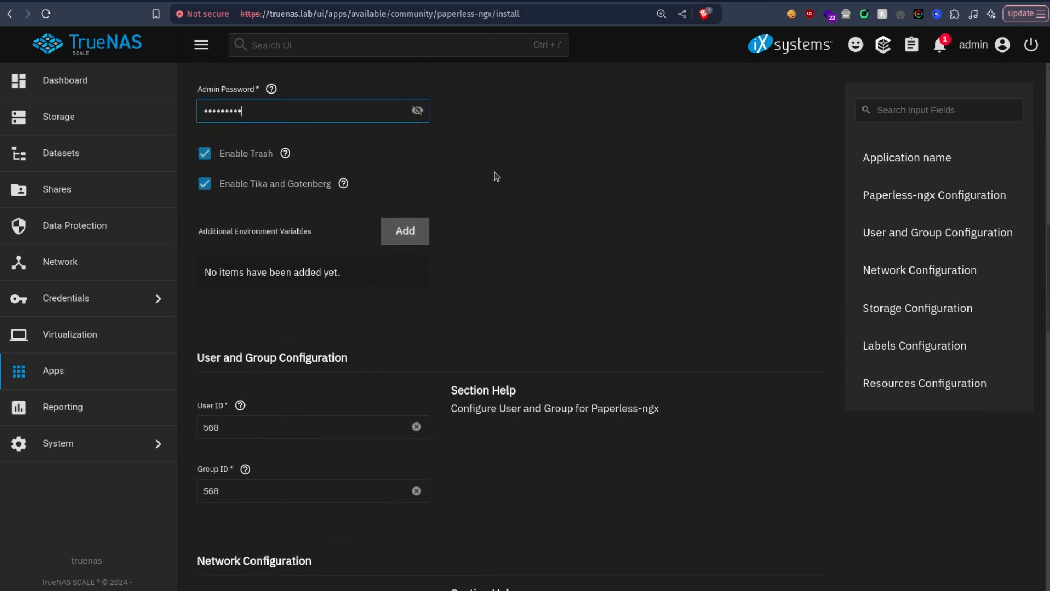
Step: Replace the WebUI port under Network Configuration with 30900
{"action": "scroll", "scroll_direction": "down", "scroll_amount": 3}
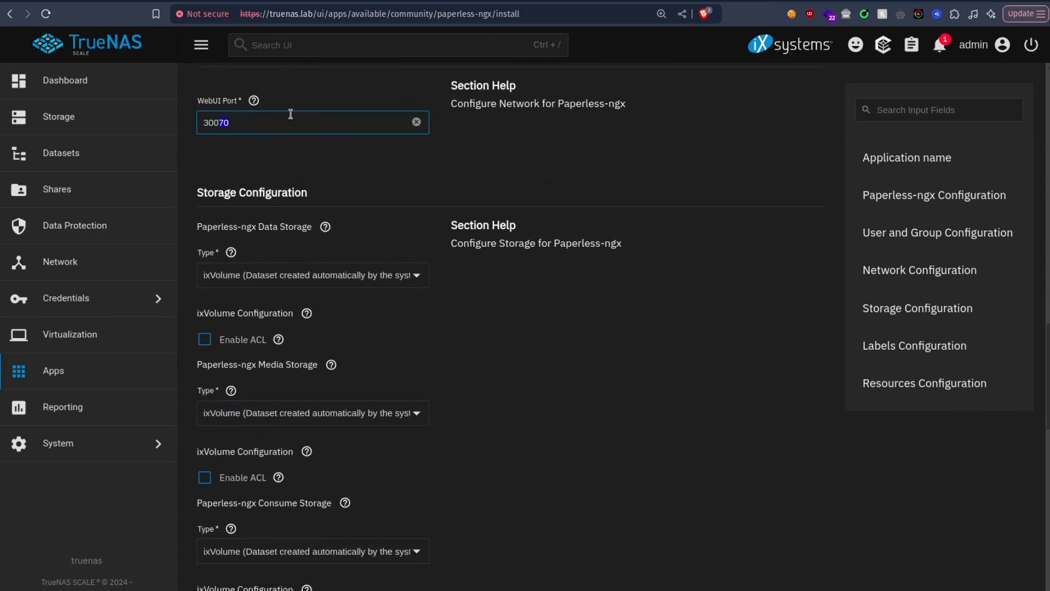
{"action": "key", "text": "Backspace"}
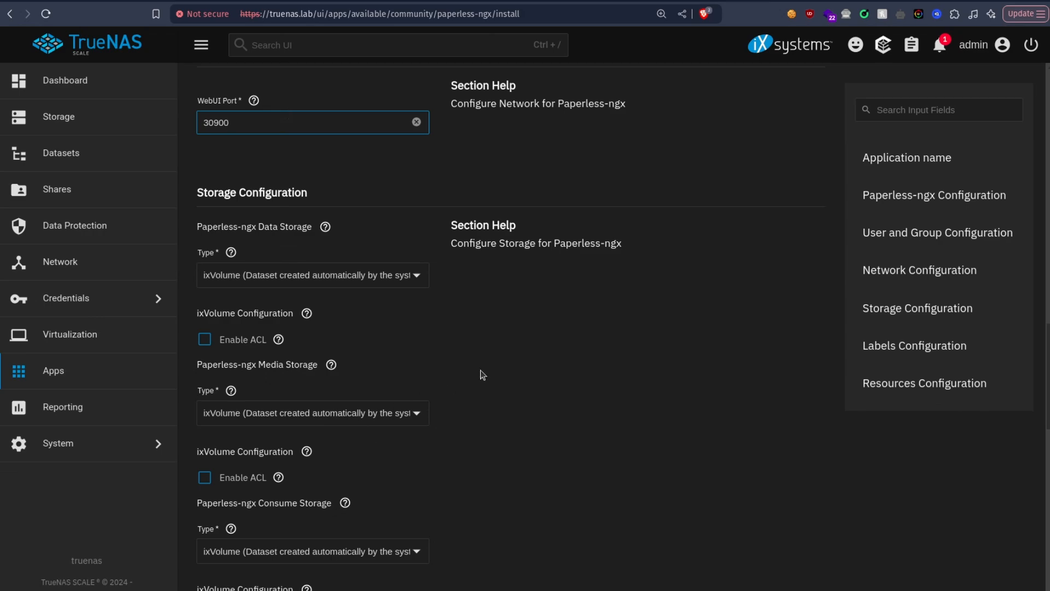
{"action": "scroll", "scroll_direction": "down", "scroll_amount": 3}
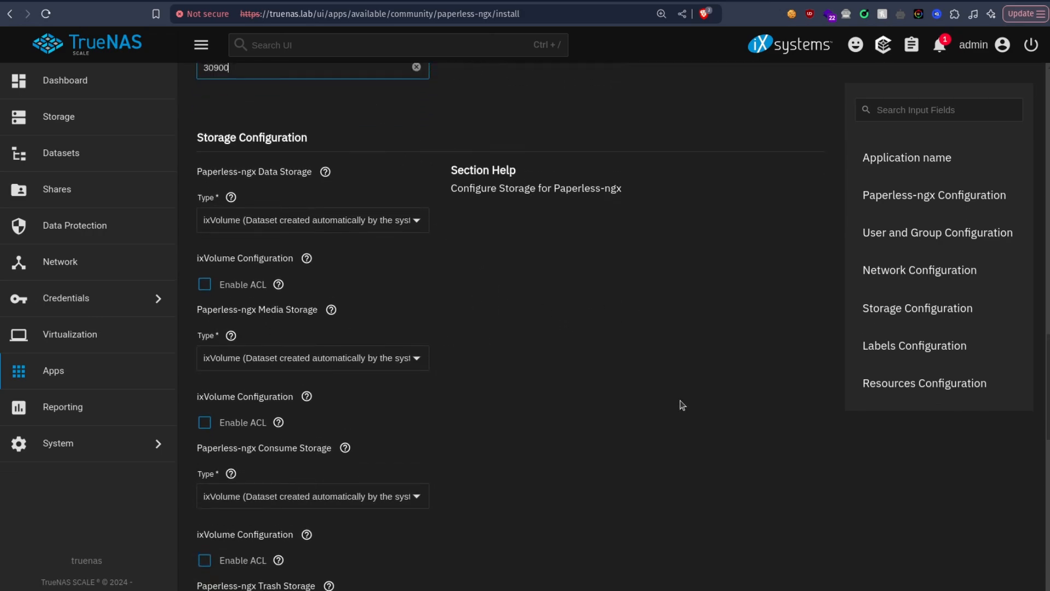
{"action": "scroll", "scroll_direction": "up", "scroll_amount": 3}
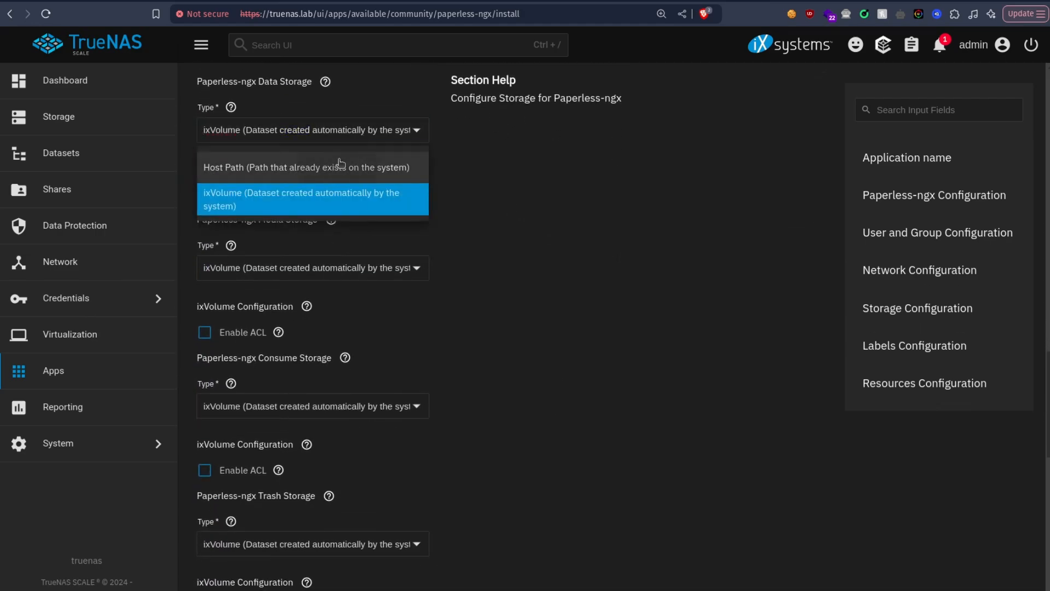
Step: Point data and media storage to host paths /mnt/NAS pool/Apps_Config/Paperless-ngx/Data and Media
{"action": "left_click", "coordinate": [305, 166]}
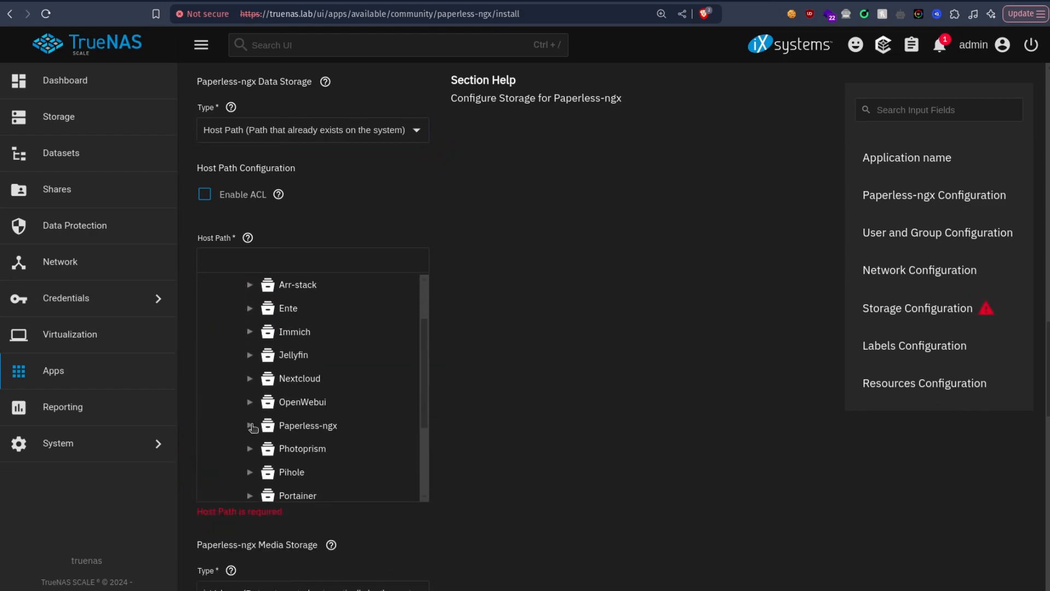
{"action": "left_click", "coordinate": [250, 426]}
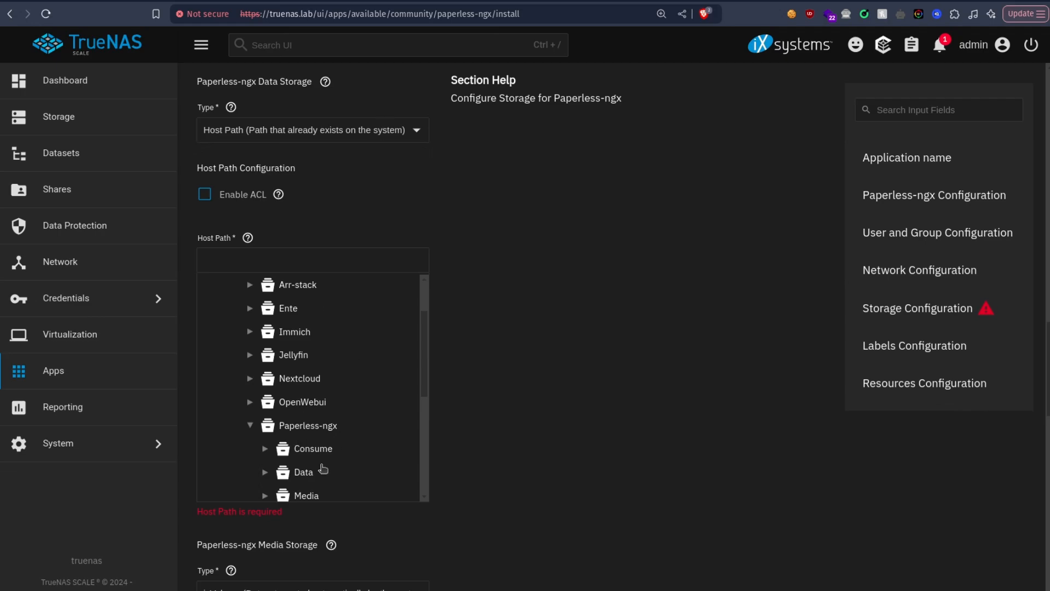
{"action": "left_click", "coordinate": [303, 471]}
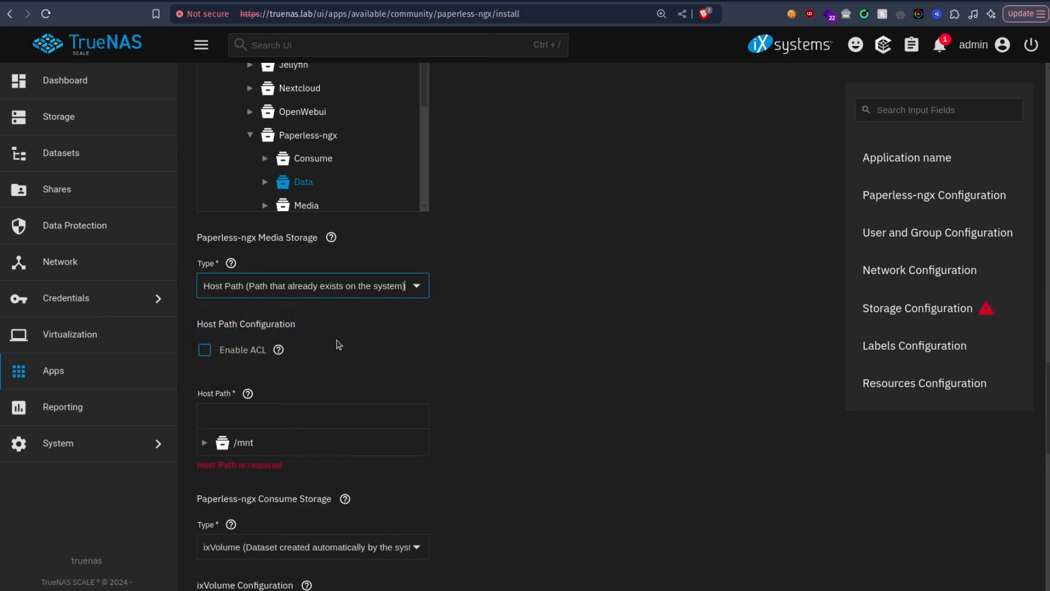
{"action": "type", "text": "/mnt/NAS pool/Apps_Config/Paperless-ngx/Data"}
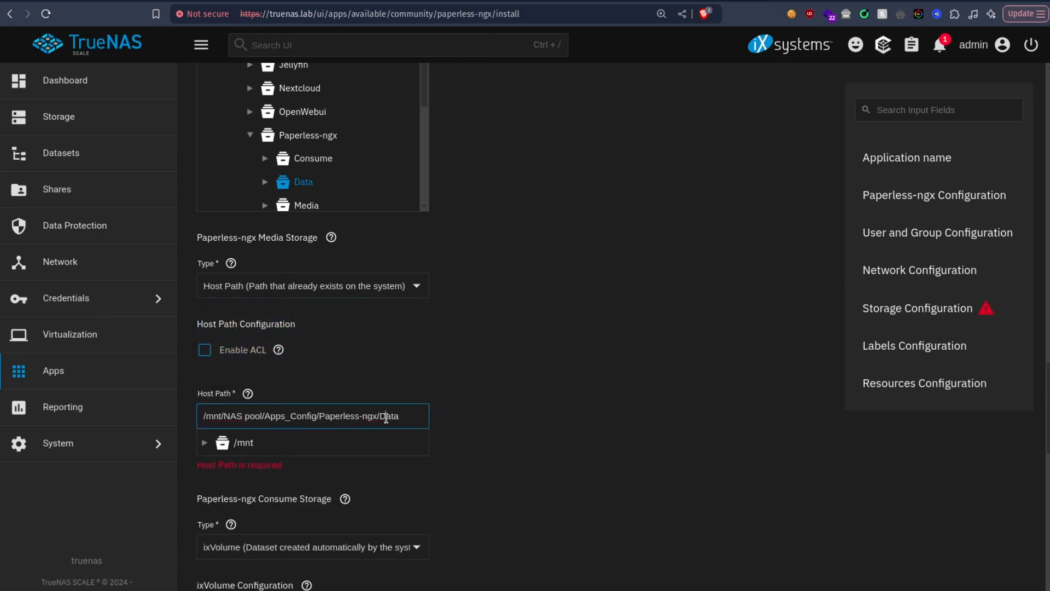
{"action": "double_click", "coordinate": [389, 416]}
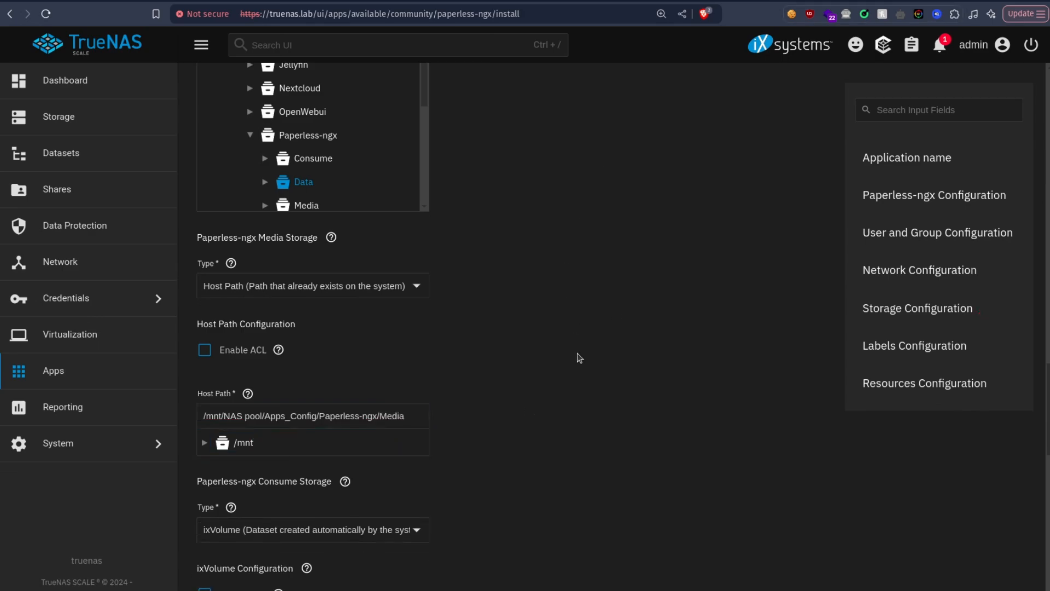
Step: Point consume, trash and Postgres storage to the matching Consume, Trash and Postgress host paths
{"action": "left_click", "coordinate": [311, 458]}
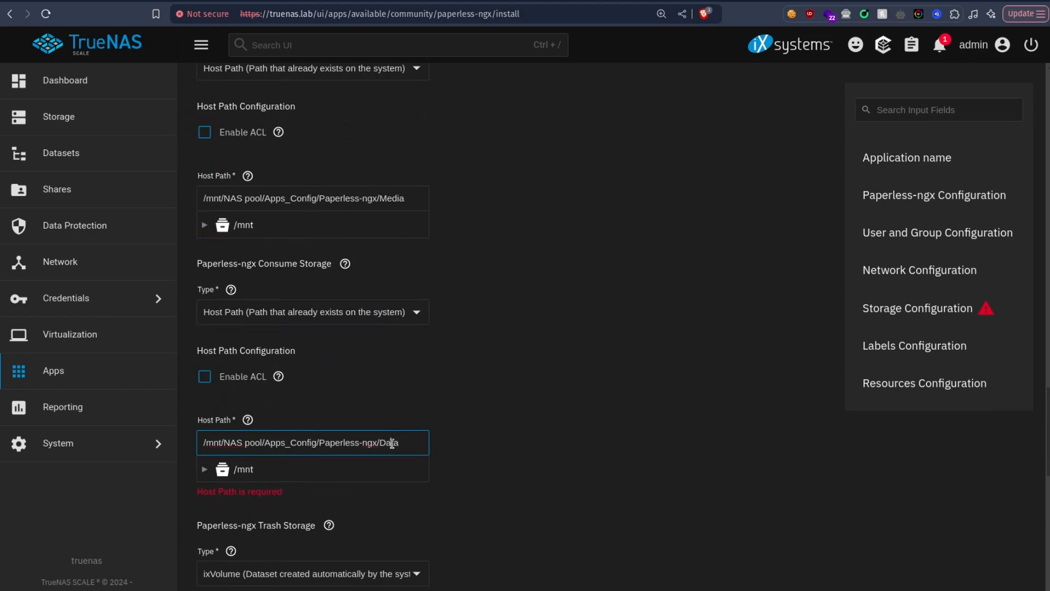
{"action": "type", "text": "Consume"}
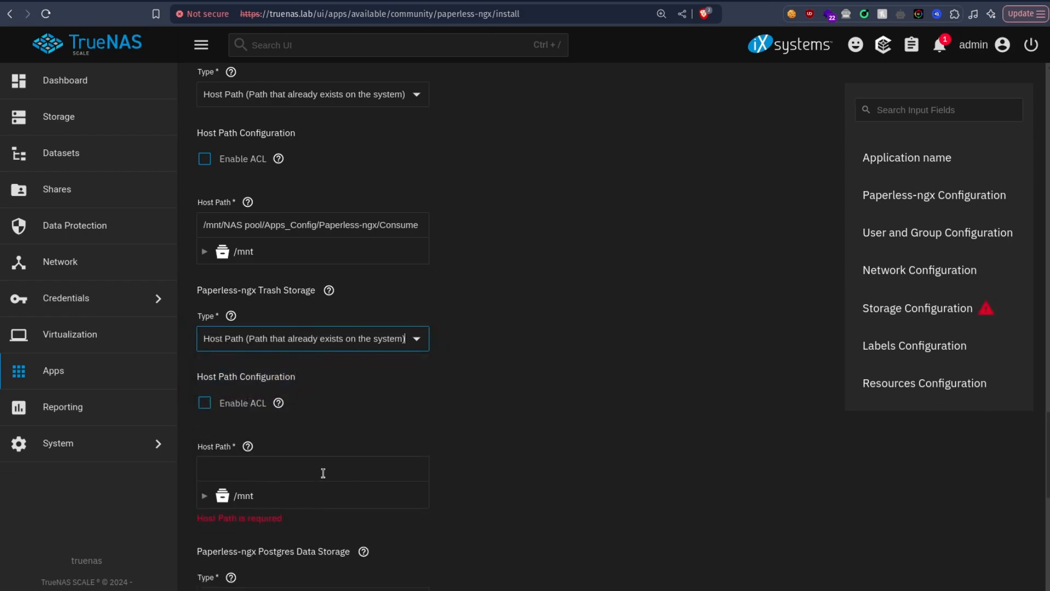
{"action": "type", "text": "/mnt/NAS pool/Apps_Config/Paperless-ngx/Data"}
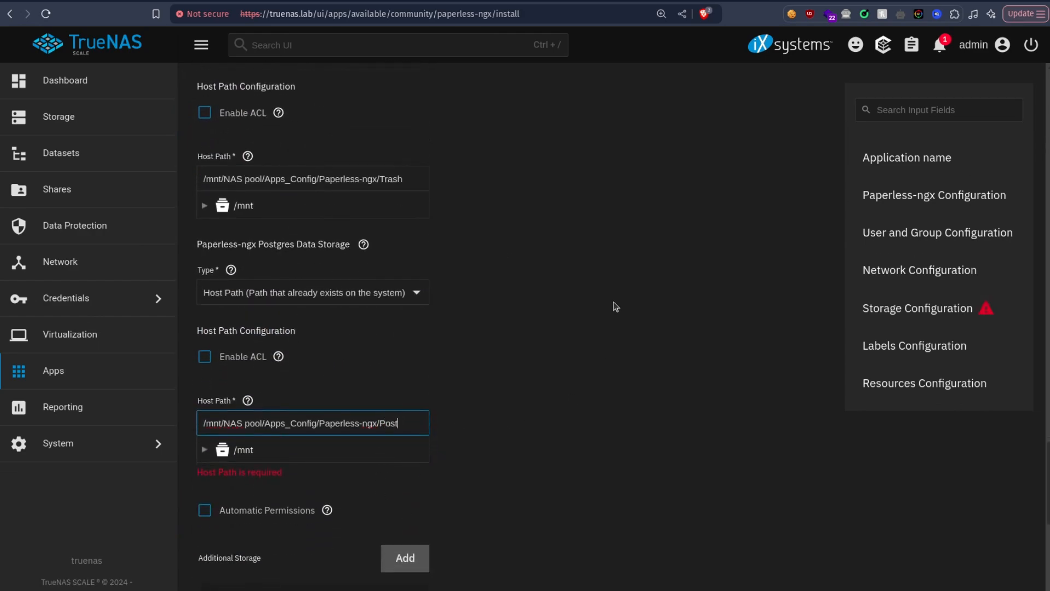
{"action": "type", "text": "gress"}
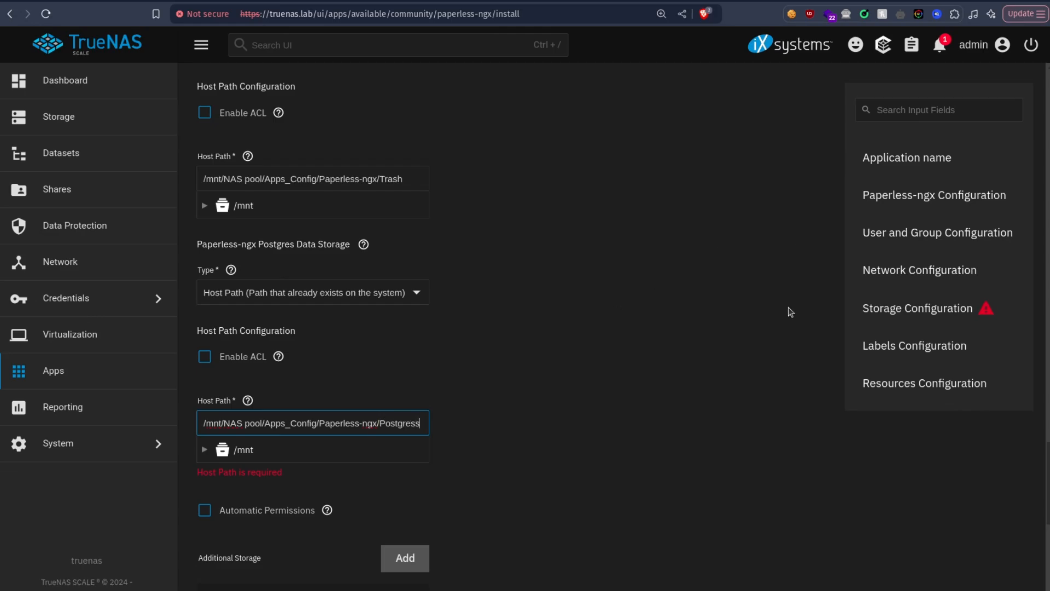
{"action": "scroll", "scroll_direction": "down", "scroll_amount": 3}
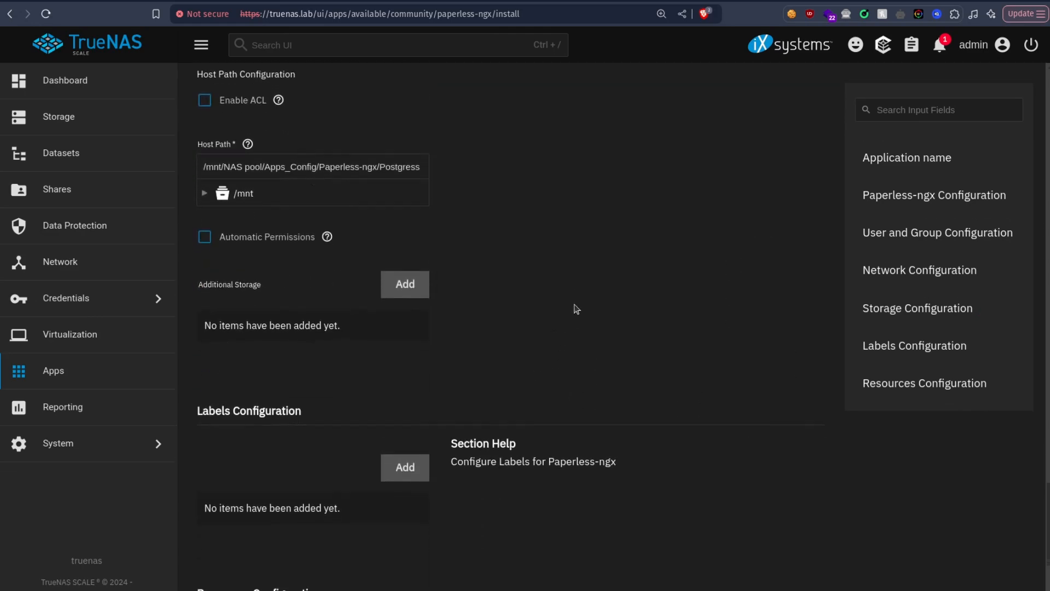
Step: Enable Automatic Permissions on Postgres data storage and install Paperless-ngx
{"action": "scroll", "scroll_direction": "down", "scroll_amount": 3}
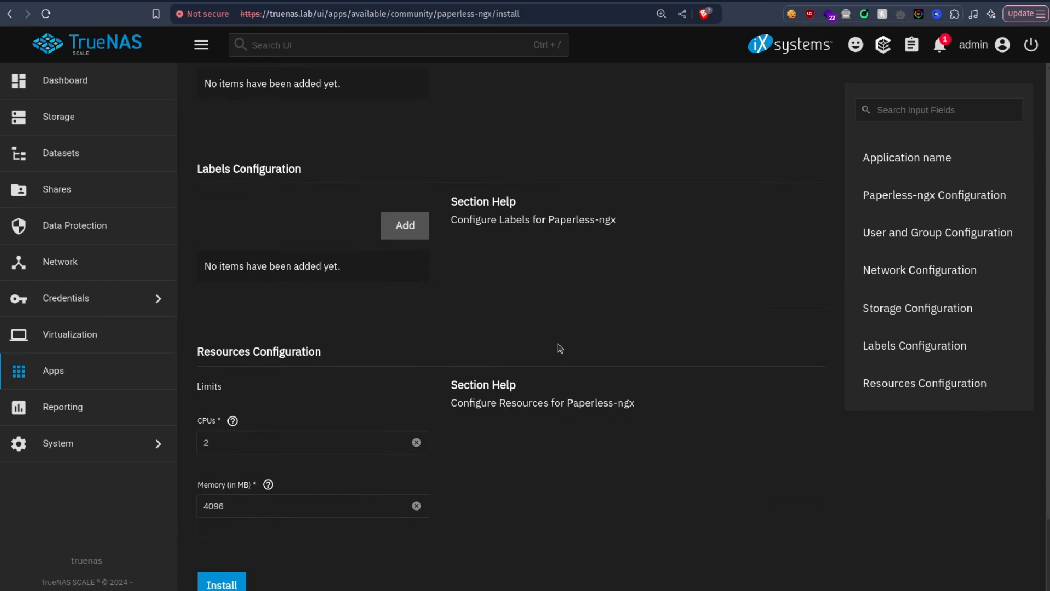
{"action": "mouse_move", "coordinate": [649, 504]}
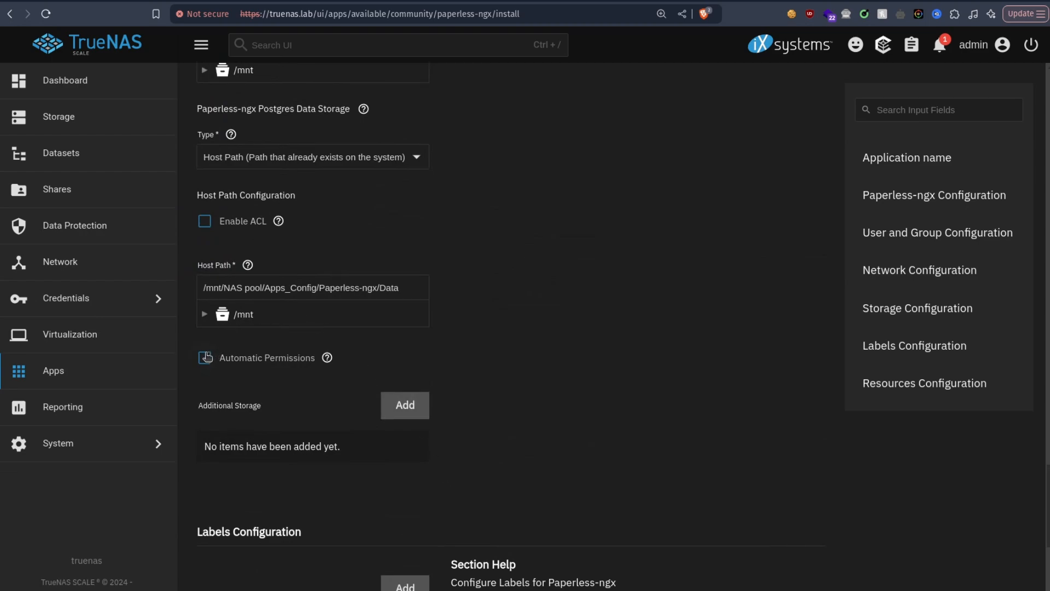
{"action": "left_click", "coordinate": [205, 356]}
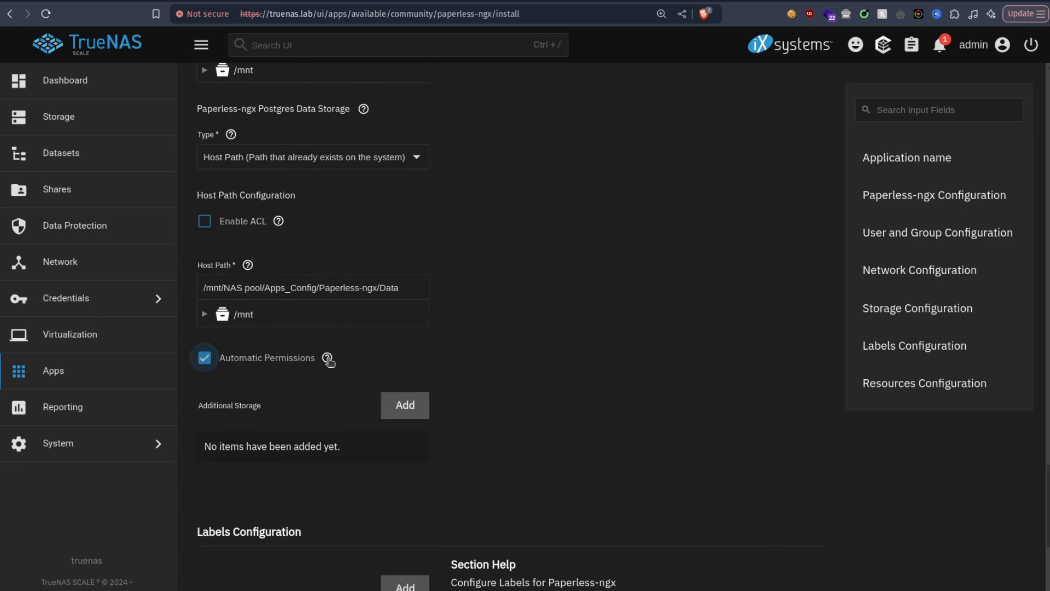
{"action": "scroll", "scroll_direction": "down", "scroll_amount": 3}
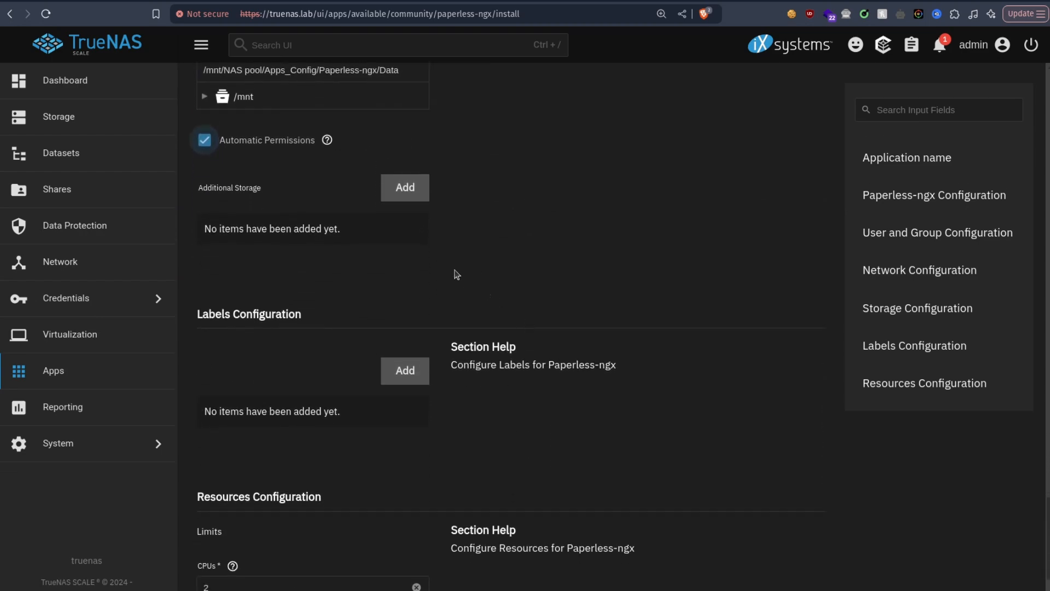
{"action": "scroll", "scroll_direction": "down", "scroll_amount": 3}
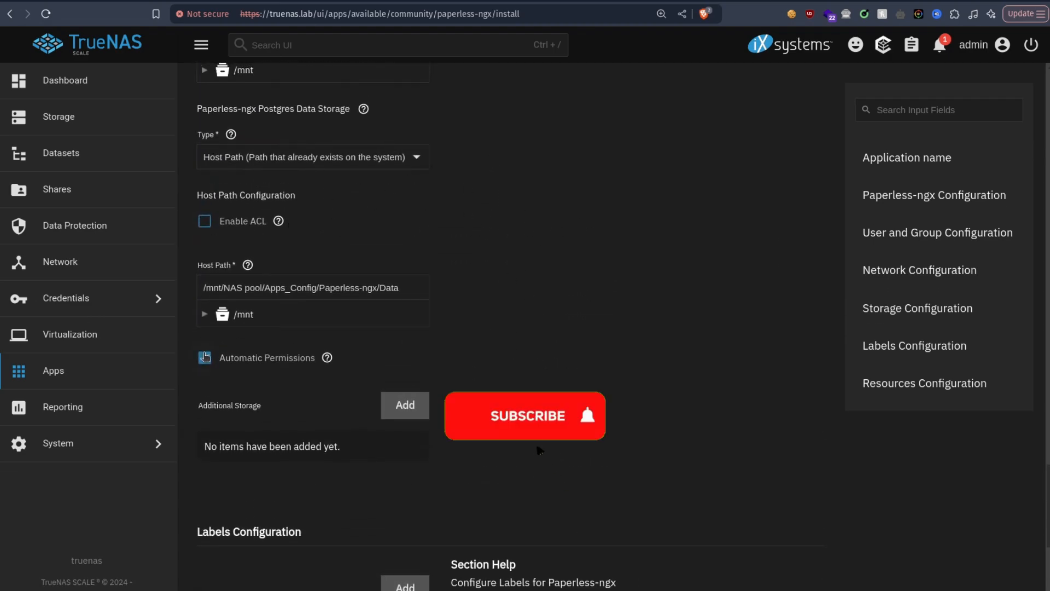
{"action": "left_click", "coordinate": [524, 416]}
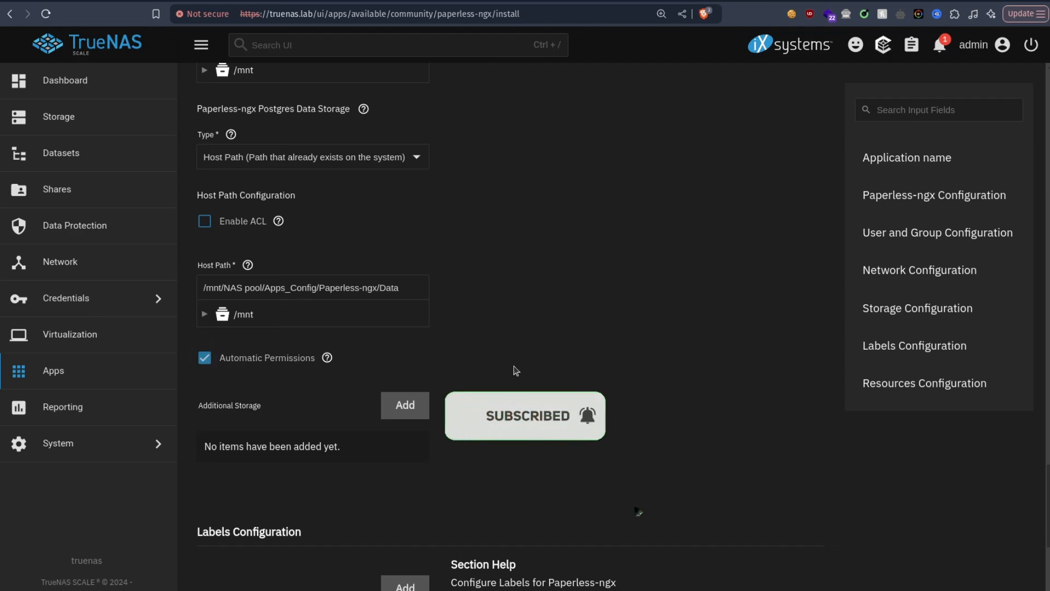
{"action": "scroll", "scroll_direction": "down", "scroll_amount": 3}
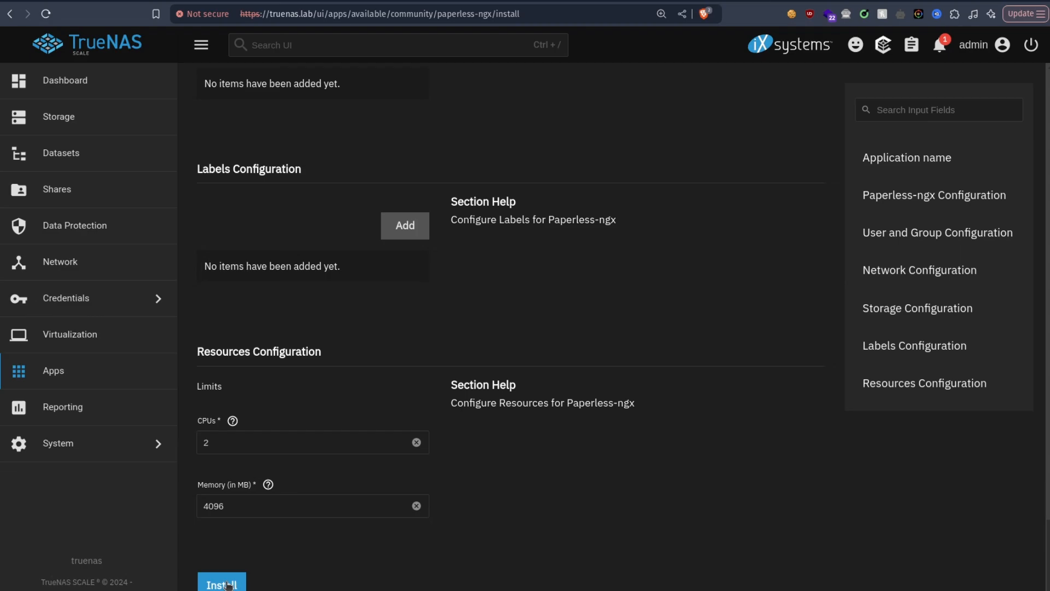
{"action": "left_click", "coordinate": [221, 584]}
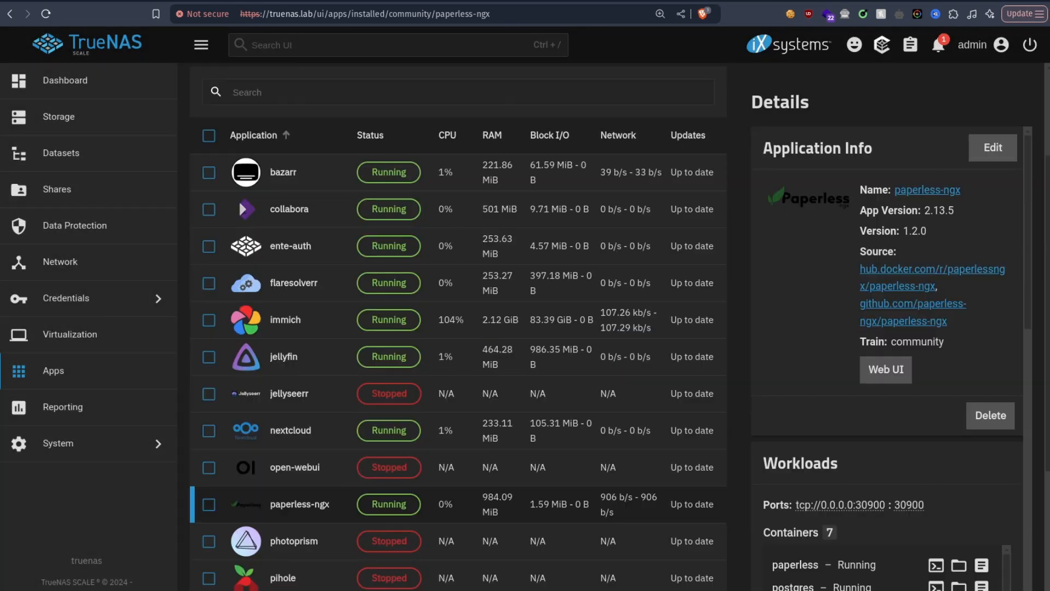
{"action": "mouse_move", "coordinate": [646, 388]}
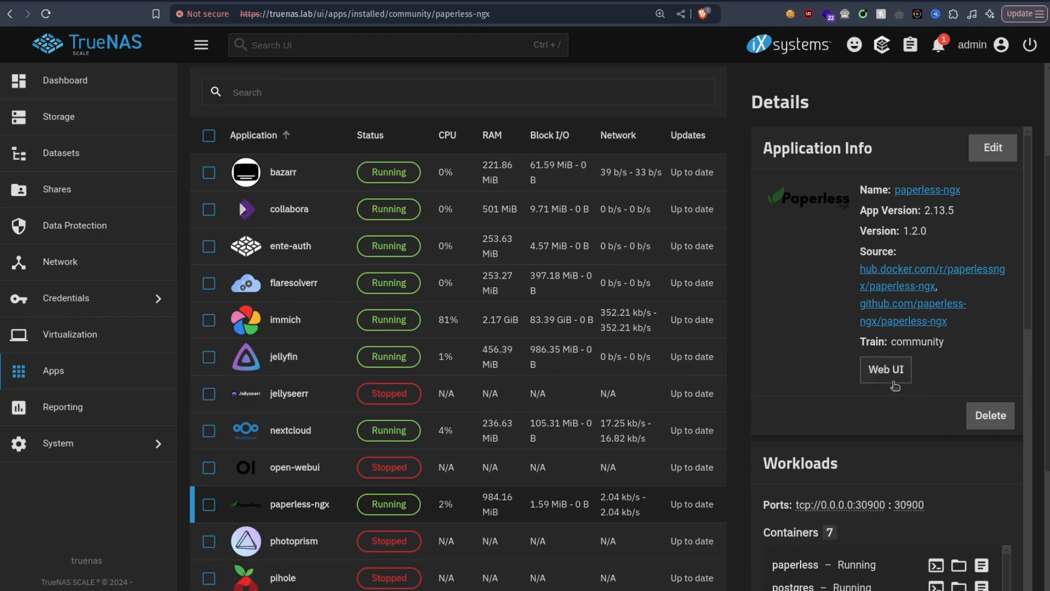
Step: Launch the Paperless-ngx web interface from the running app's details
{"action": "left_click", "coordinate": [885, 369]}
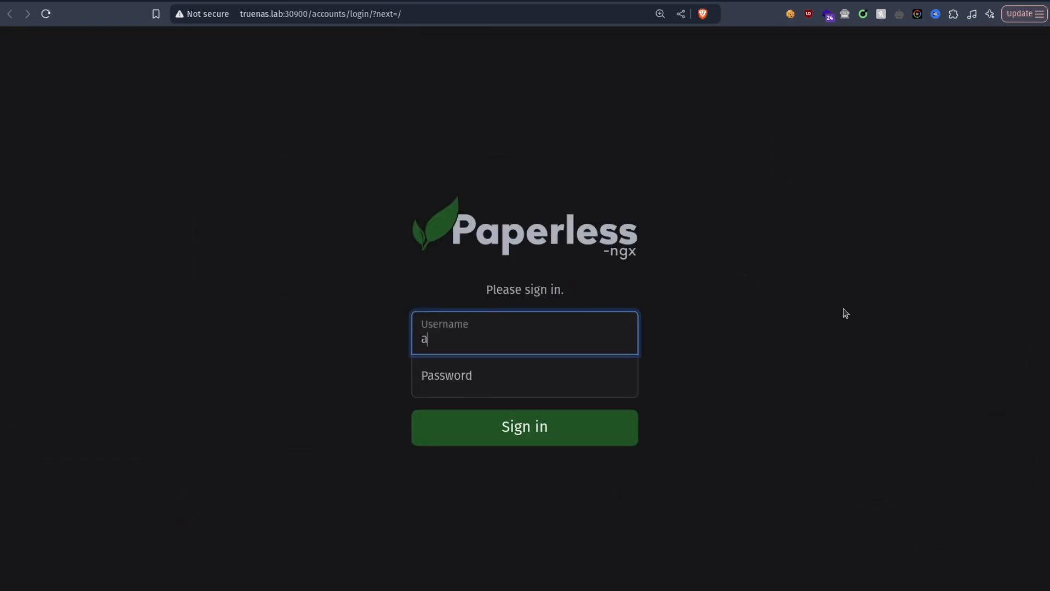
Step: Sign in as admin and dismiss the successful sign-in notice
{"action": "type", "text": "dmin"}
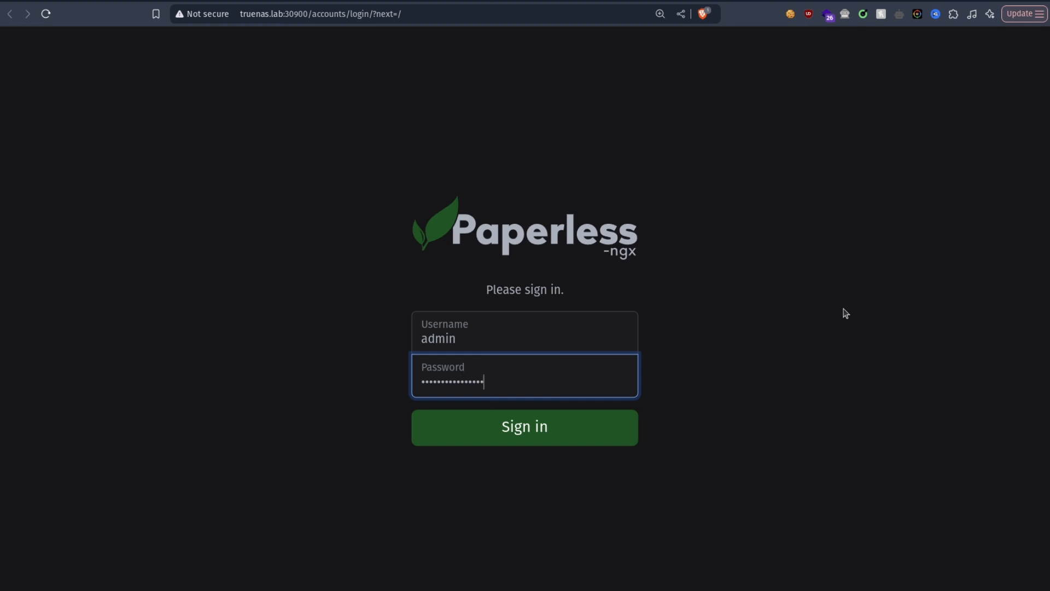
{"action": "left_click", "coordinate": [524, 426]}
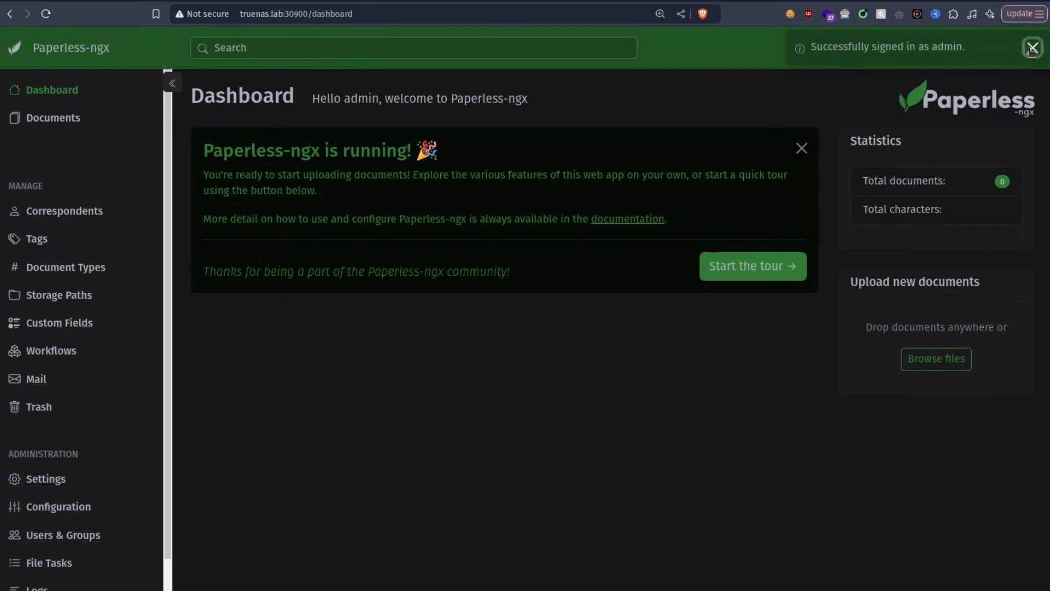
{"action": "left_click", "coordinate": [1034, 47]}
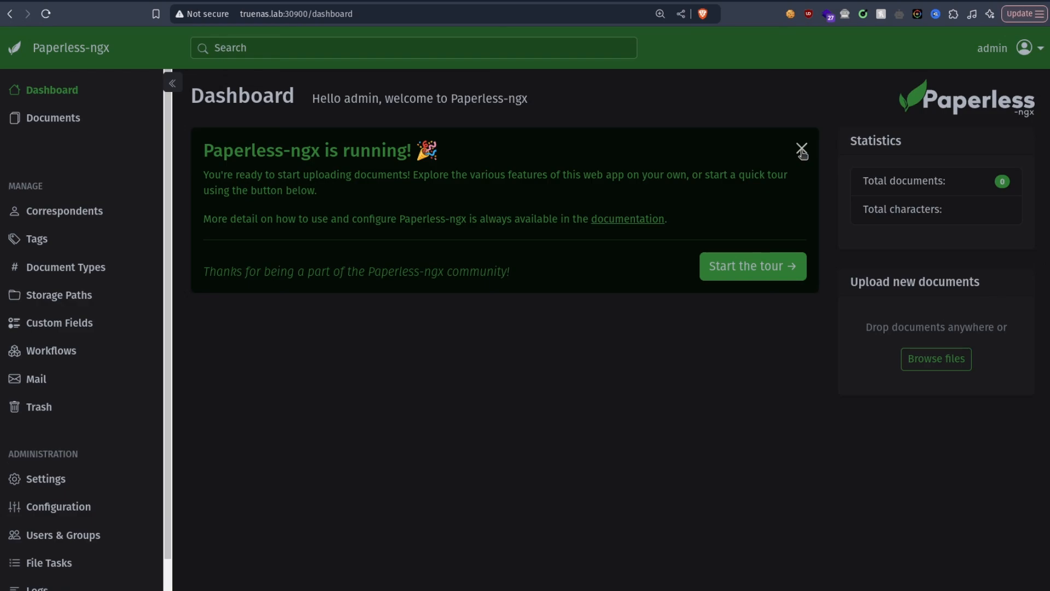
{"action": "mouse_move", "coordinate": [806, 152]}
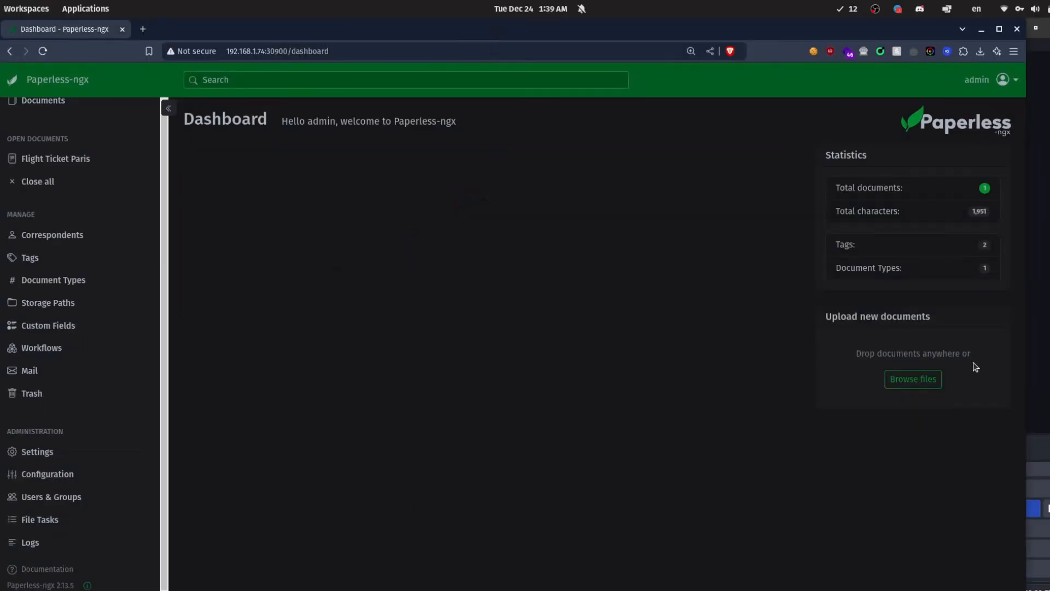
{"action": "mouse_move", "coordinate": [922, 363]}
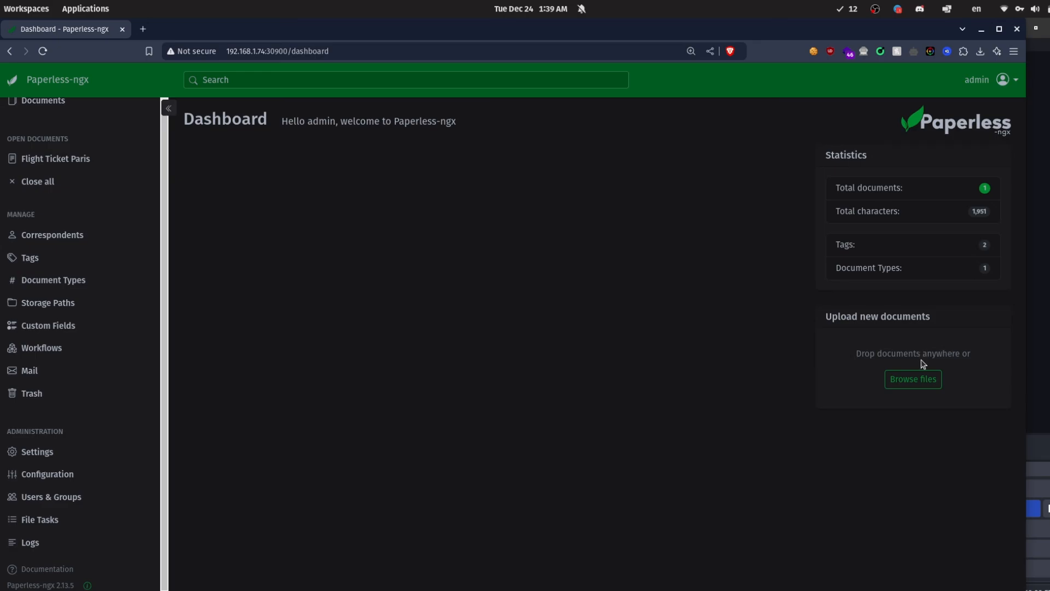
Step: Upload billet_aller_ASL.pdf from the Music folder to Paperless-ngx
{"action": "left_click", "coordinate": [913, 379]}
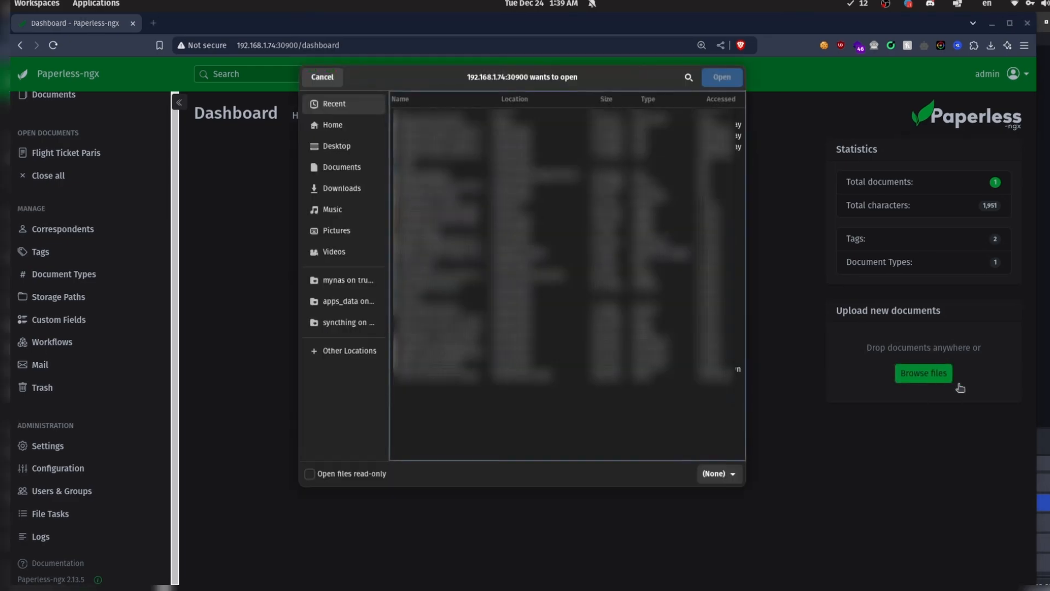
{"action": "left_click", "coordinate": [331, 209]}
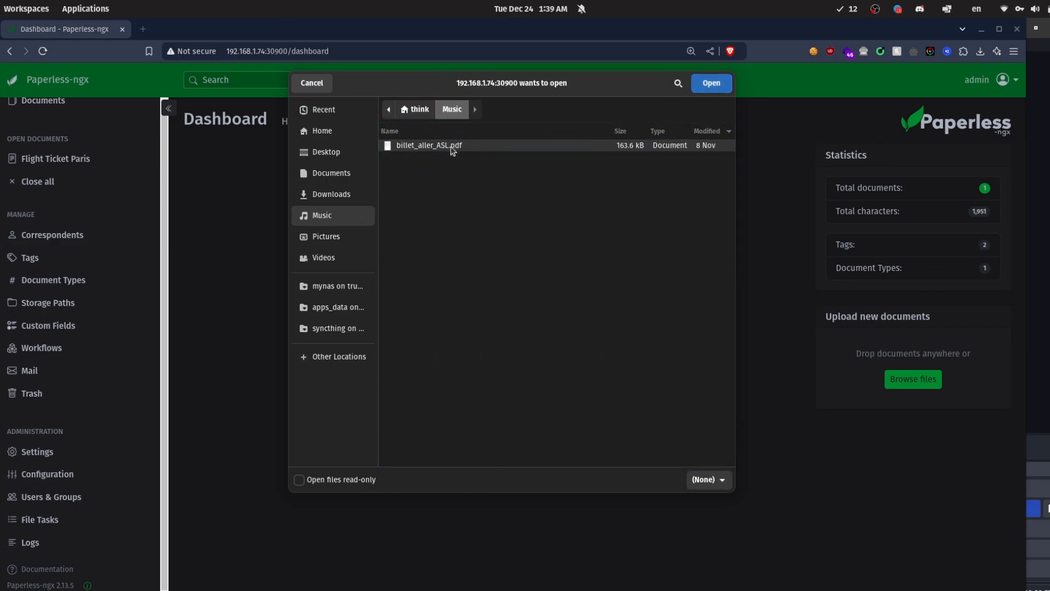
{"action": "left_click", "coordinate": [710, 82]}
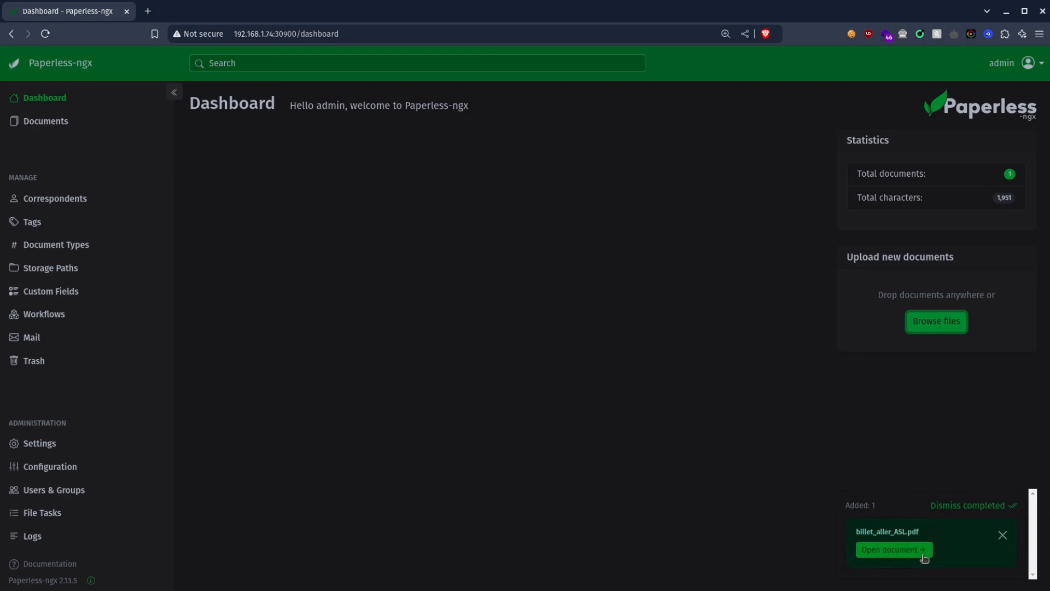
Step: Open the uploaded ticket's details and retitle it 'Flight Ticket to Paris'
{"action": "left_click", "coordinate": [893, 550]}
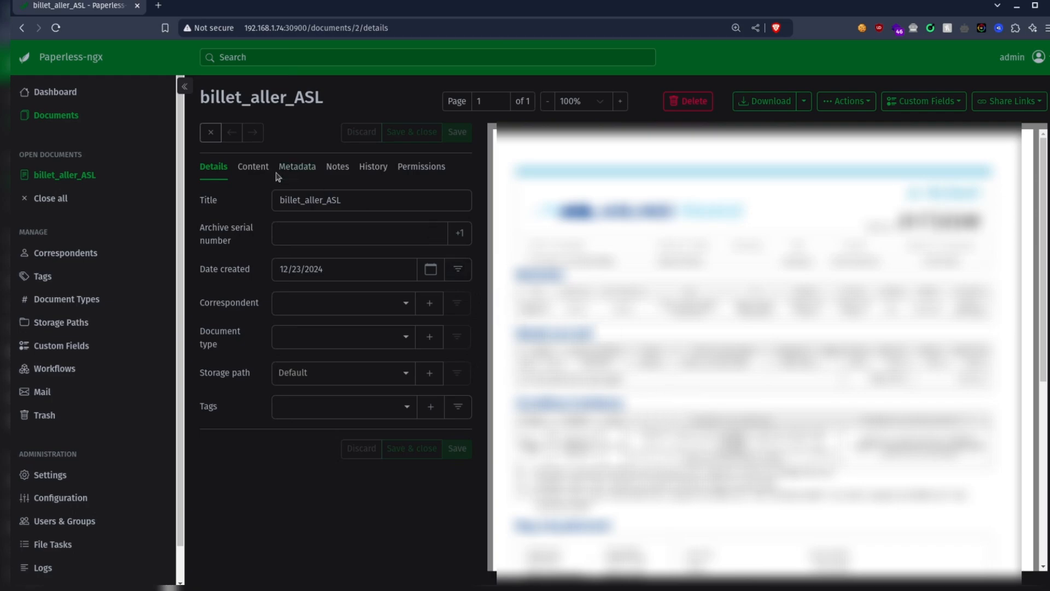
{"action": "scroll", "scroll_direction": "down", "scroll_amount": 3}
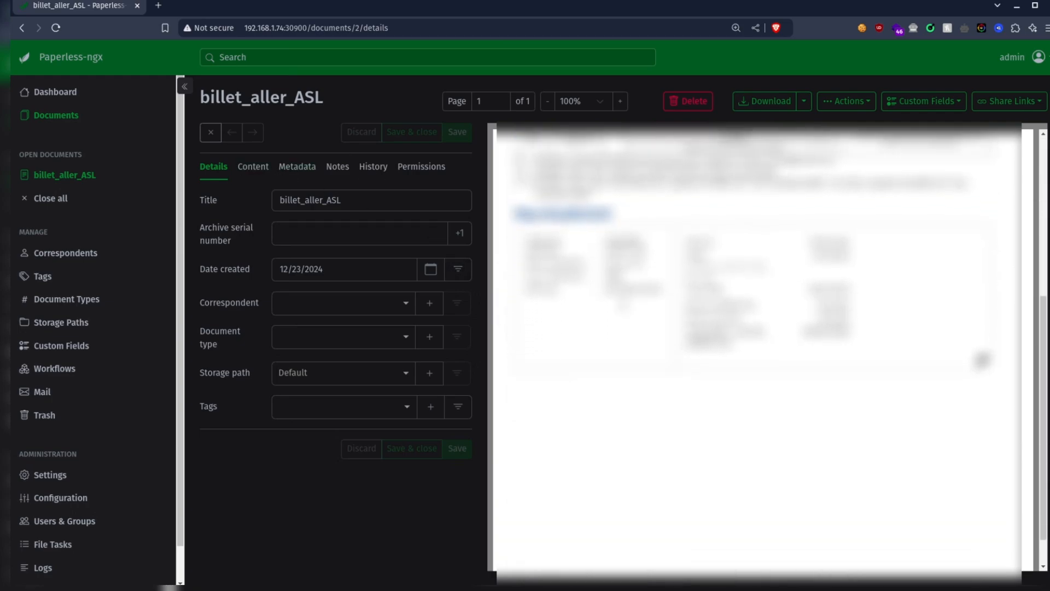
{"action": "scroll", "scroll_direction": "down", "scroll_amount": 3}
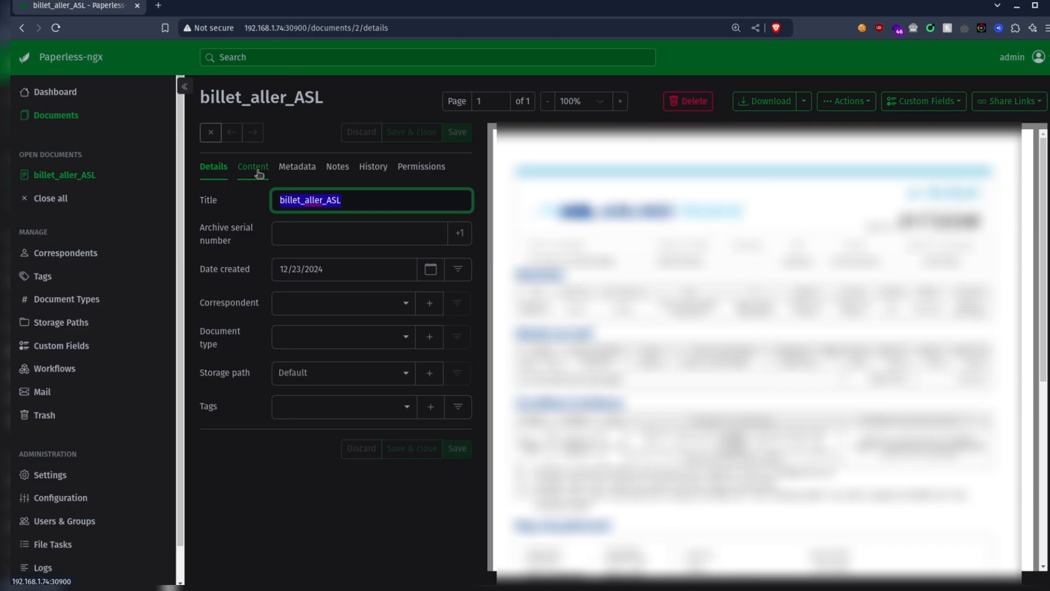
{"action": "type", "text": "Flight Ticket"}
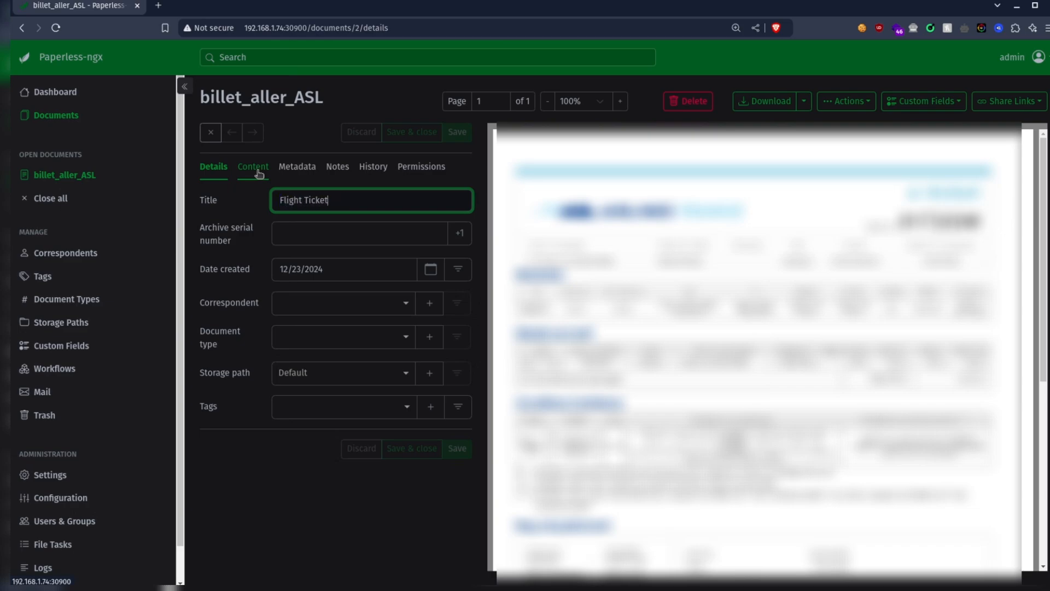
{"action": "type", "text": "Flight Ticket"}
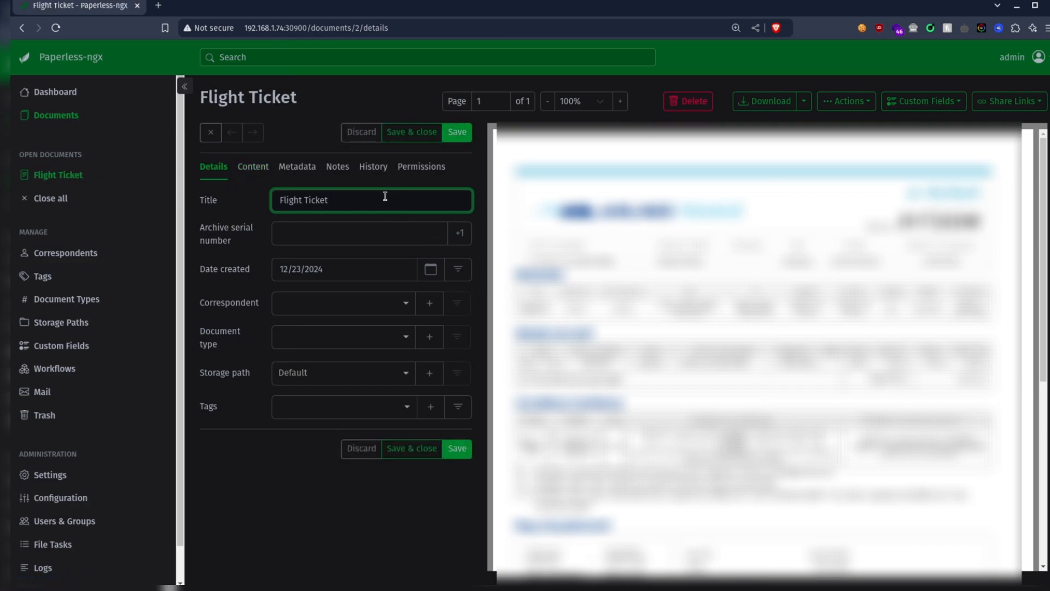
{"action": "type", "text": "to Paris"}
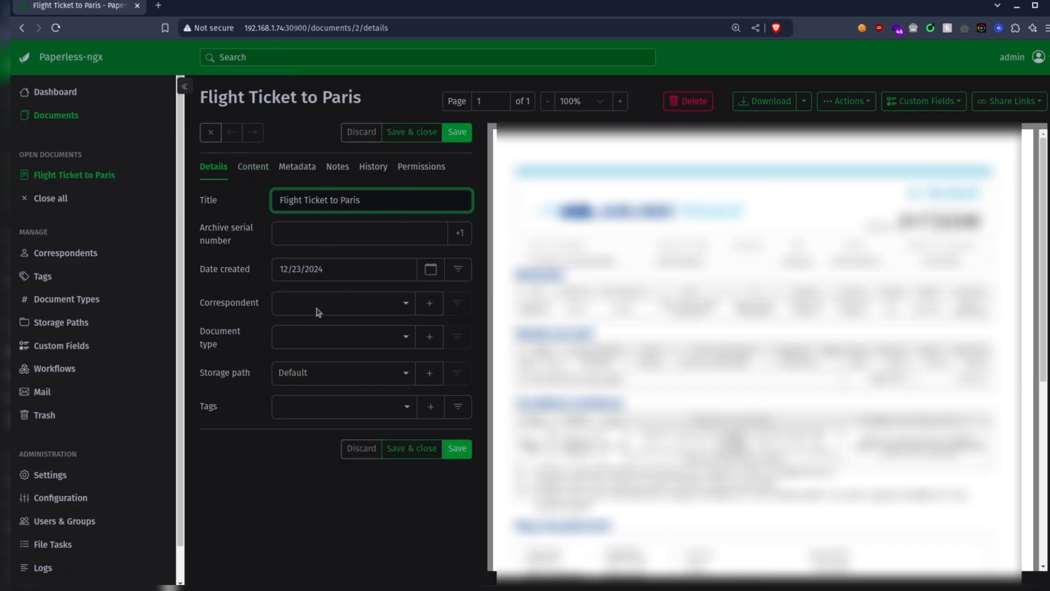
Step: Review the Date created field and begin choosing a Document type for the ticket
{"action": "left_click", "coordinate": [345, 270]}
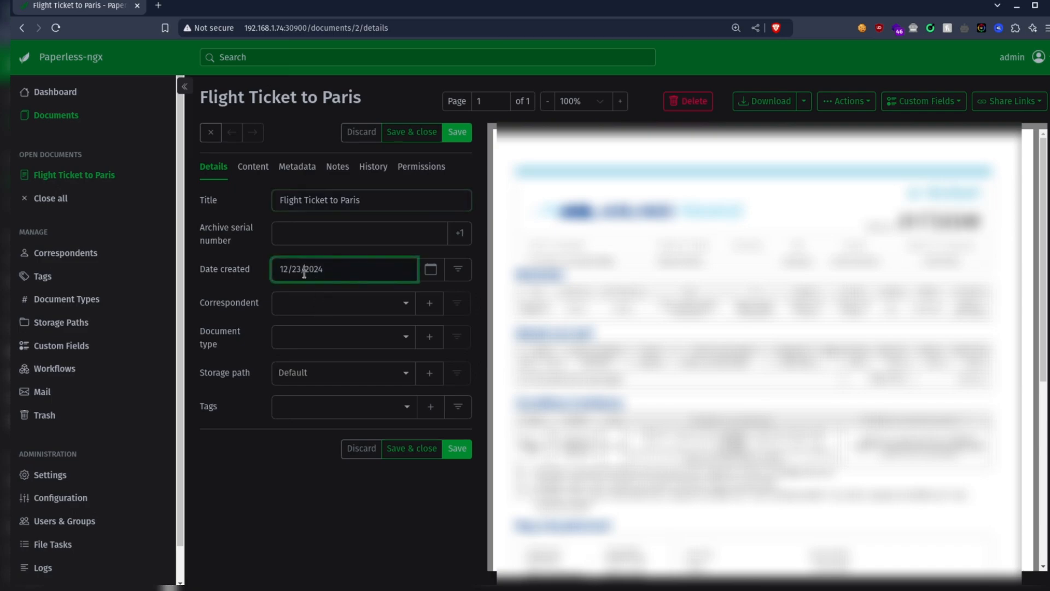
{"action": "left_click", "coordinate": [338, 336]}
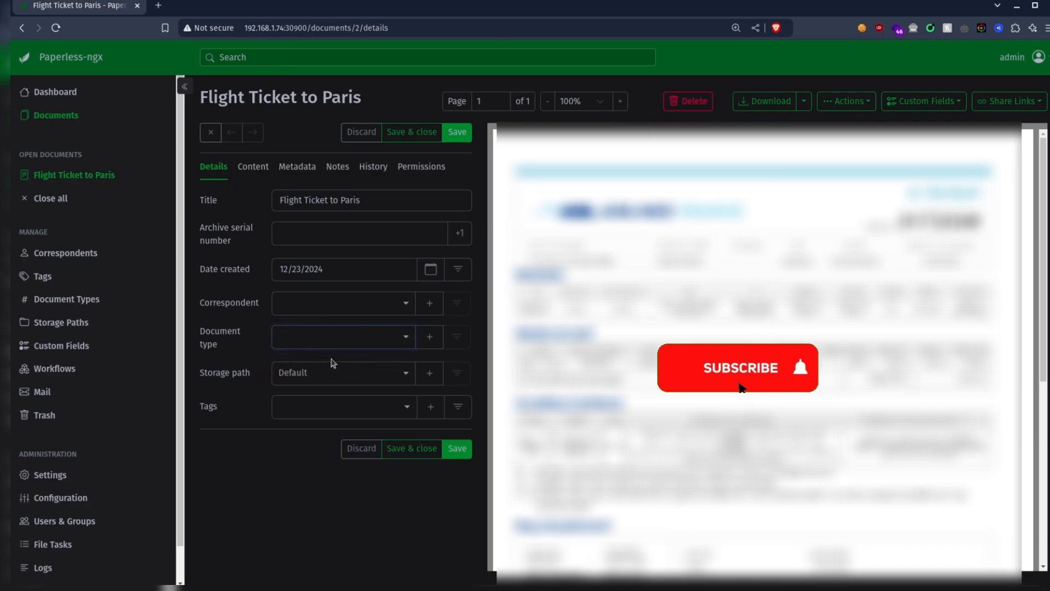
{"action": "left_click", "coordinate": [737, 367]}
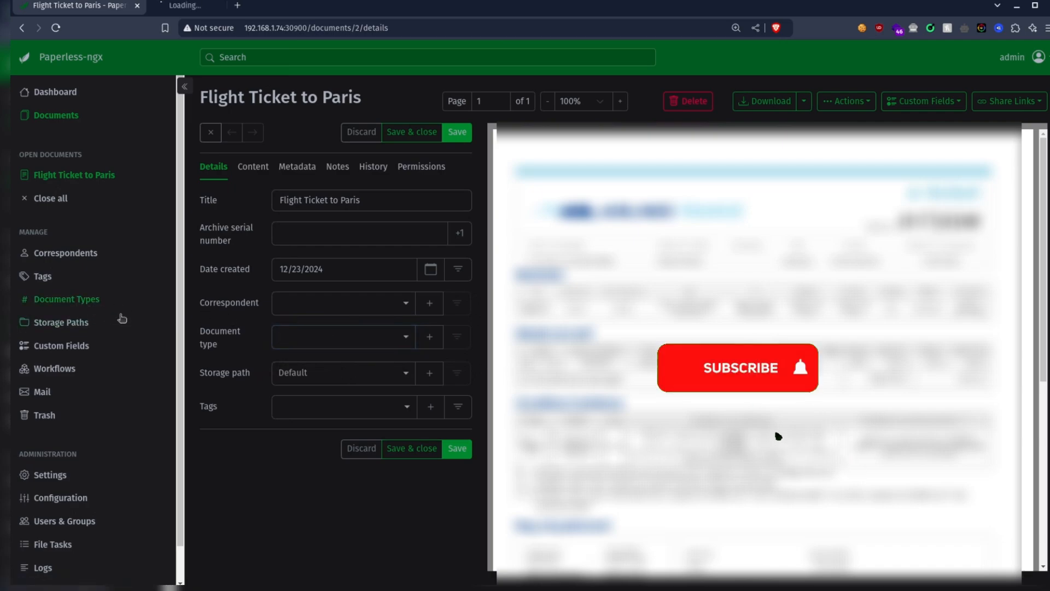
Step: Create a document type named 'Flights' with Auto matching and return to the ticket
{"action": "left_click", "coordinate": [67, 298]}
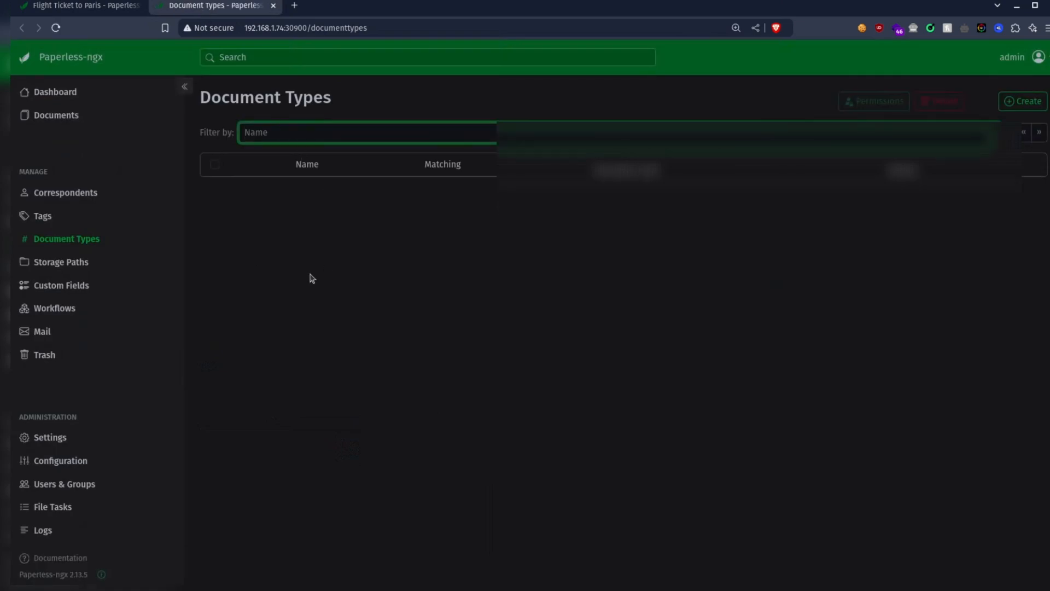
{"action": "left_click", "coordinate": [1025, 101]}
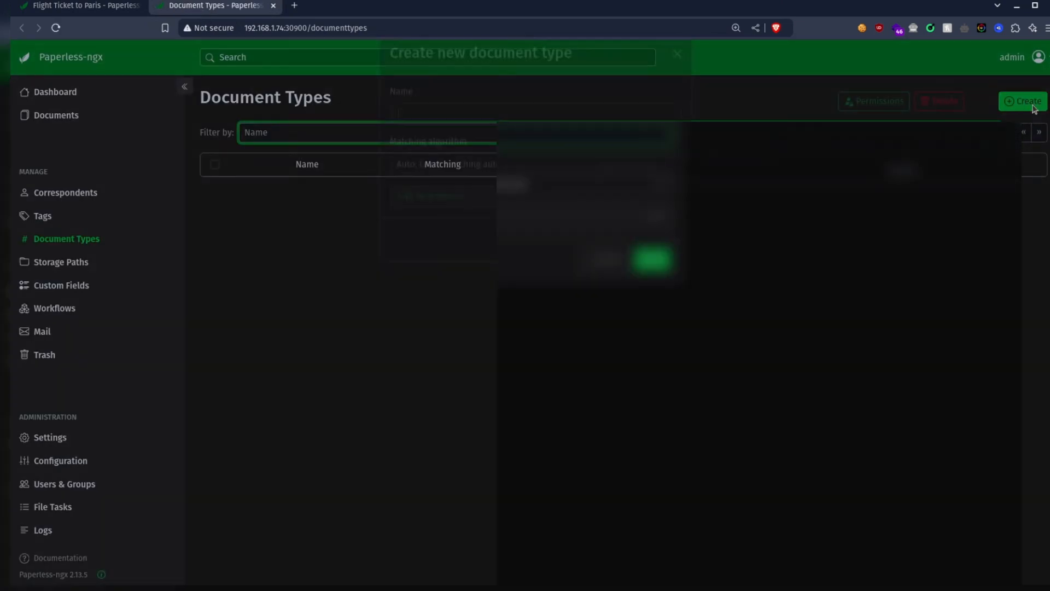
{"action": "left_click", "coordinate": [1022, 101]}
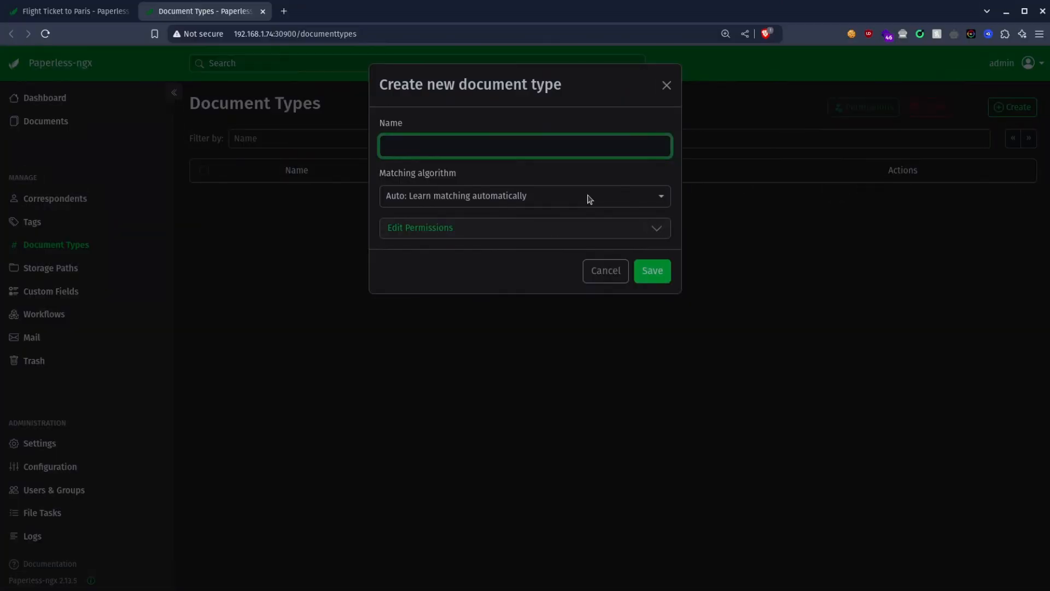
{"action": "type", "text": "Flights"}
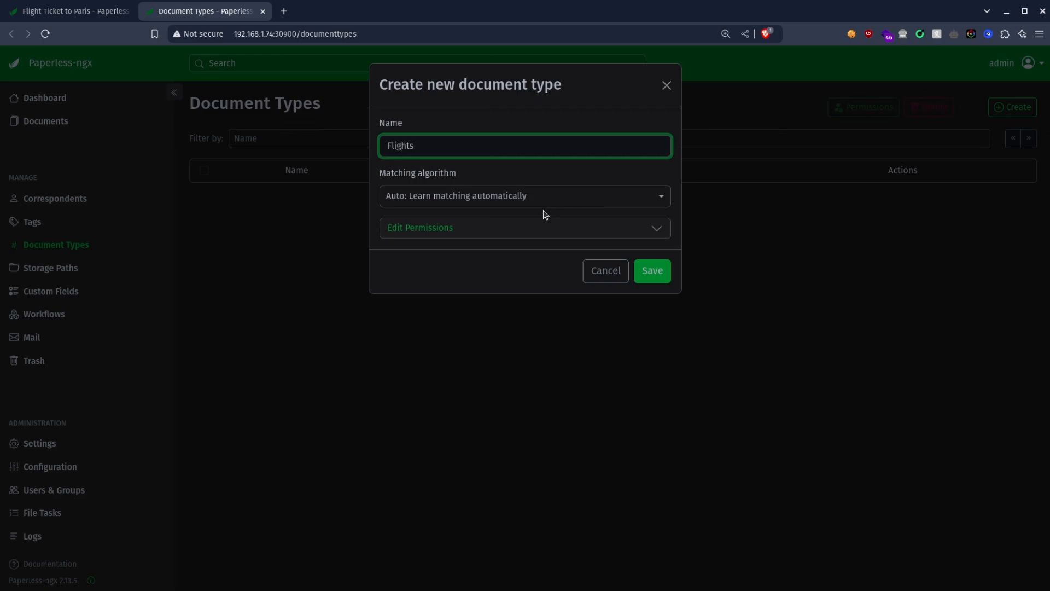
{"action": "left_click", "coordinate": [524, 196]}
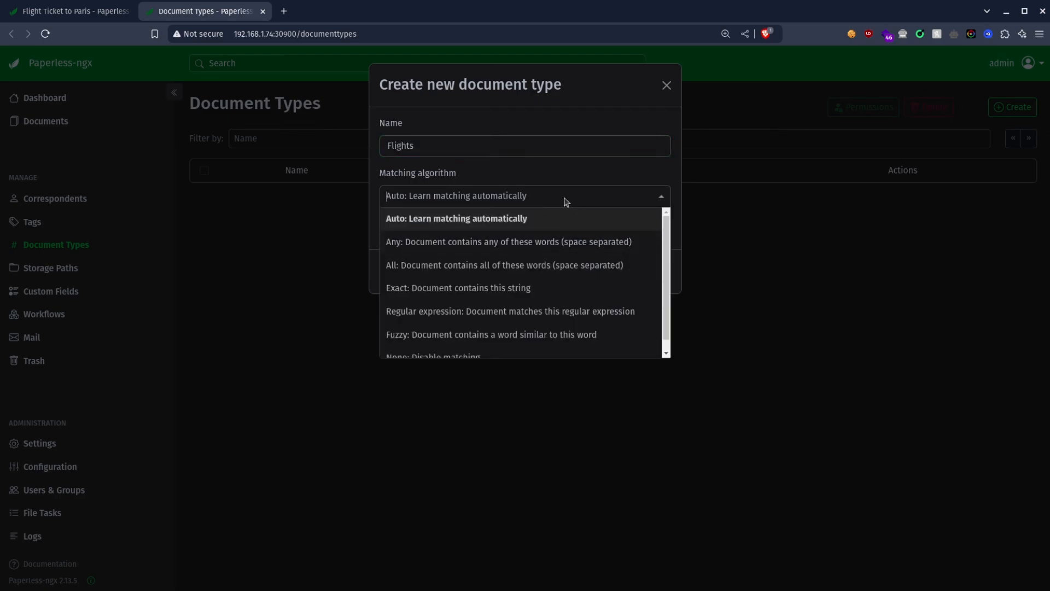
{"action": "left_click", "coordinate": [456, 217]}
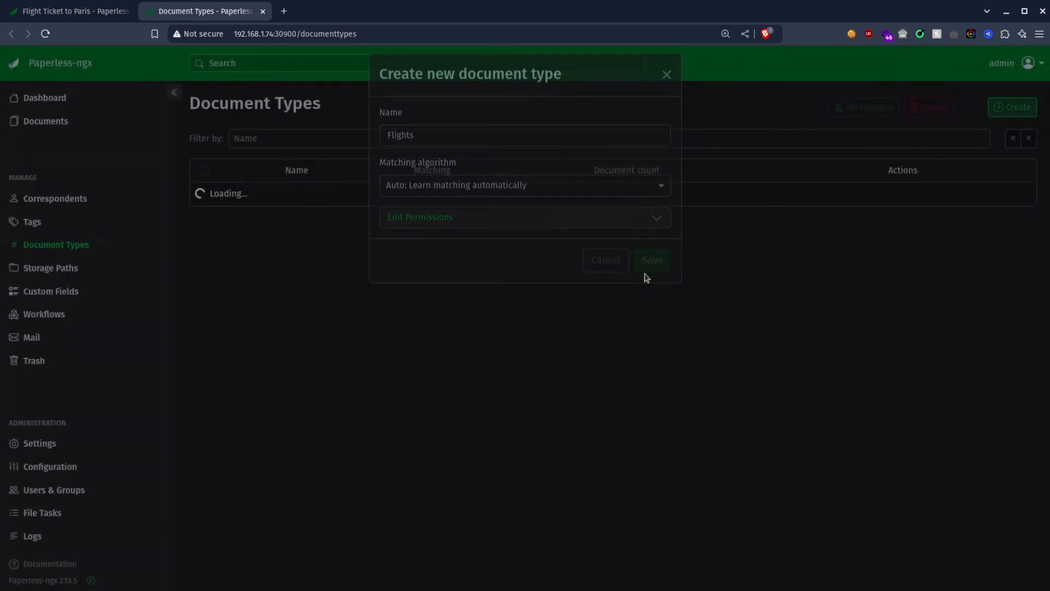
{"action": "left_click", "coordinate": [650, 261]}
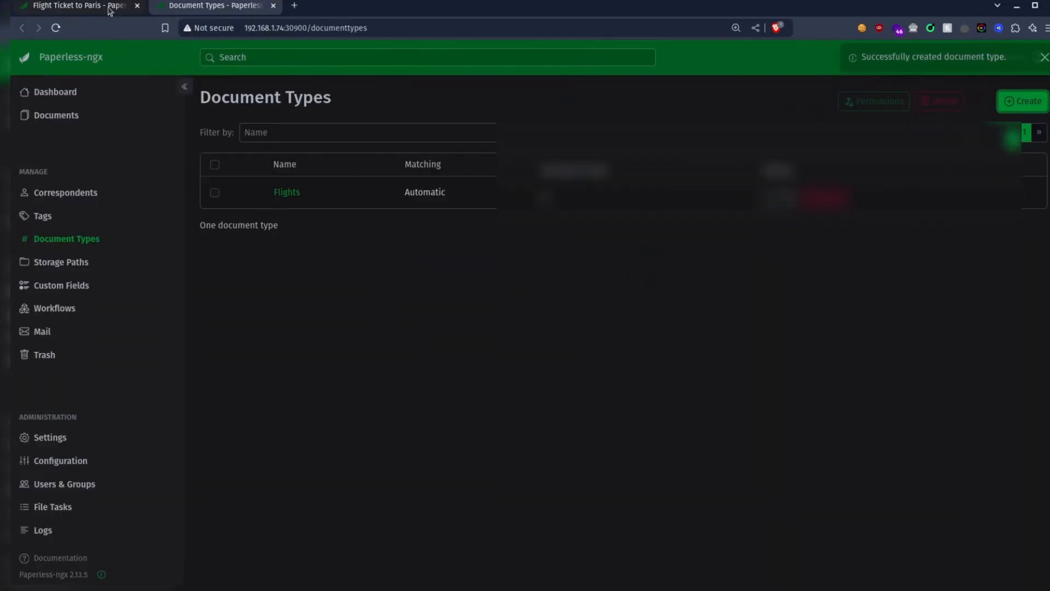
Step: Retitle the ticket 'Flight Ticket Paris' and set its document type to Flights
{"action": "left_click", "coordinate": [74, 5]}
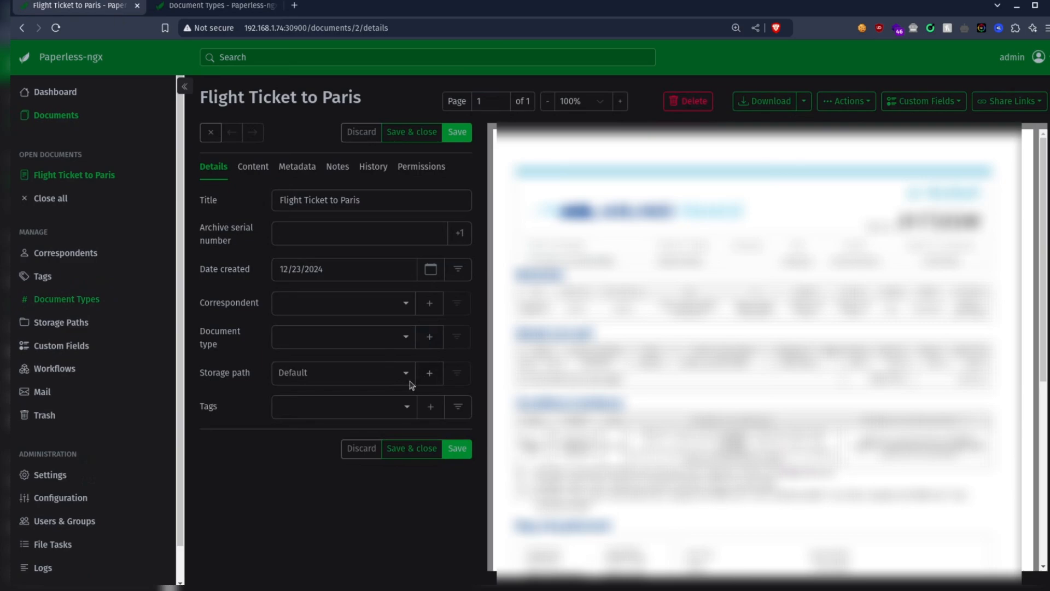
{"action": "left_click", "coordinate": [341, 336]}
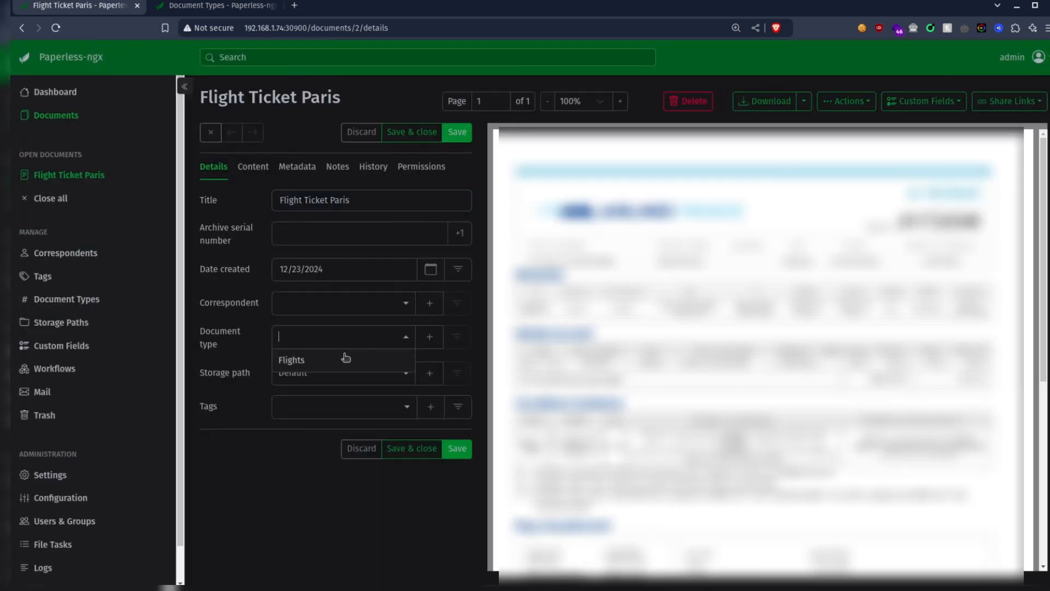
{"action": "left_click", "coordinate": [291, 360]}
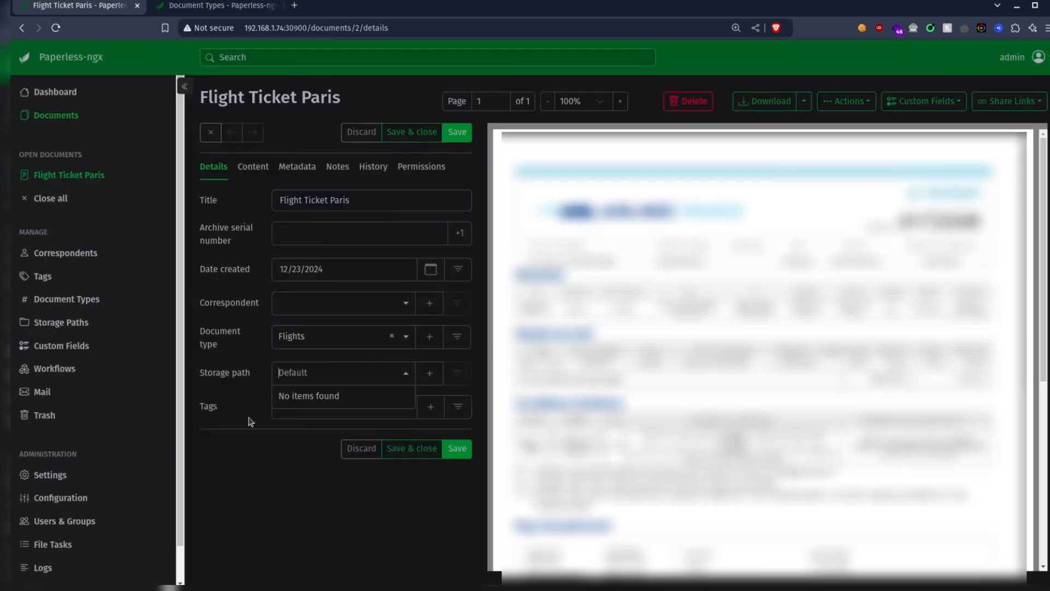
Step: Create and attach new tags 'paris' and 'flight' to the ticket
{"action": "type", "text": "#"}
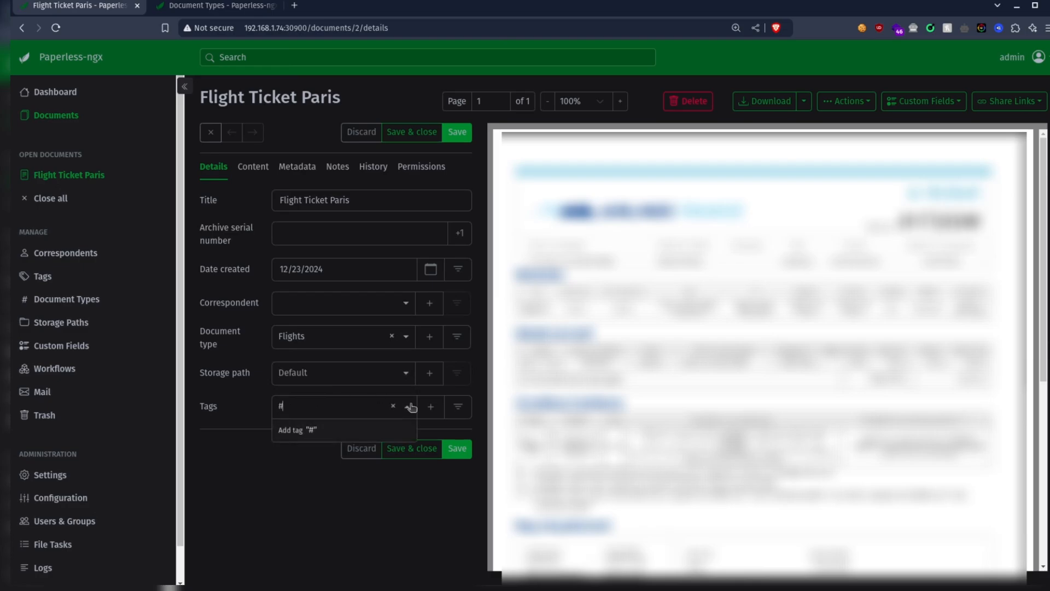
{"action": "left_click", "coordinate": [297, 429]}
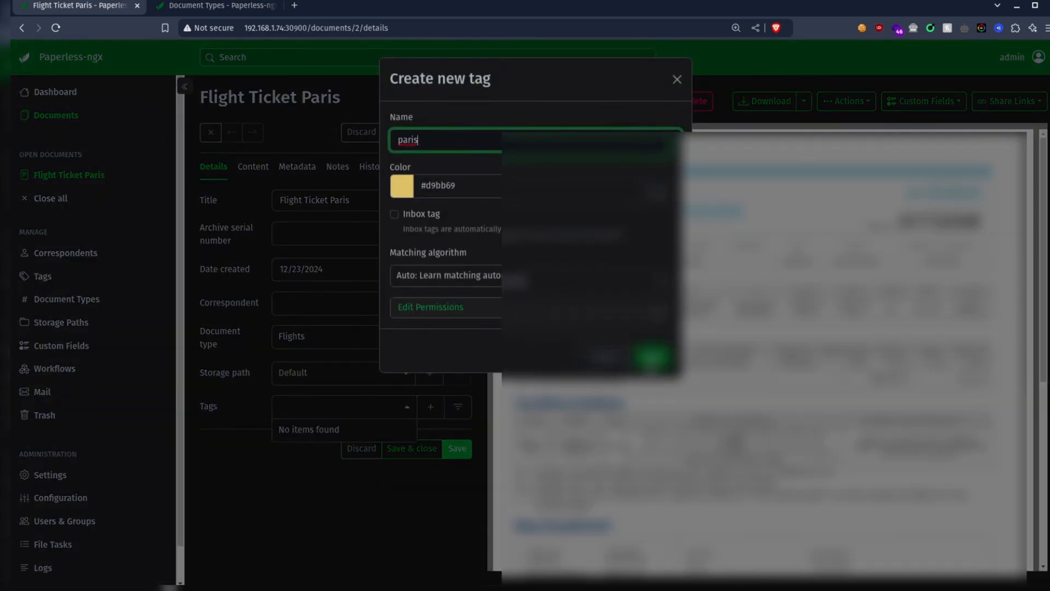
{"action": "left_click", "coordinate": [651, 356]}
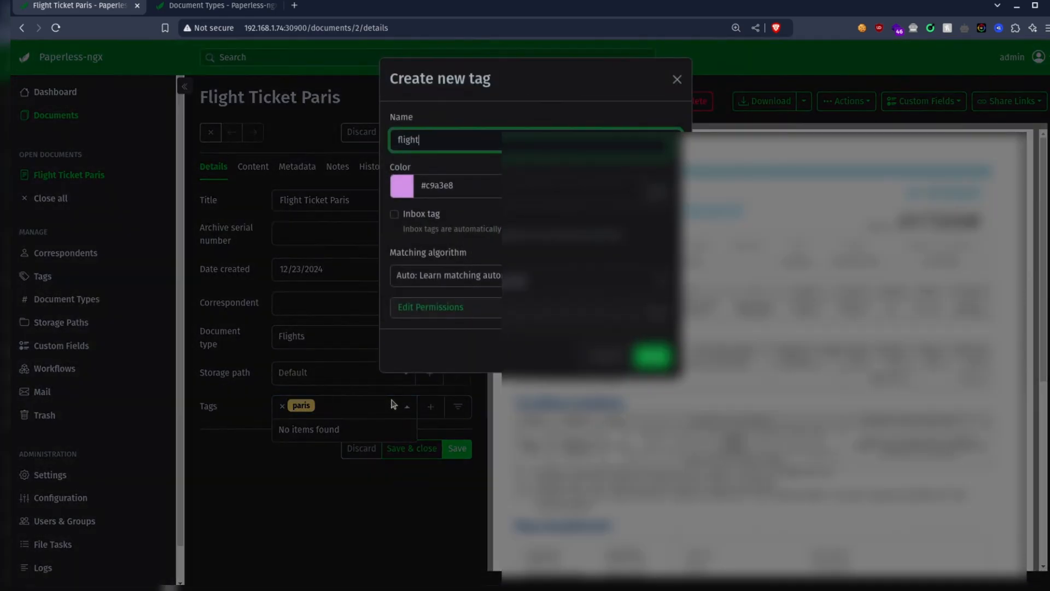
{"action": "left_click", "coordinate": [649, 355]}
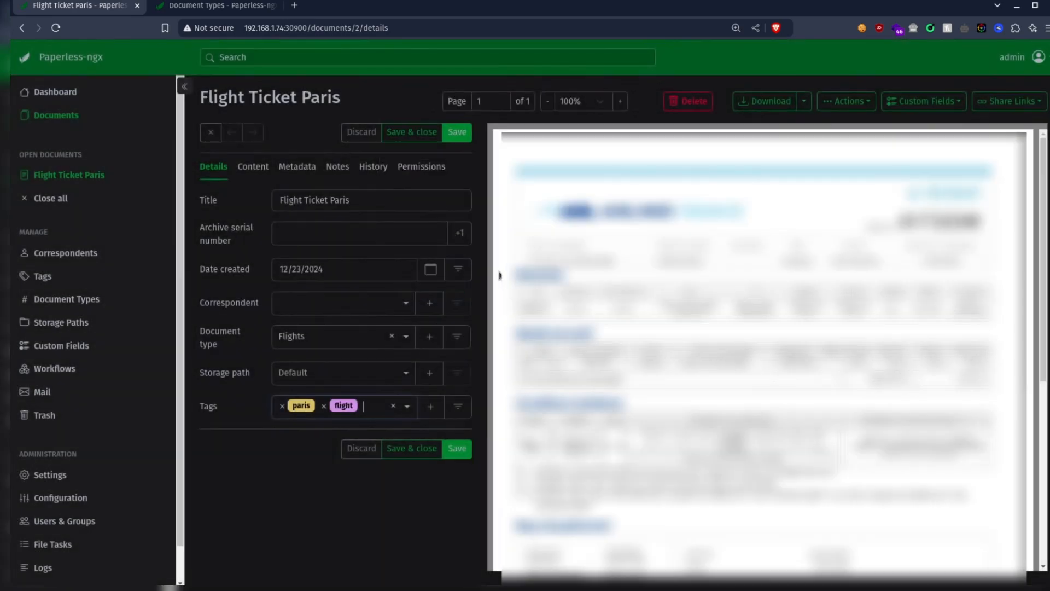
Step: Review the Content, Metadata, Notes, History and Permissions tabs, returning to Details
{"action": "left_click", "coordinate": [252, 166]}
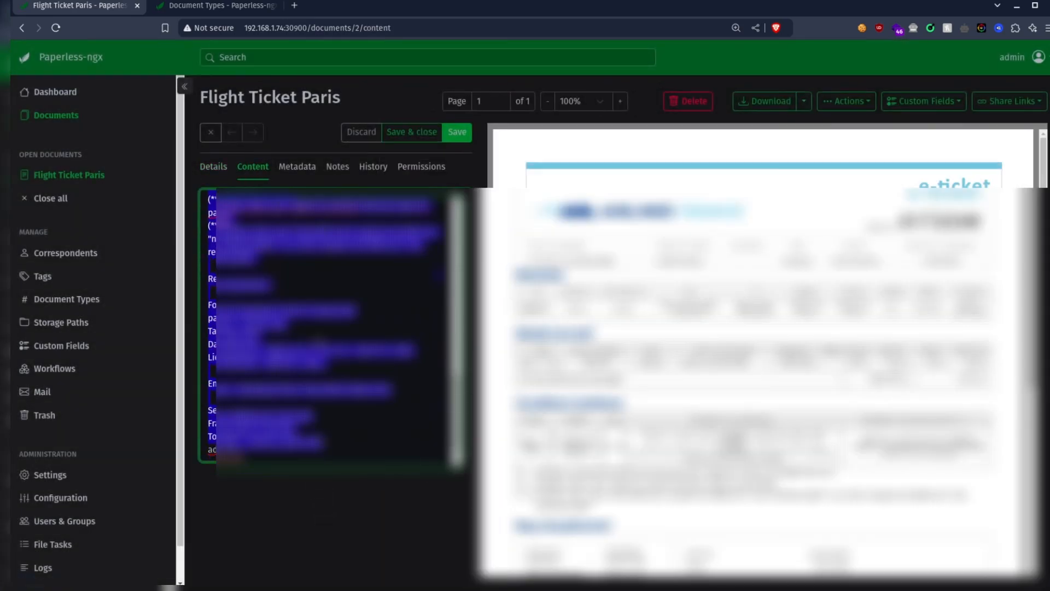
{"action": "left_click", "coordinate": [297, 166]}
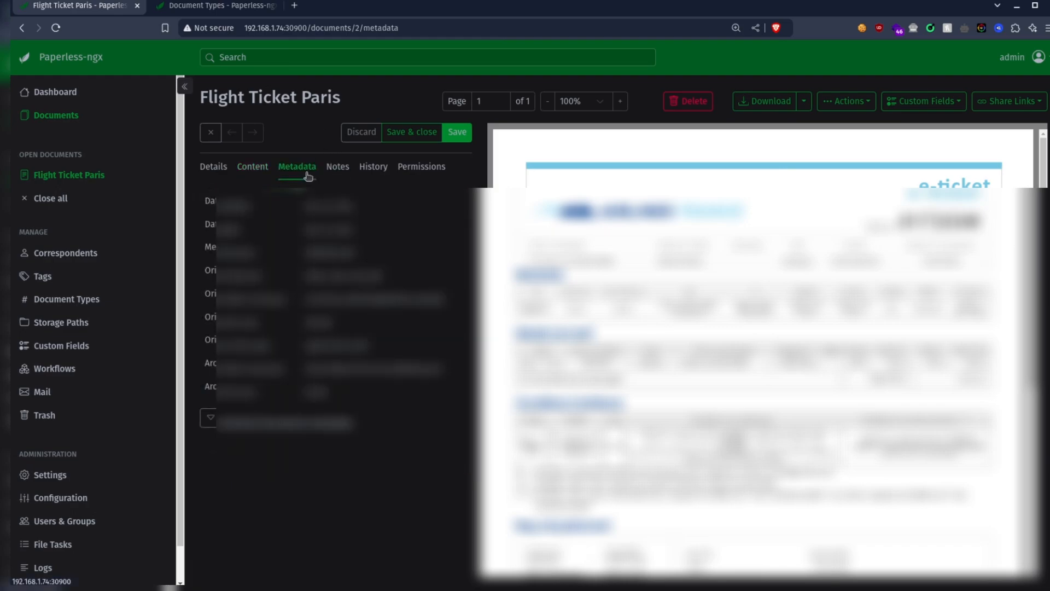
{"action": "left_click", "coordinate": [337, 167]}
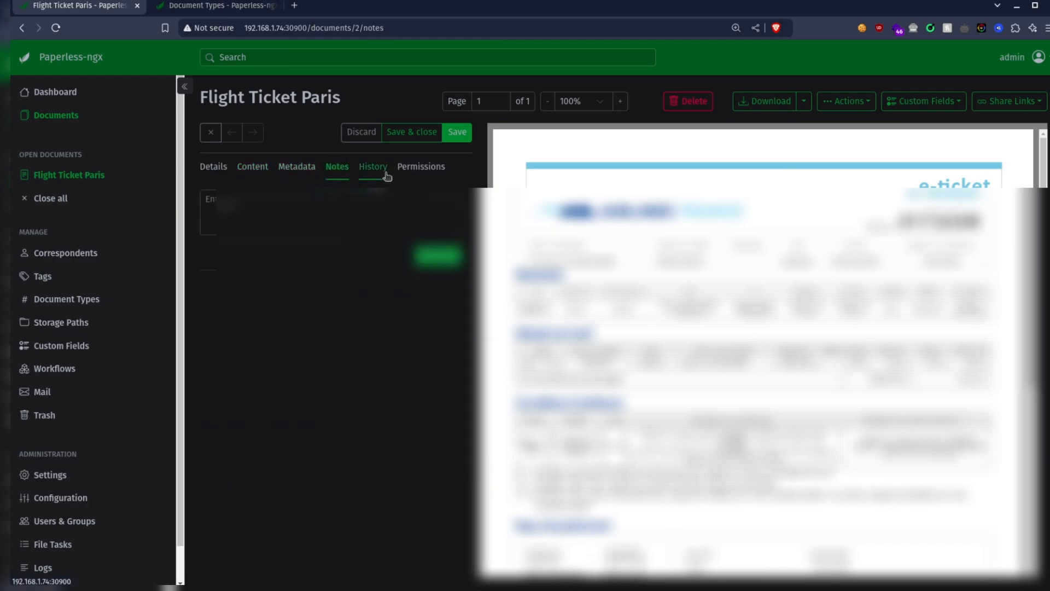
{"action": "left_click", "coordinate": [372, 166]}
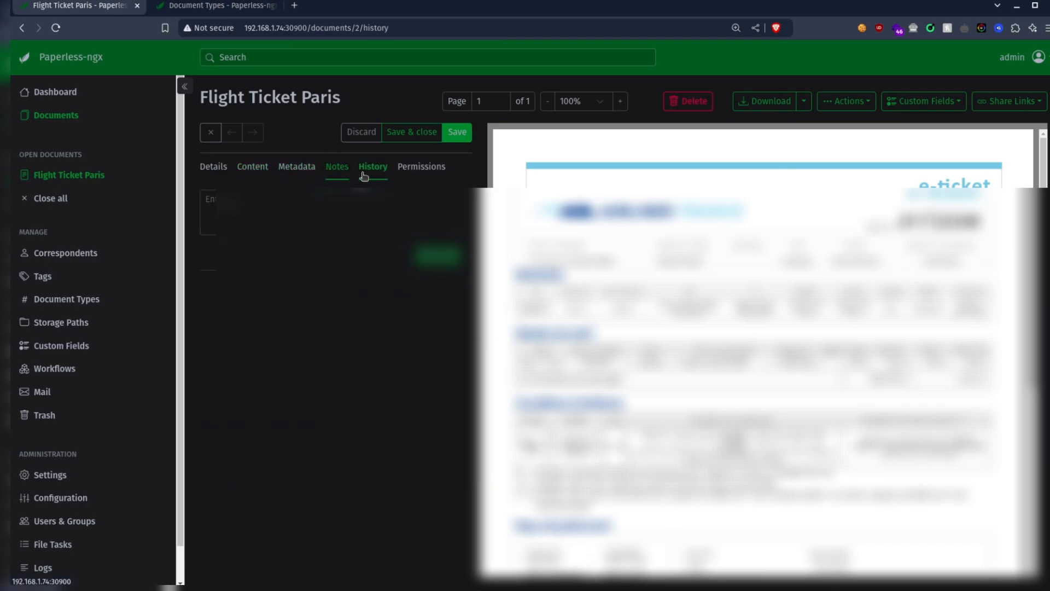
{"action": "left_click", "coordinate": [421, 166]}
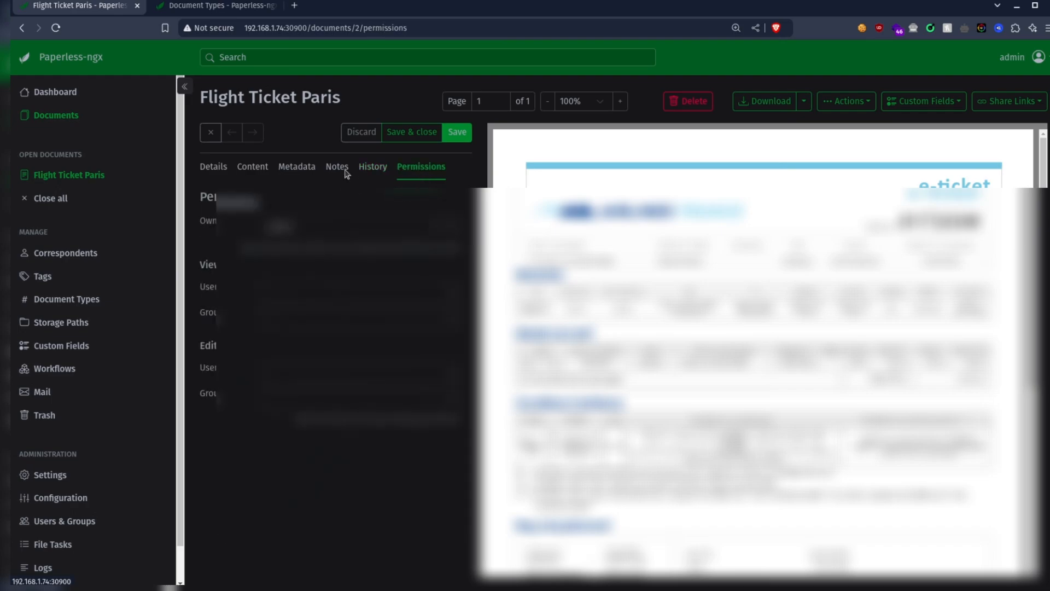
{"action": "left_click", "coordinate": [213, 166]}
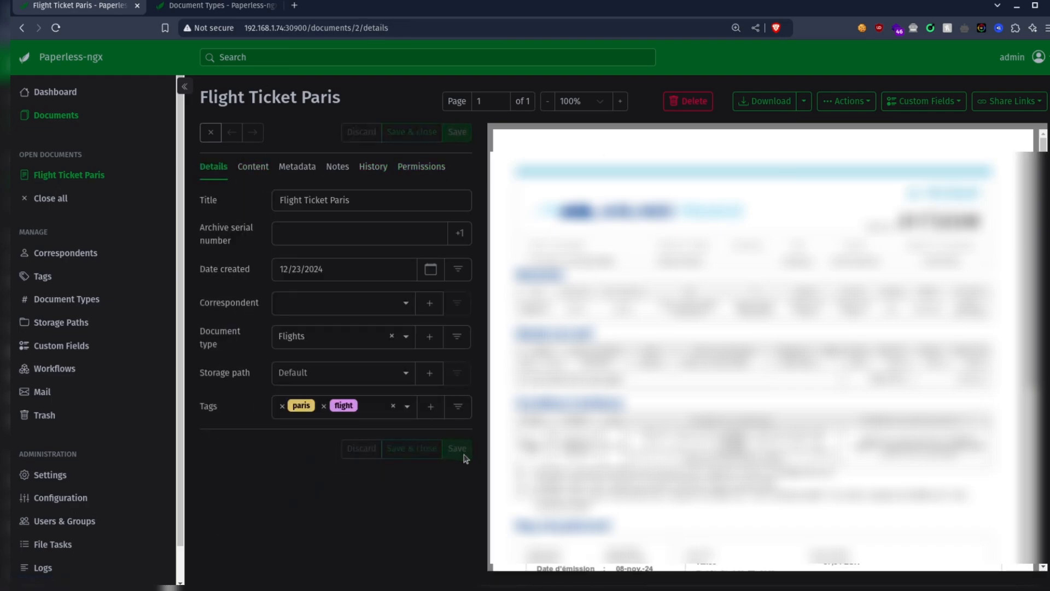
Step: Save the title, type and tag changes and go to the documents list
{"action": "left_click", "coordinate": [457, 448]}
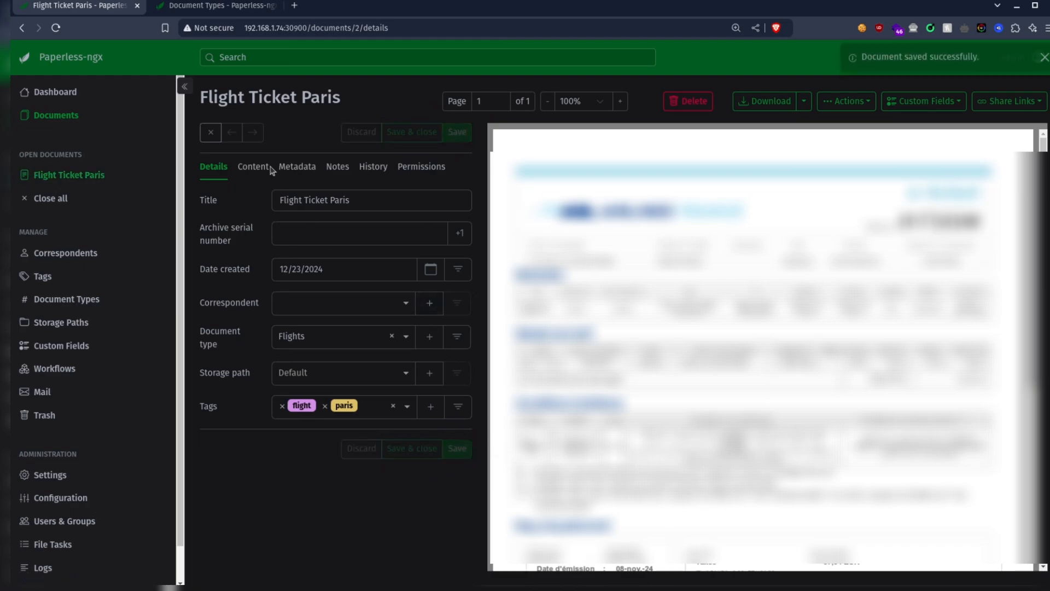
{"action": "left_click", "coordinate": [55, 92]}
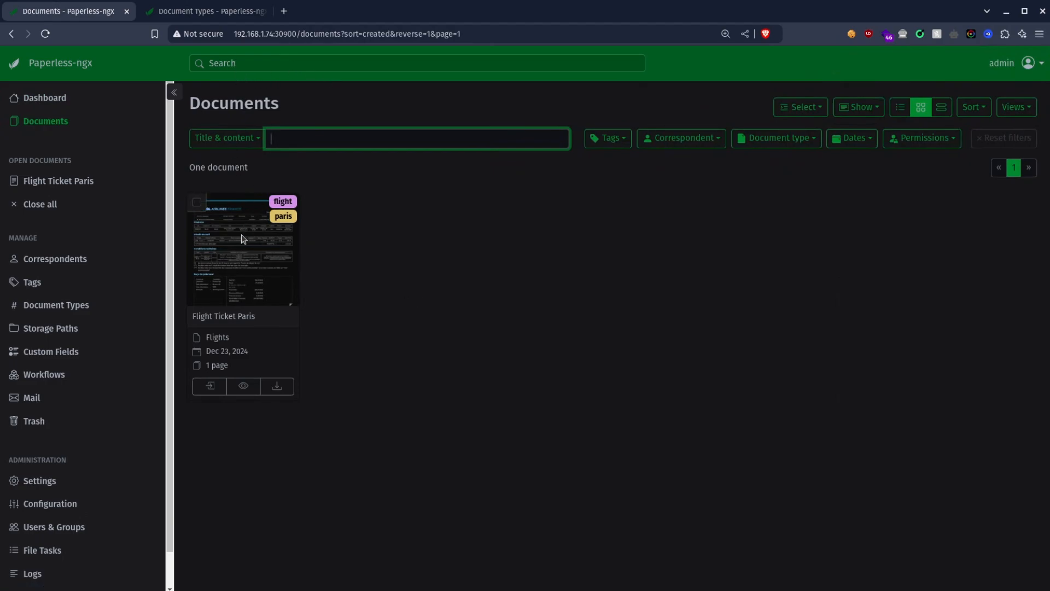
Step: Select and deselect the Flight Ticket Paris card, then head to the dashboard
{"action": "left_click", "coordinate": [197, 201]}
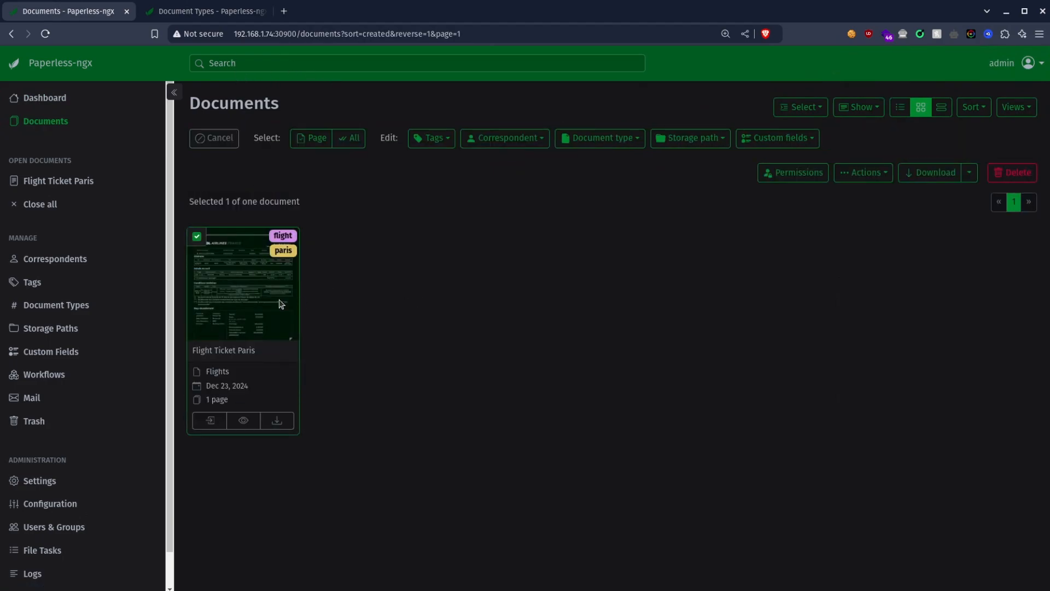
{"action": "left_click", "coordinate": [215, 138]}
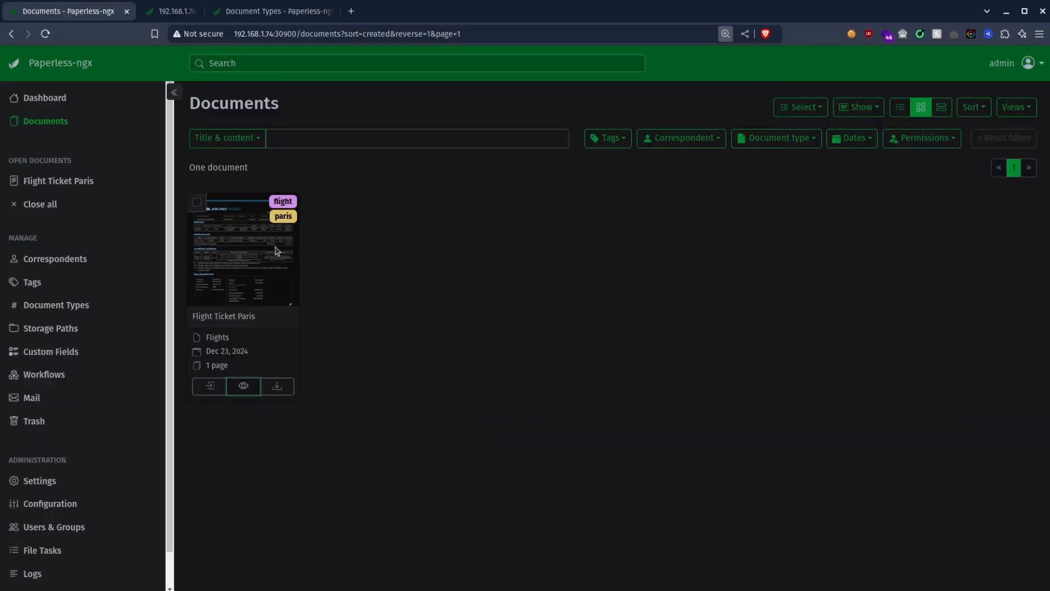
{"action": "left_click", "coordinate": [277, 386]}
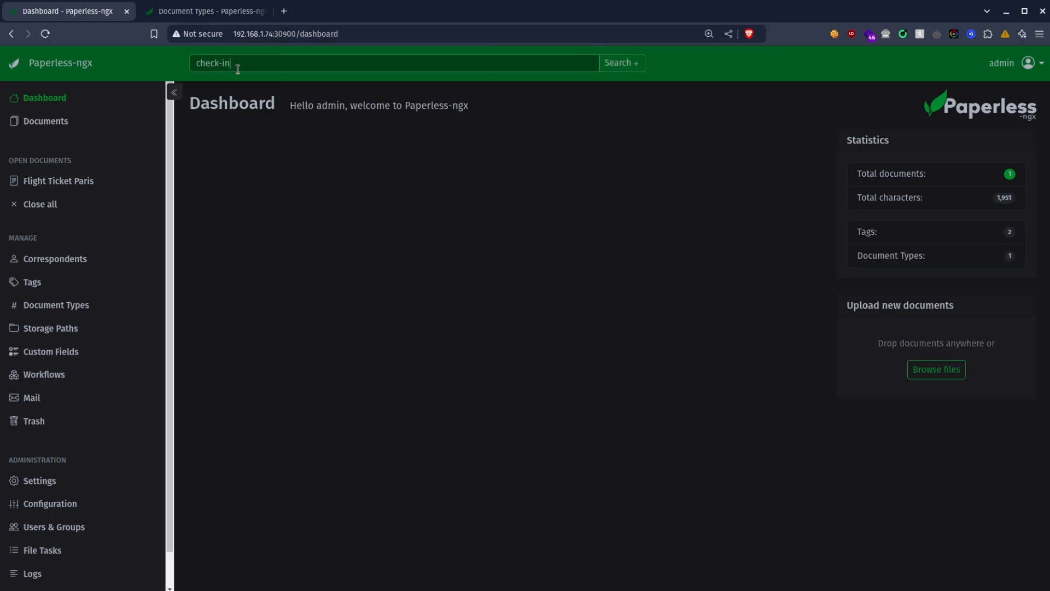
Step: Search 'check-in', open the matching Flight Ticket Paris and its Actions, then return to the dashboard
{"action": "left_click", "coordinate": [58, 180]}
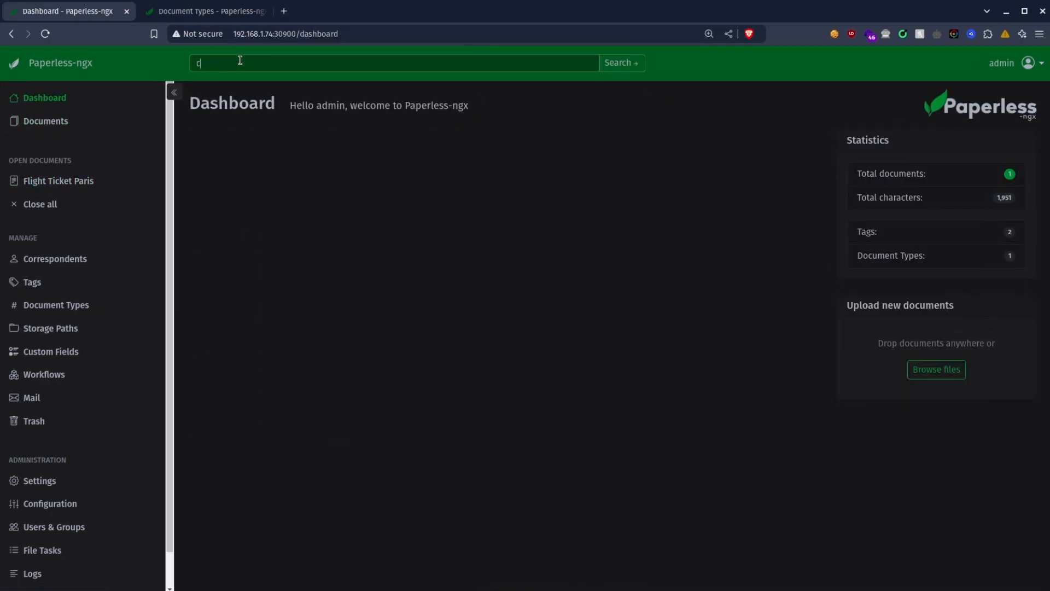
{"action": "type", "text": "heck-in"}
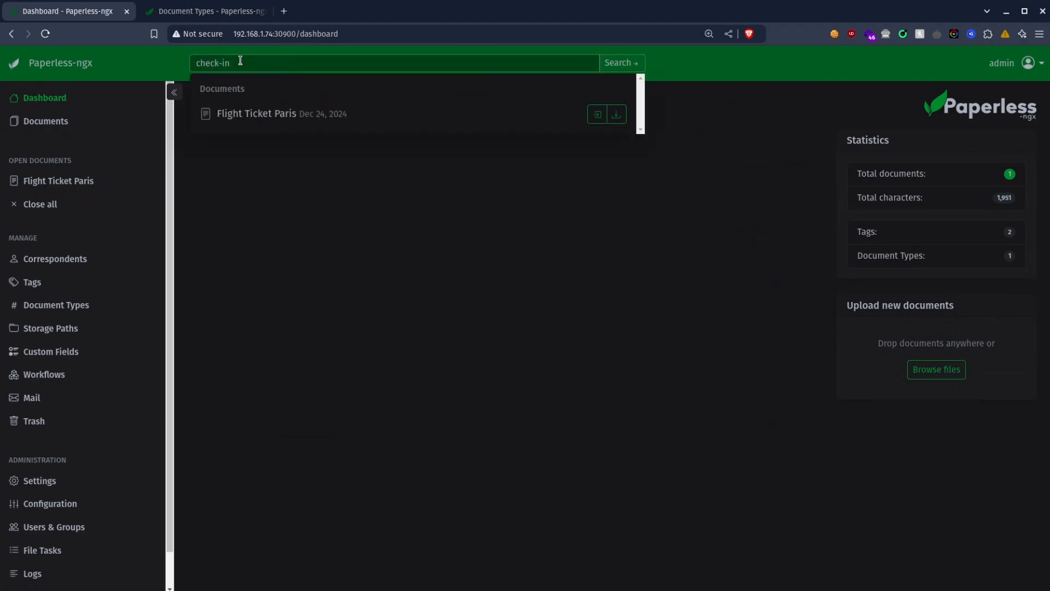
{"action": "left_click", "coordinate": [256, 112]}
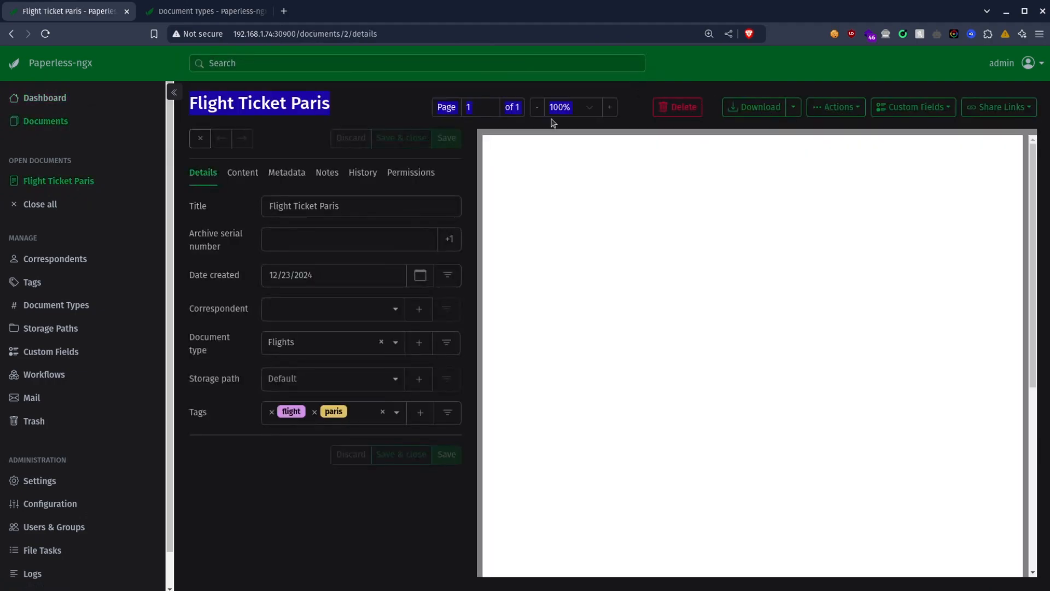
{"action": "left_click", "coordinate": [835, 106]}
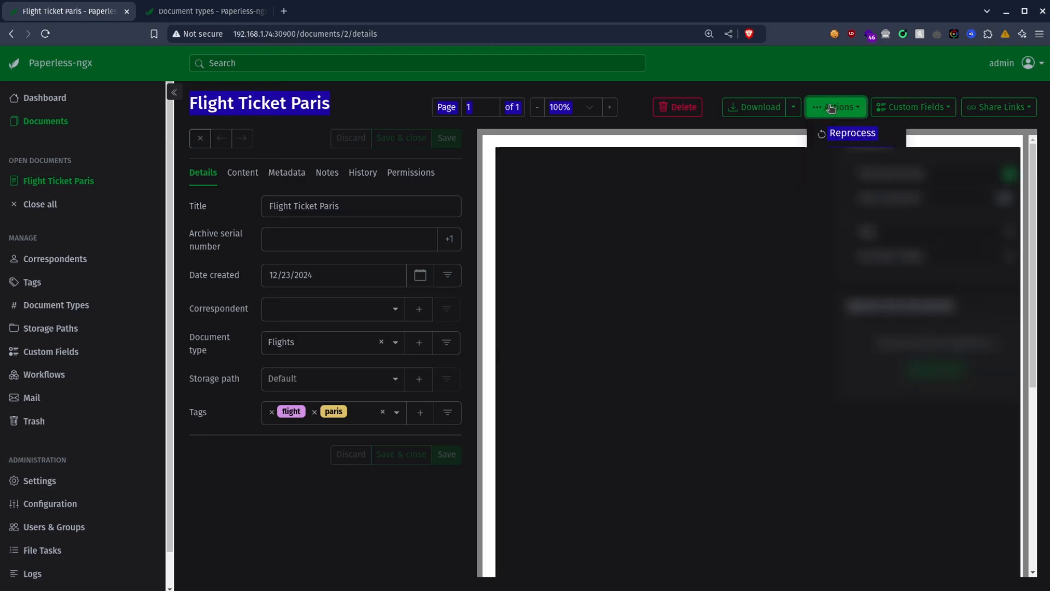
{"action": "left_click", "coordinate": [44, 98]}
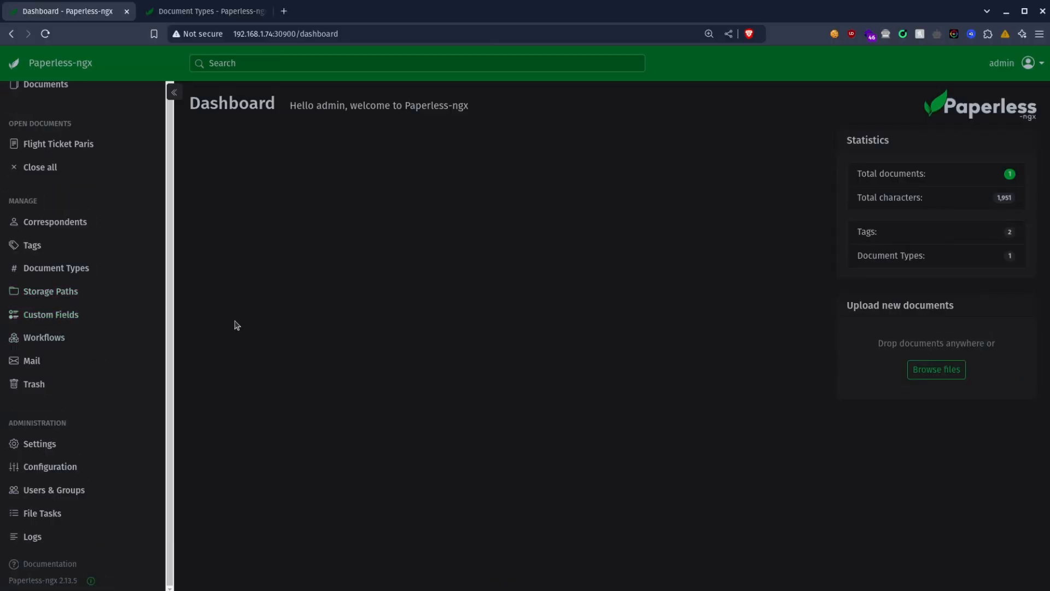